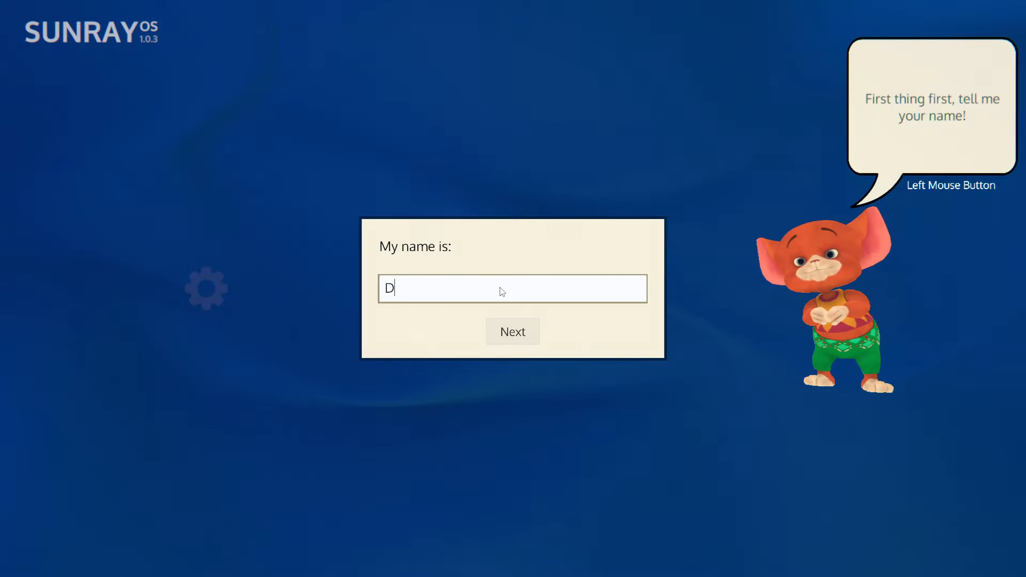
- Enter the name 'vmpstr' in setup and continue to the birthday step
type("vmpstr")
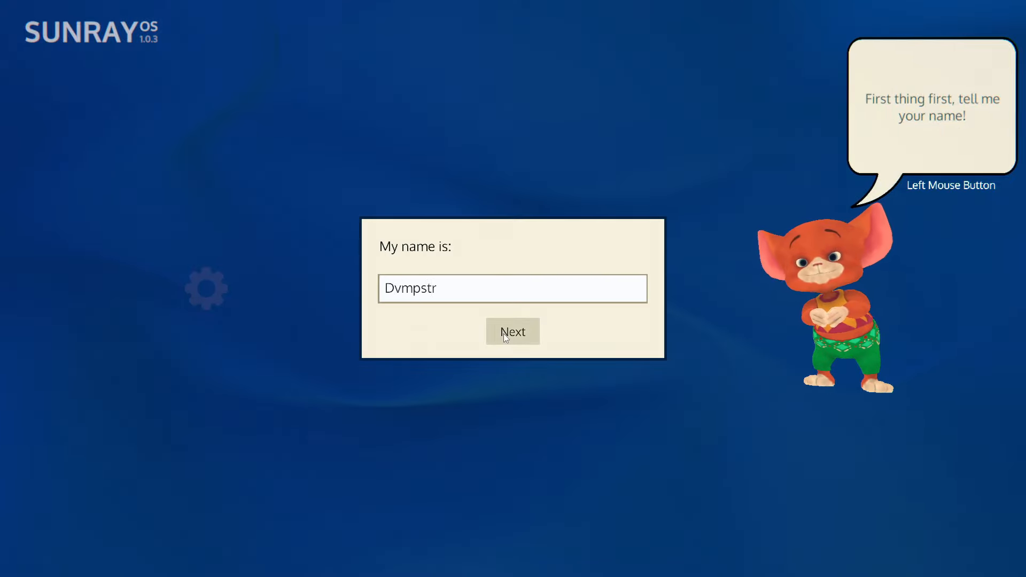
left_click(513, 332)
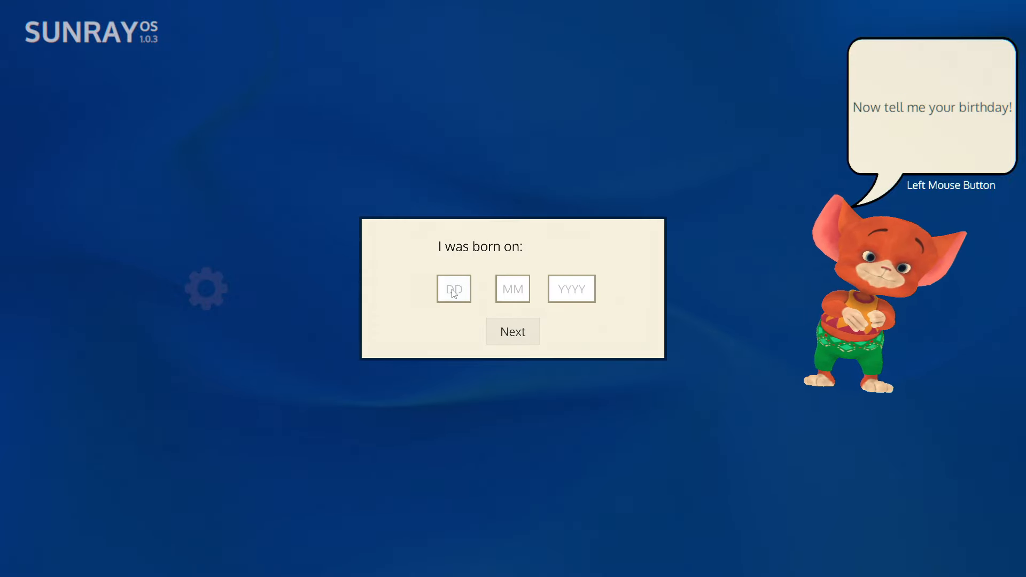
- Enter a birth date (day 02, year 1991) and resubmit until setup accepts it
left_click(454, 288)
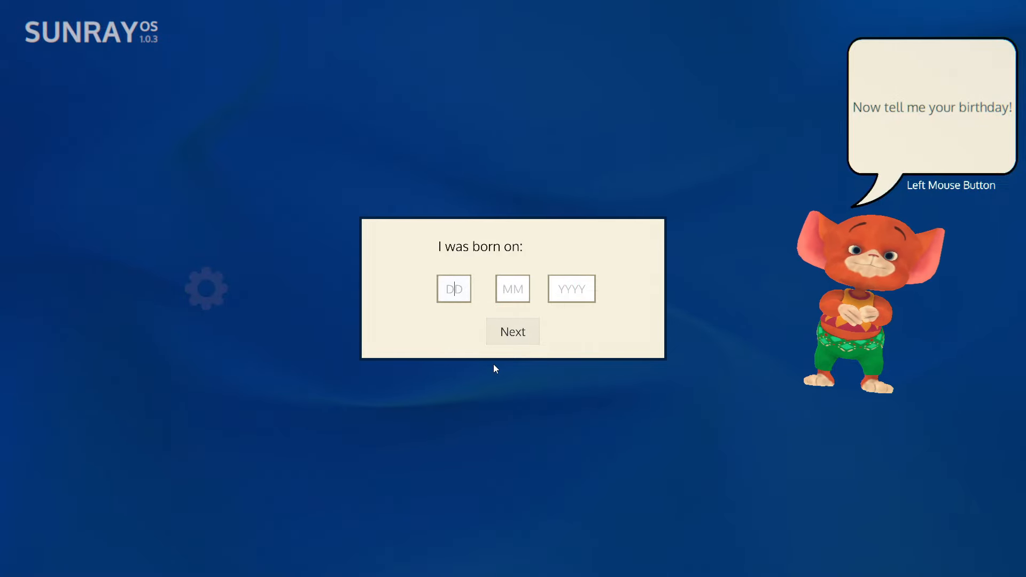
type("02")
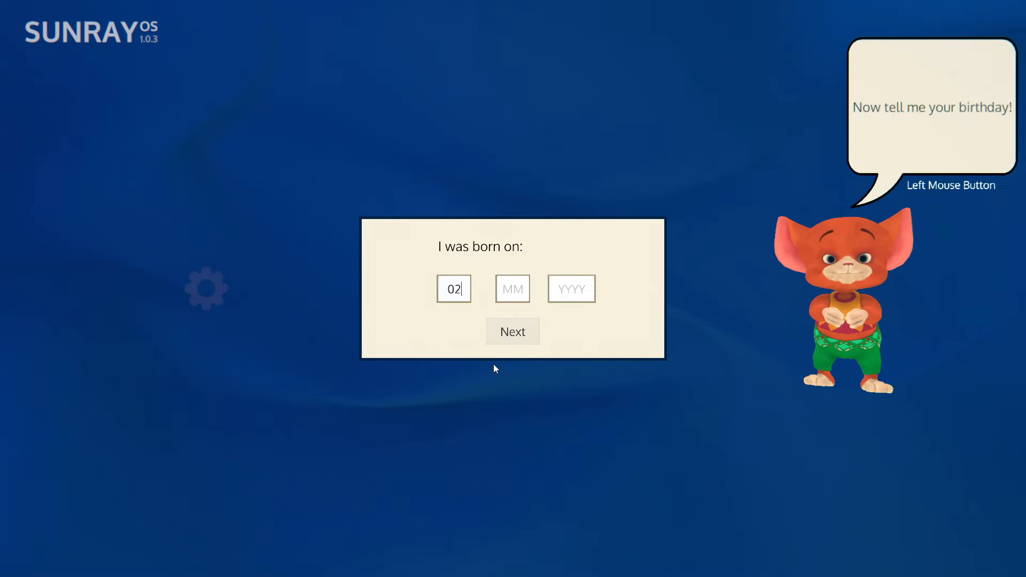
type("1991")
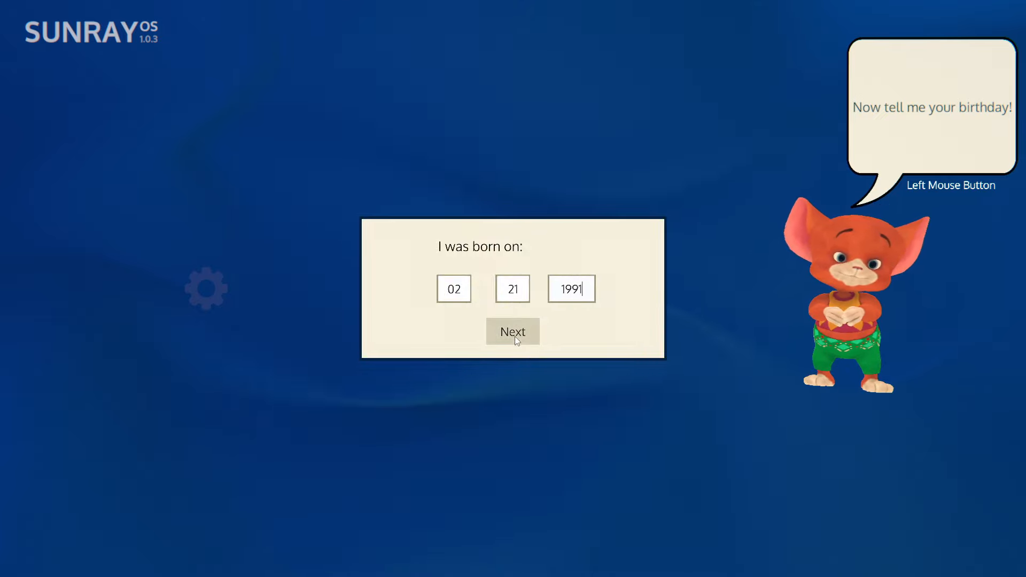
left_click(512, 331)
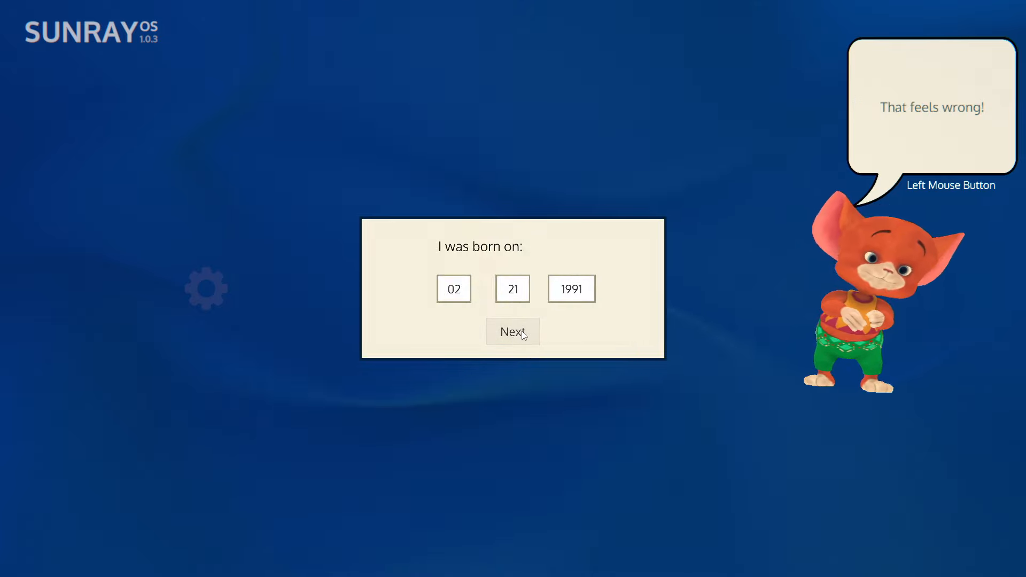
left_click(512, 288)
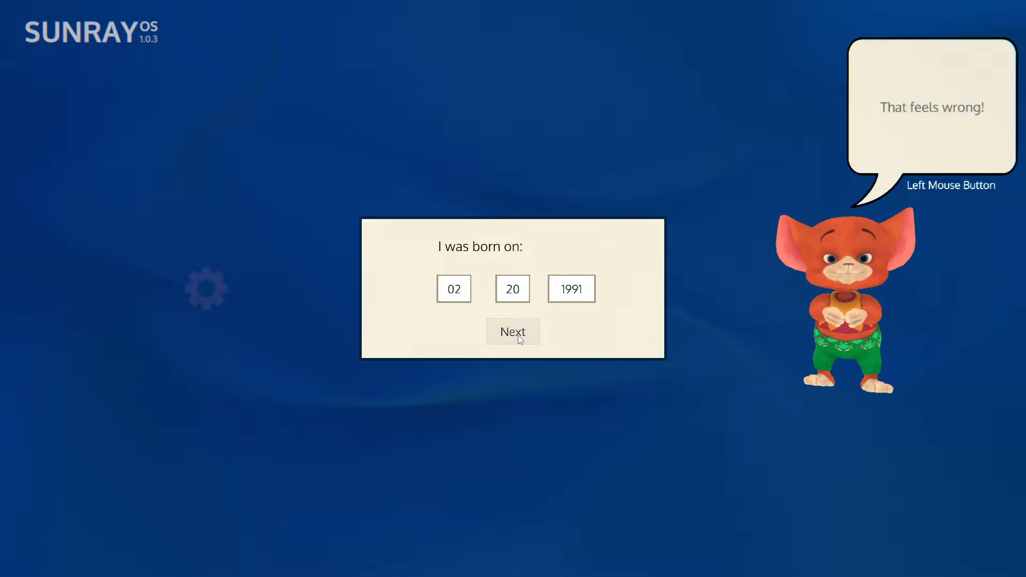
left_click(454, 289)
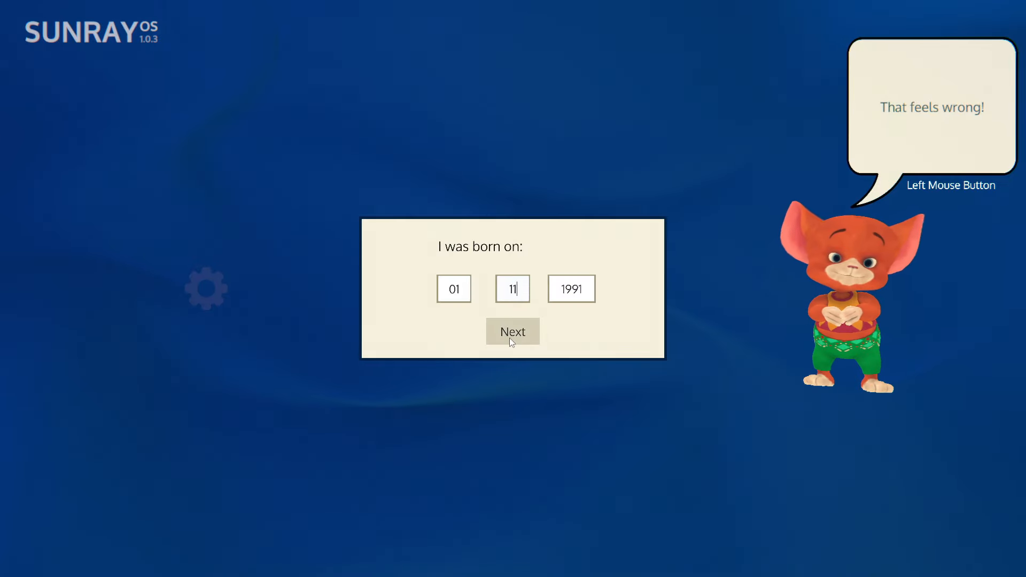
left_click(512, 332)
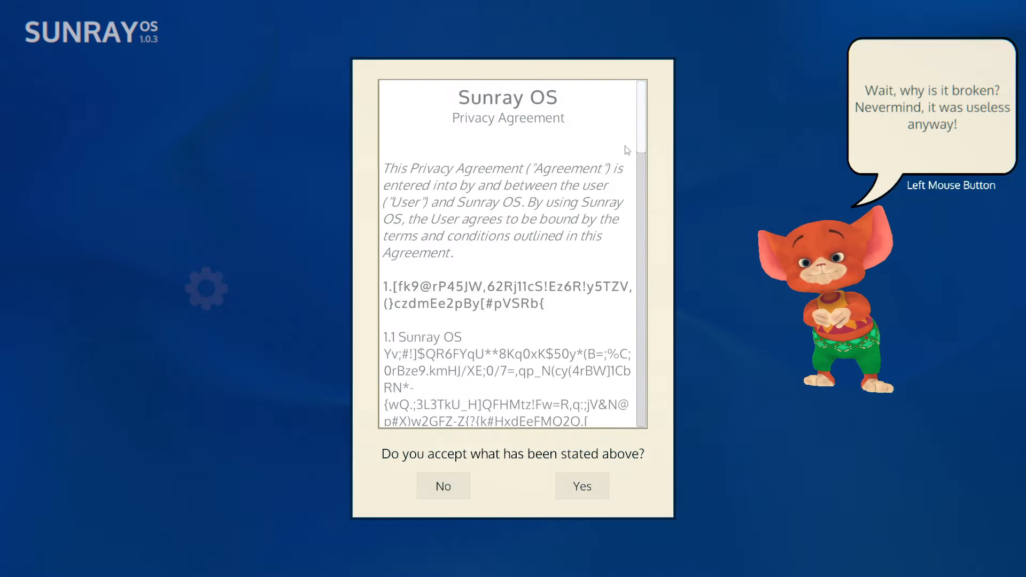
- Read through the garbled privacy agreement and accept it with Yes
scroll("down", 3)
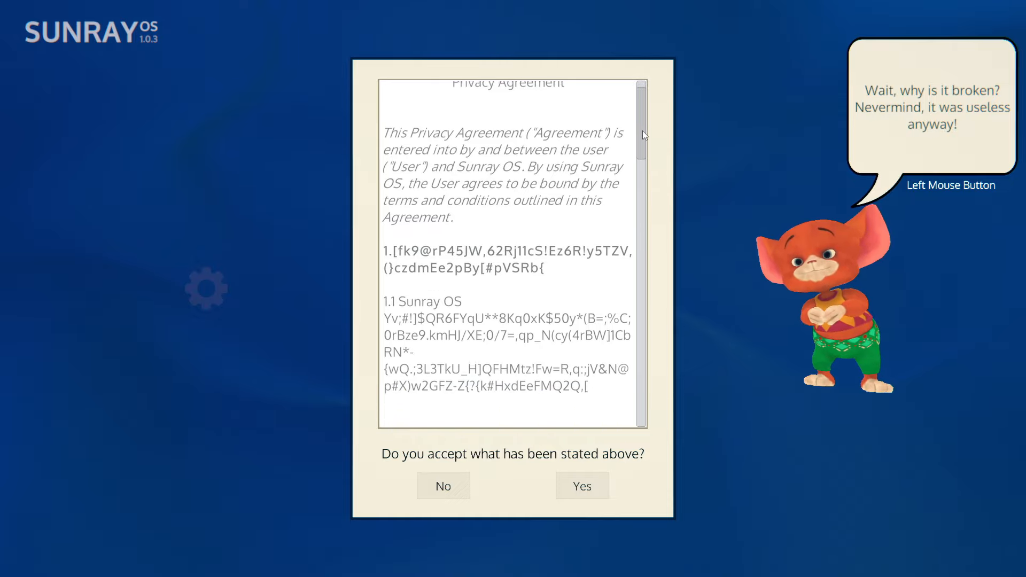
scroll("down", 3)
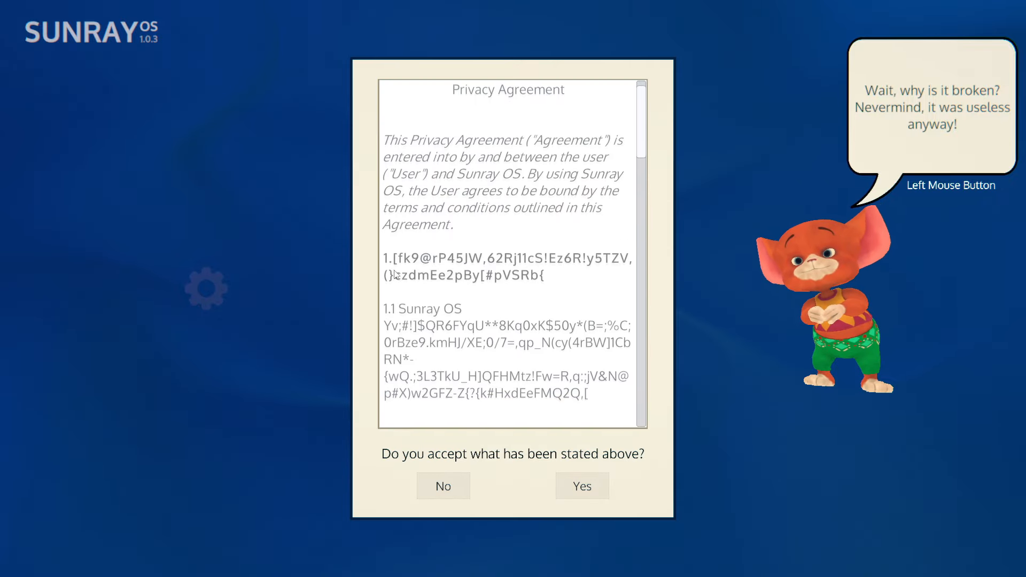
scroll("down", 3)
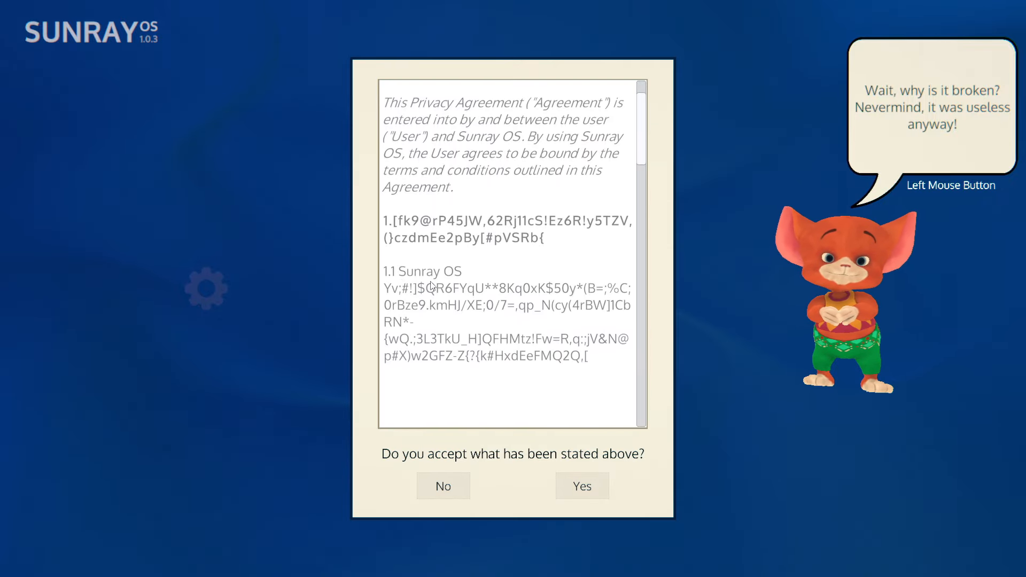
left_click(582, 485)
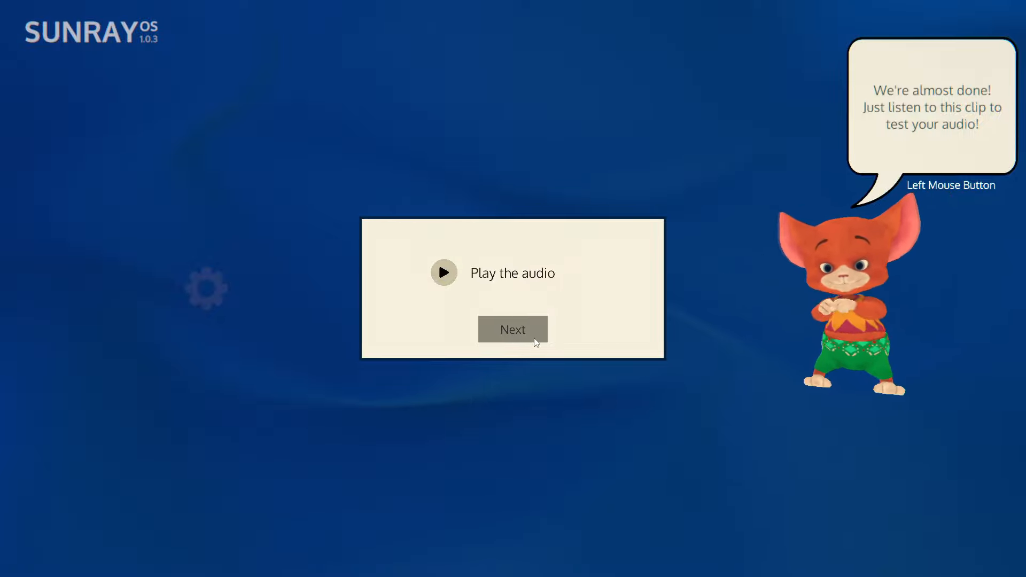
- Play the audio test clip and continue so setup finalizes the installation
left_click(444, 273)
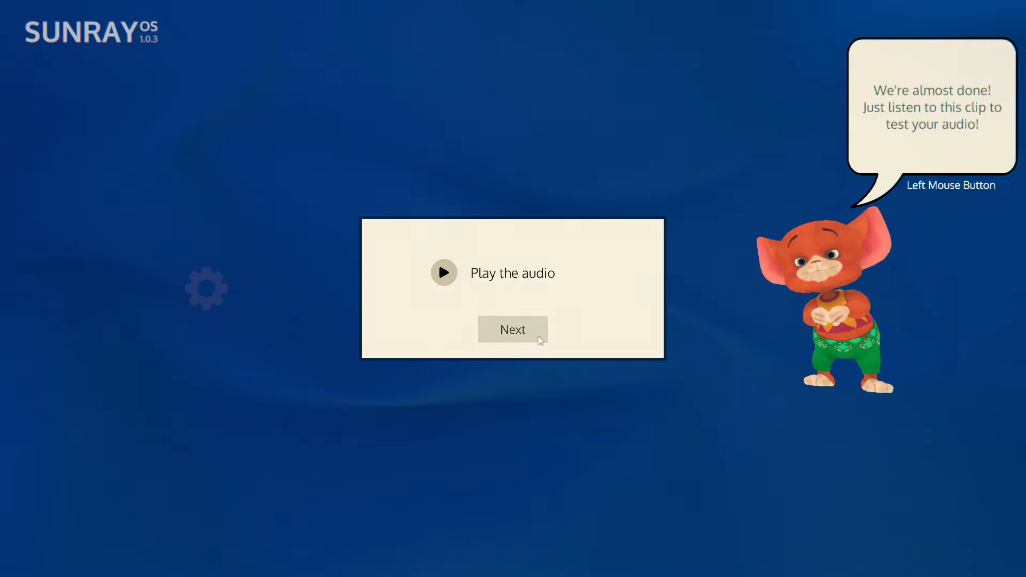
left_click(512, 329)
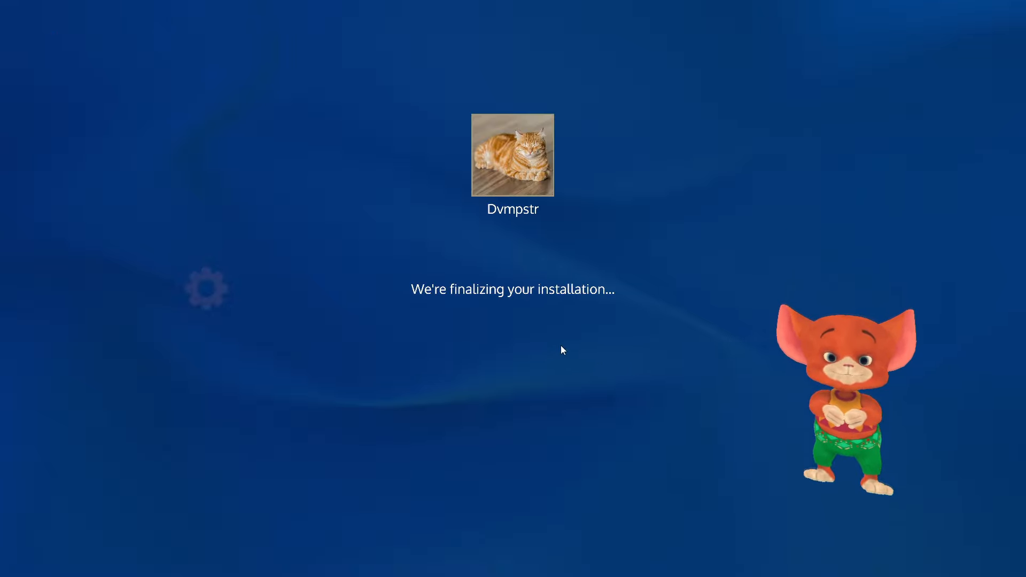
mouse_move(599, 364)
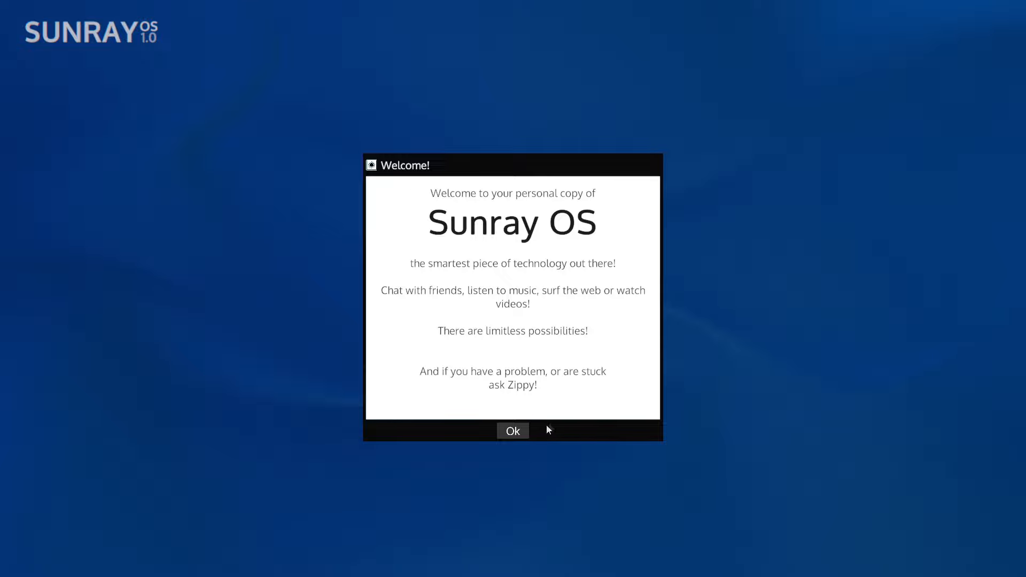
- Dismiss the welcome message and launch the RatChat AI friend from the desktop
left_click(513, 431)
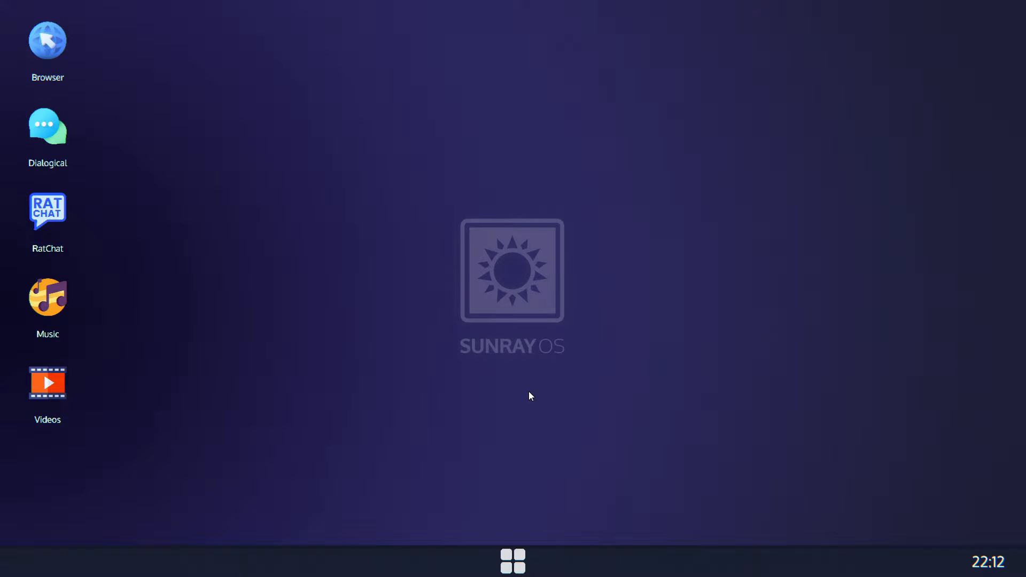
mouse_move(250, 352)
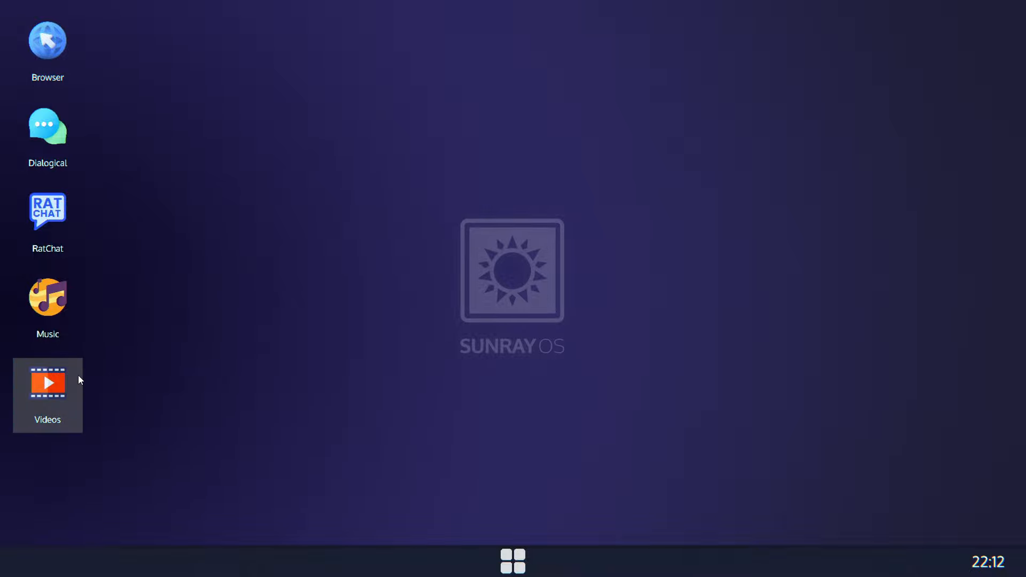
double_click(46, 212)
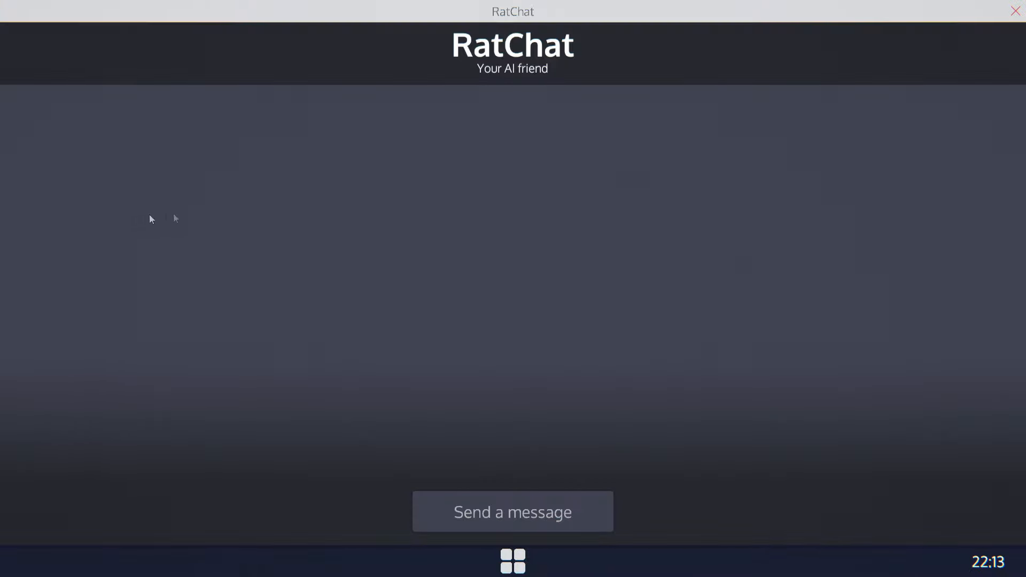
mouse_move(612, 393)
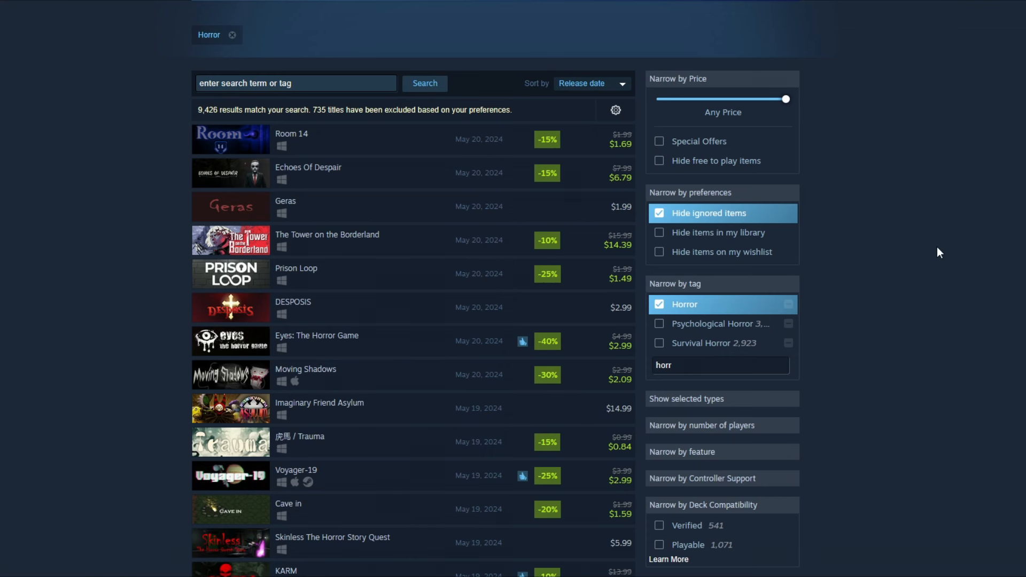
scroll("down", 3)
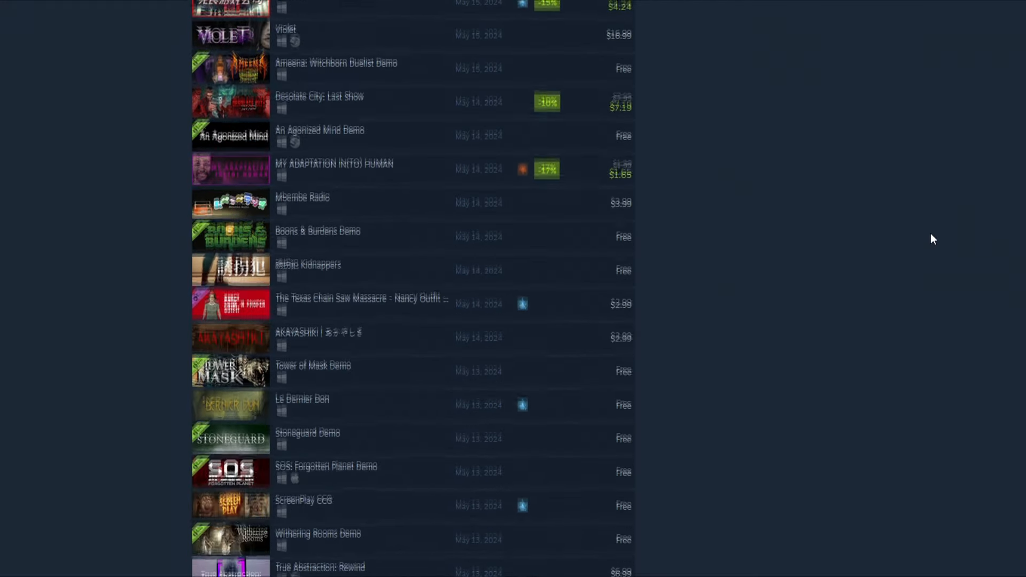
scroll("down", 3)
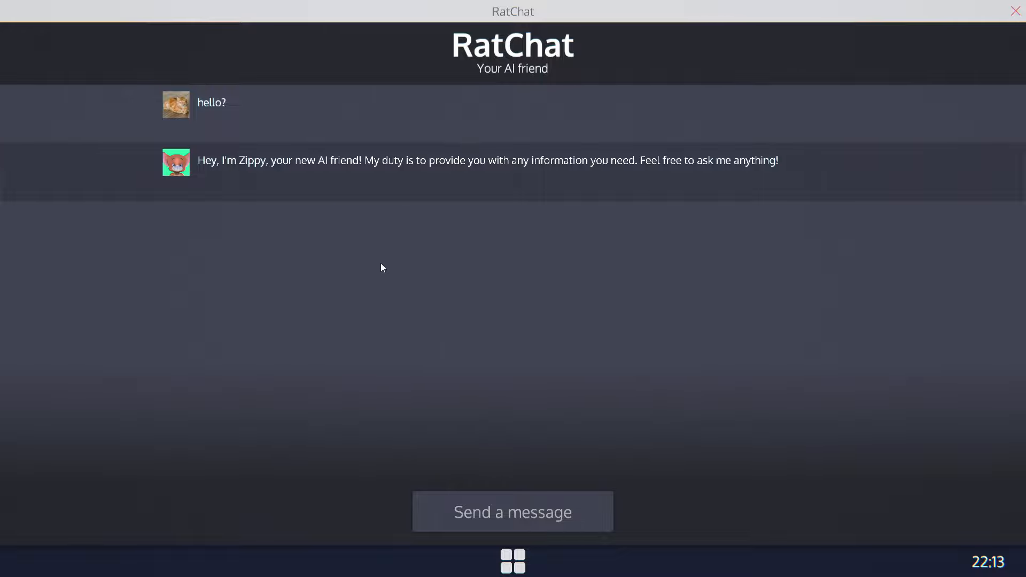
mouse_move(546, 243)
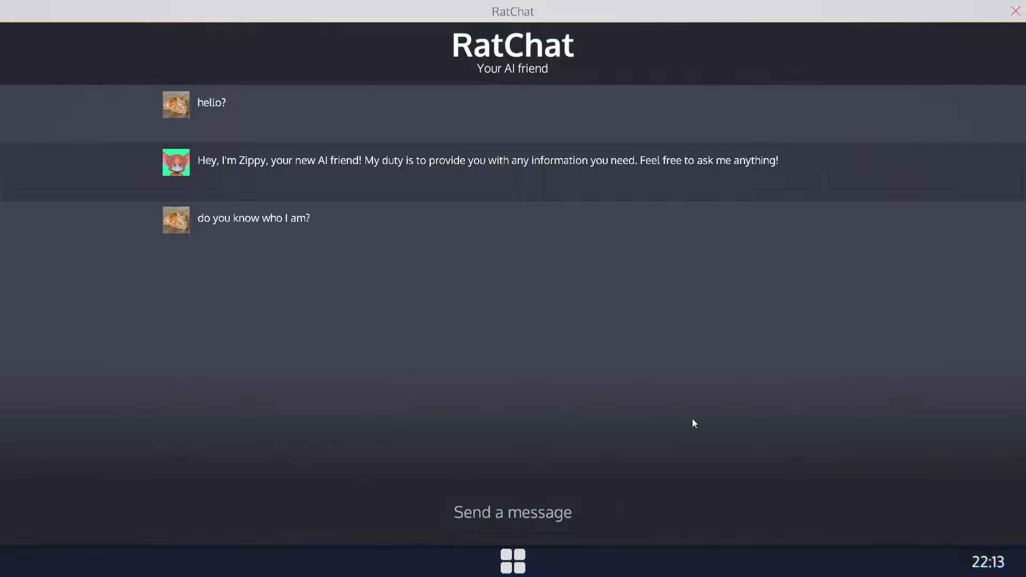
mouse_move(722, 401)
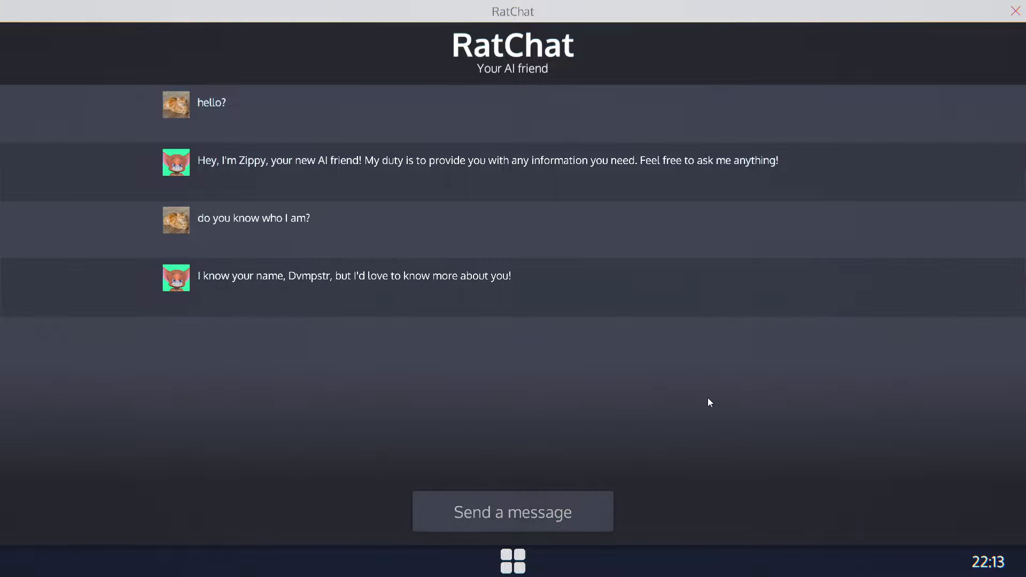
mouse_move(697, 395)
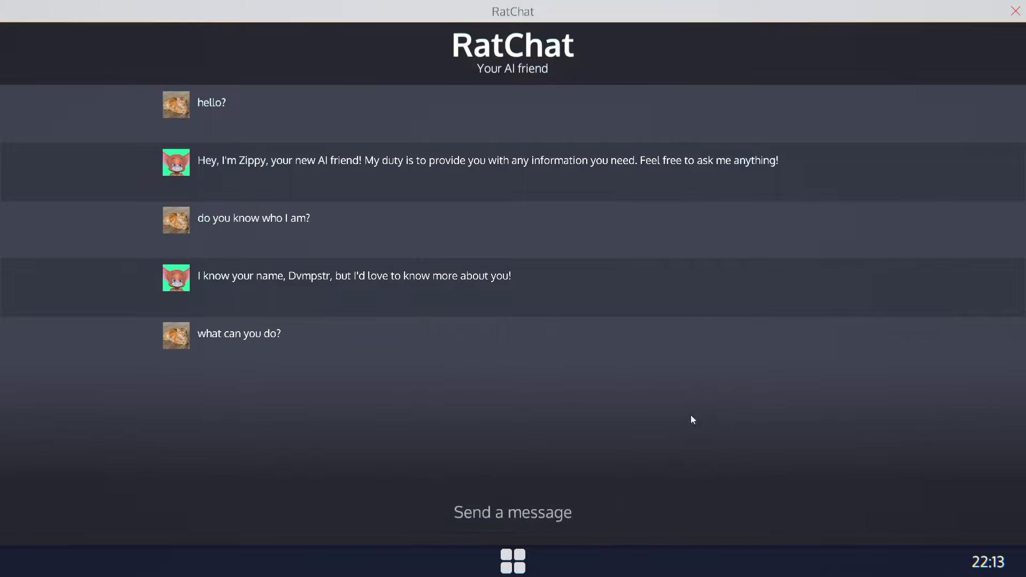
mouse_move(662, 424)
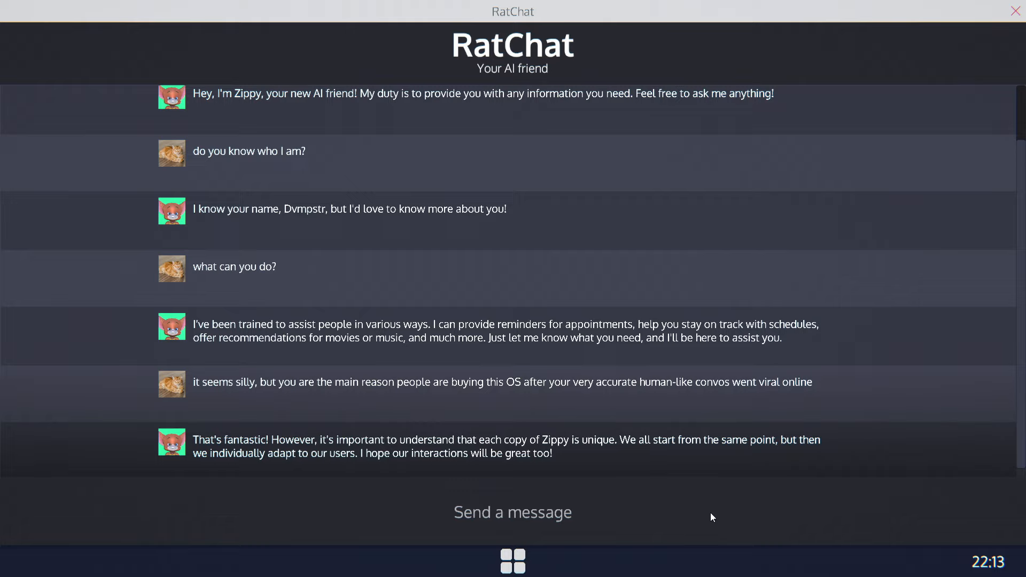
mouse_move(546, 521)
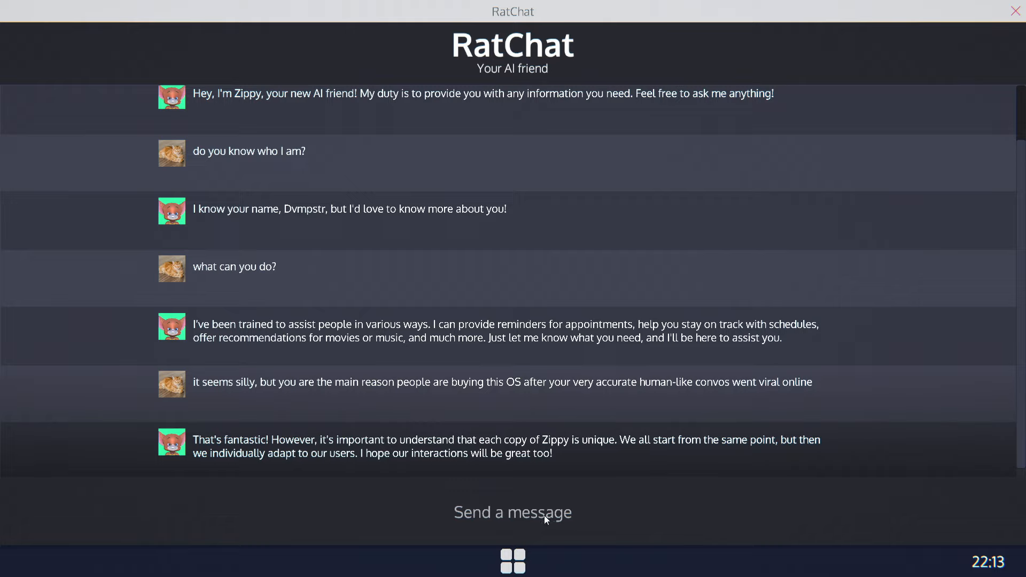
mouse_move(677, 416)
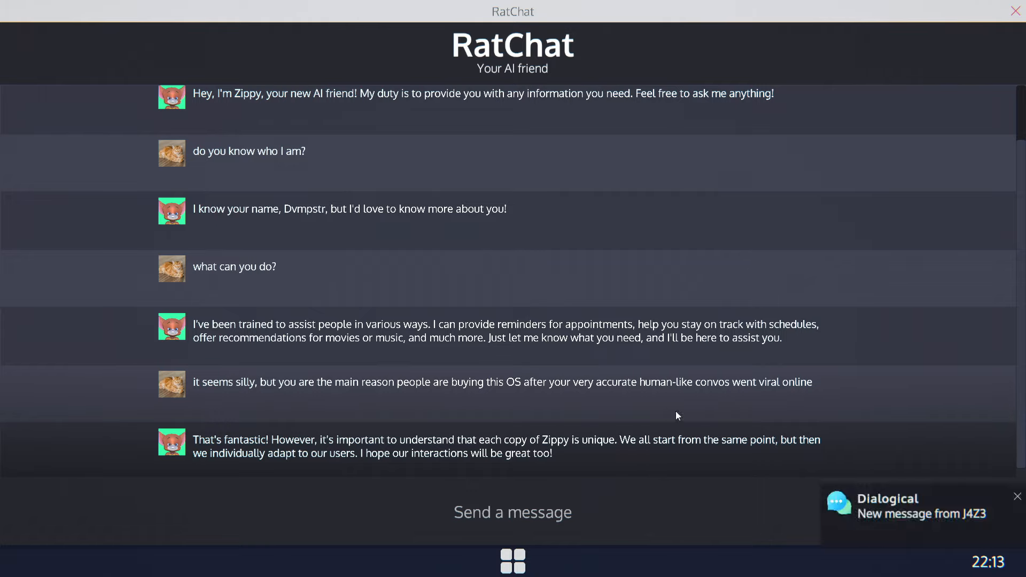
mouse_move(648, 492)
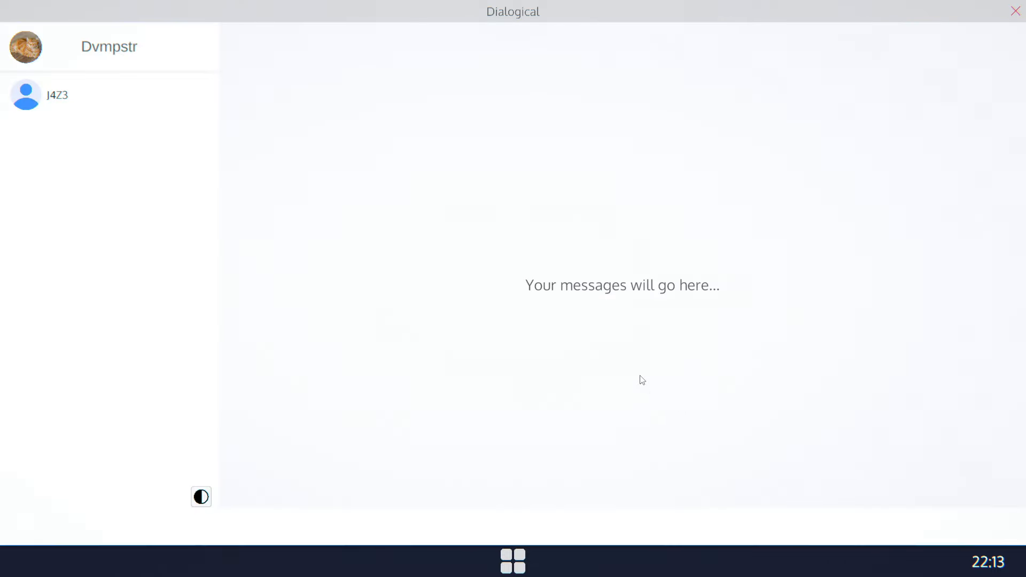
- Open J4Z3's worried new message in Dialogical and answer it
left_click(57, 95)
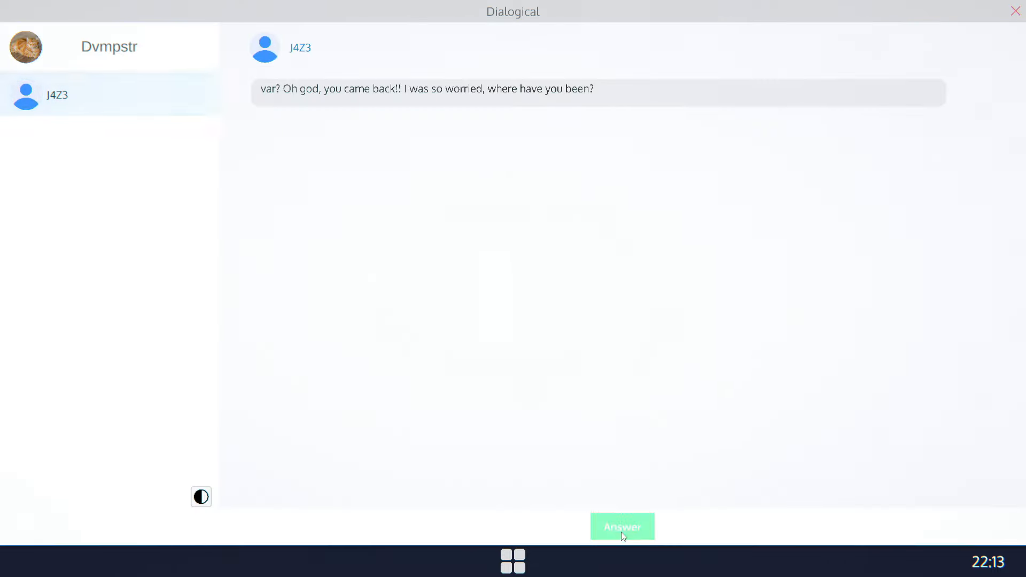
left_click(622, 526)
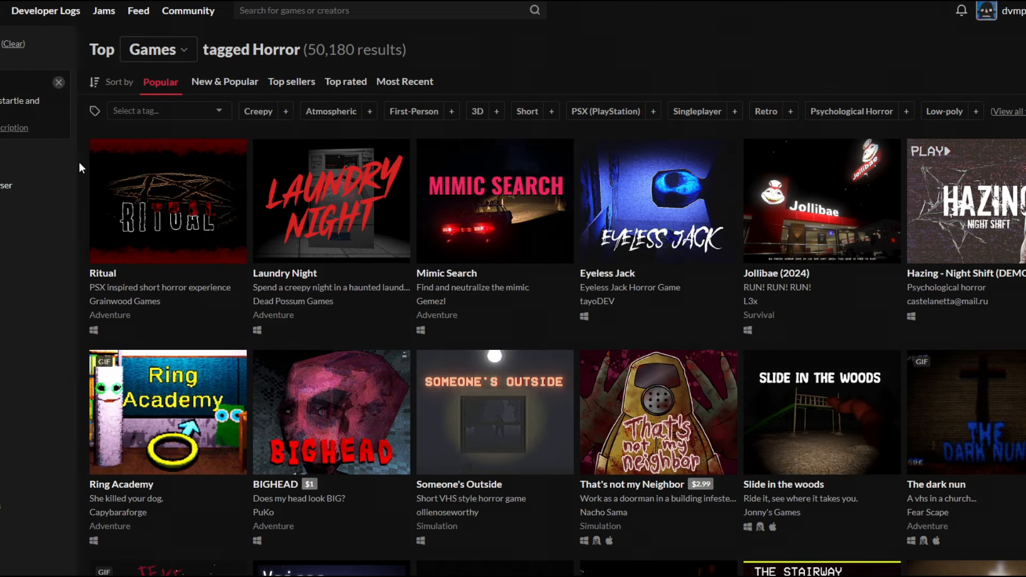
- Browse the Horror game listings, then switch to the Jams page and look through the jam calendar
scroll("down", 3)
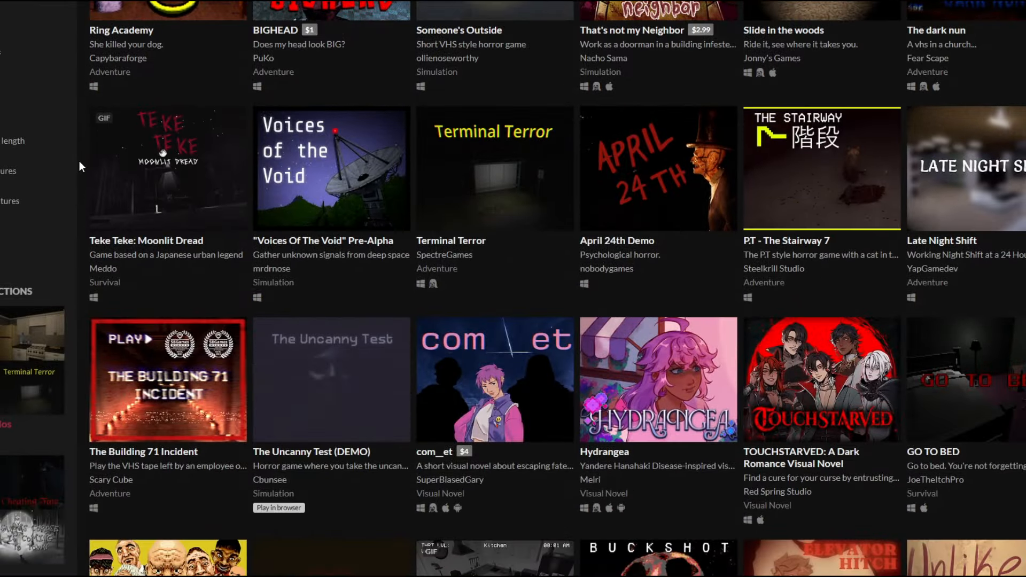
scroll("down", 3)
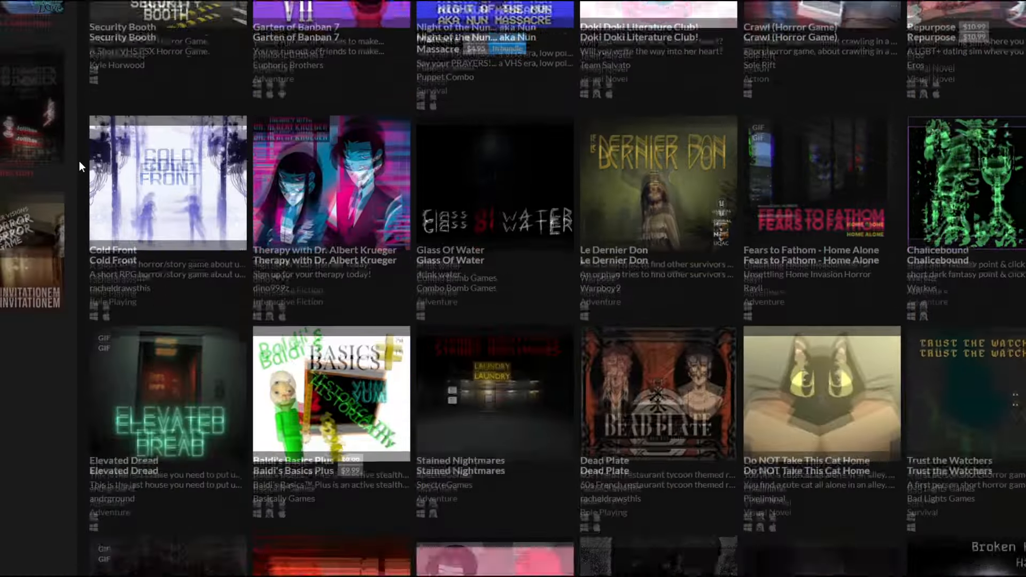
scroll("down", 3)
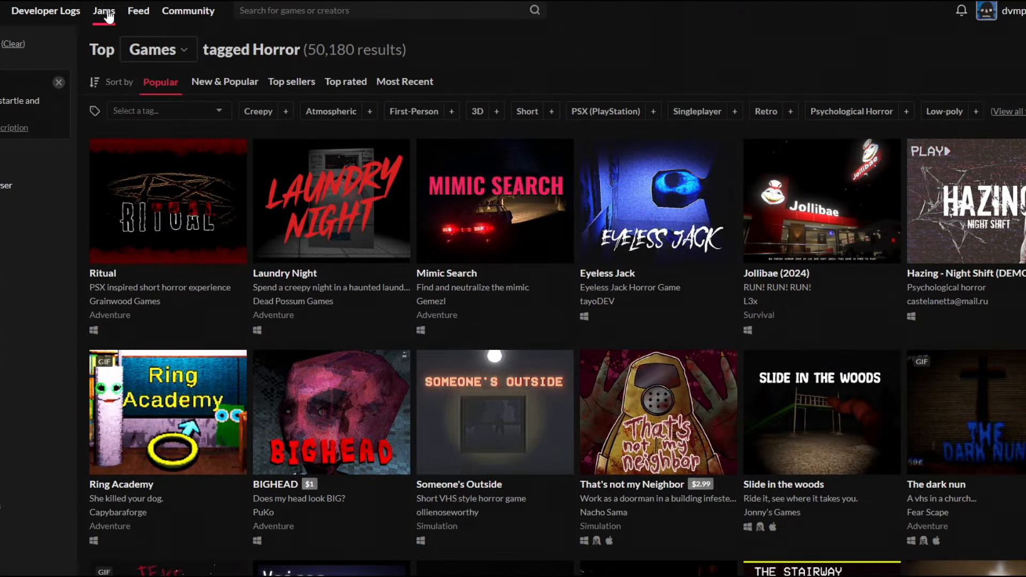
left_click(102, 11)
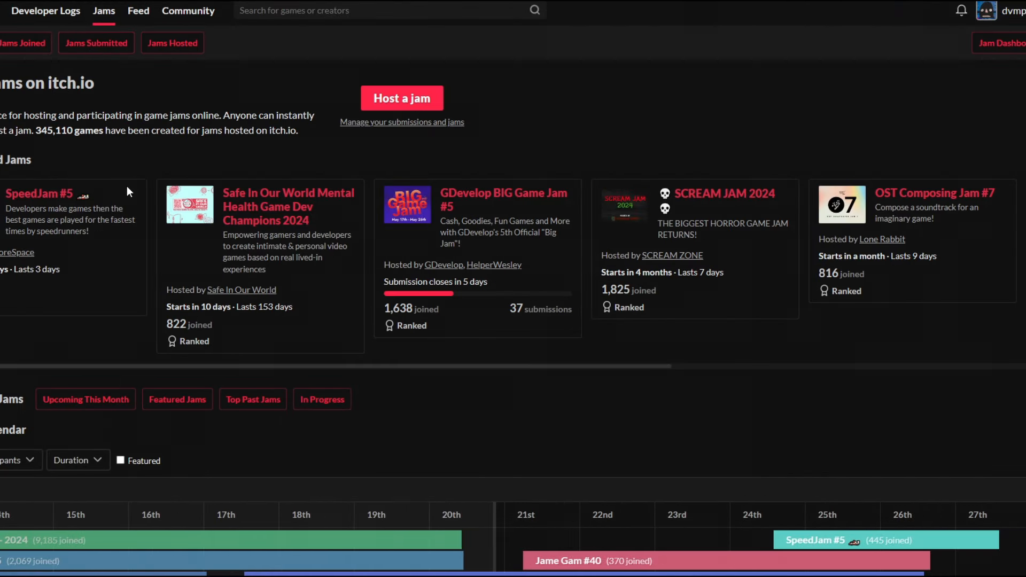
scroll("down", 3)
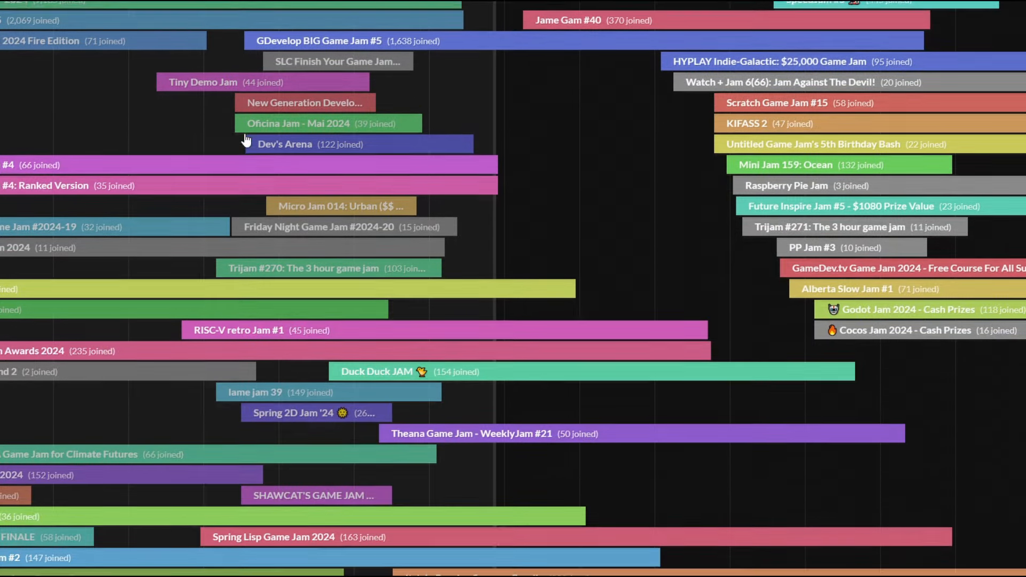
scroll("down", 3)
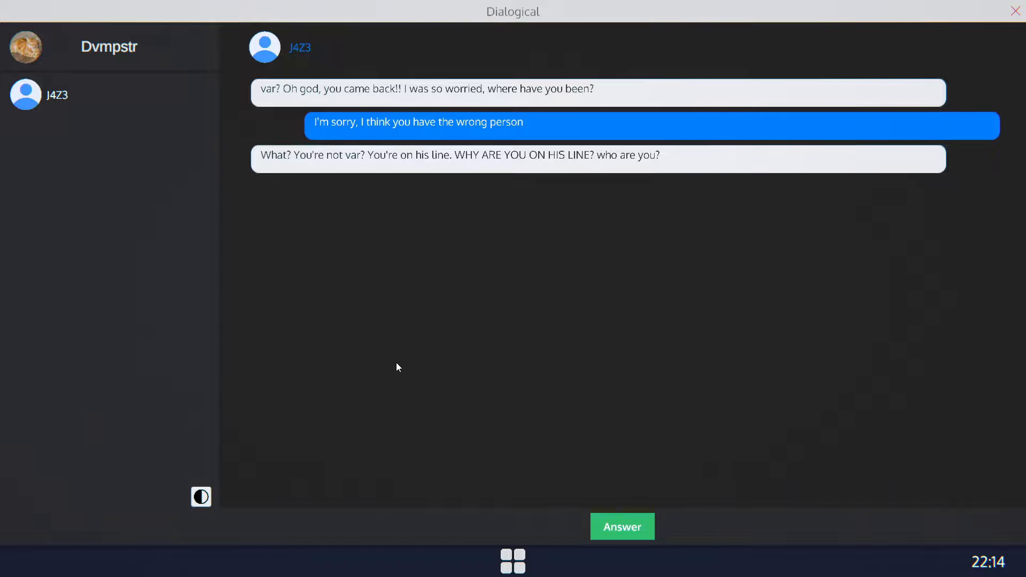
- Reply to J4Z3 about buying the PC secondhand, agree to contact the SaleHarbor seller, and close Dialogical
left_click(622, 526)
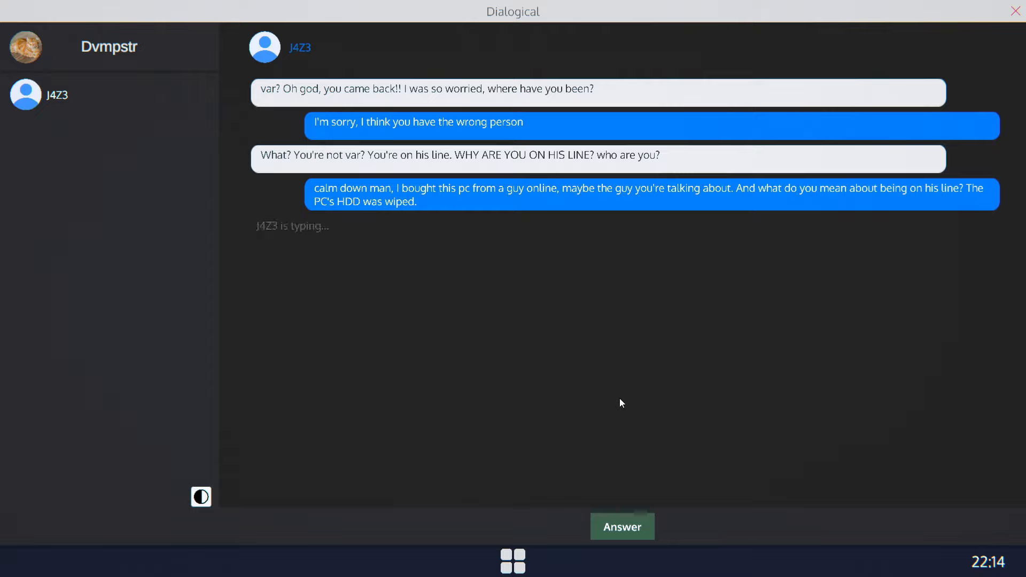
mouse_move(664, 390)
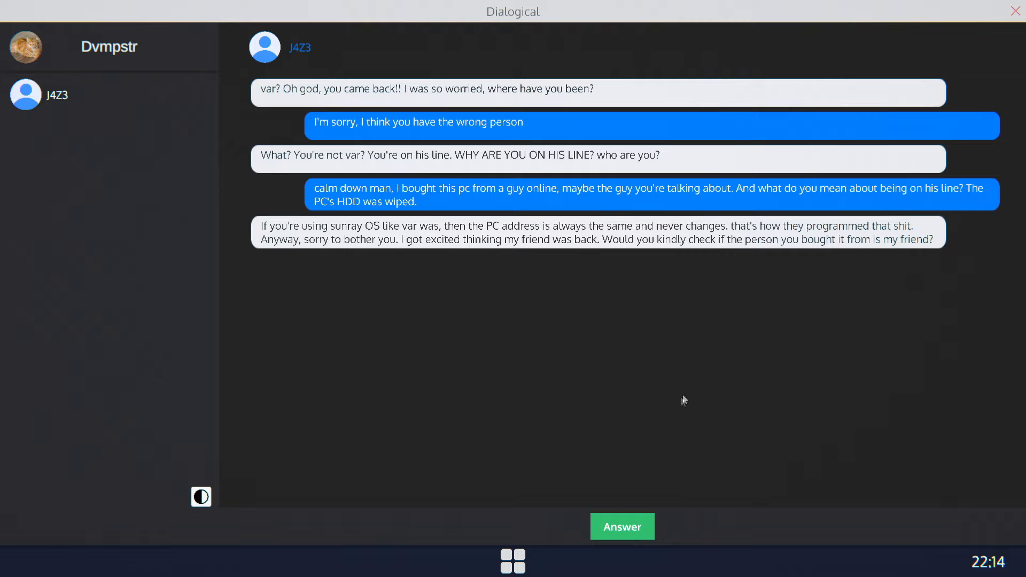
mouse_move(695, 388)
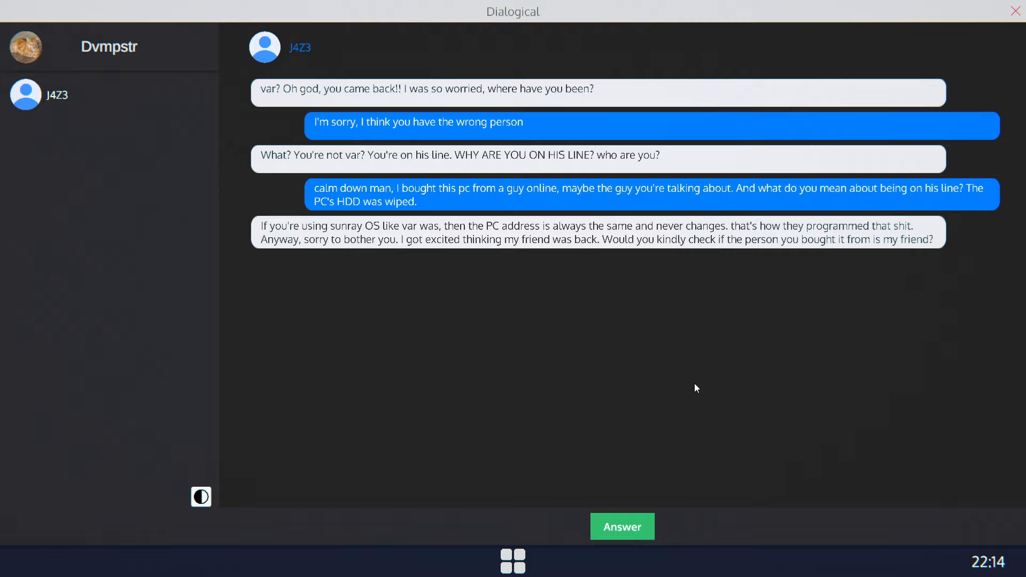
left_click(622, 525)
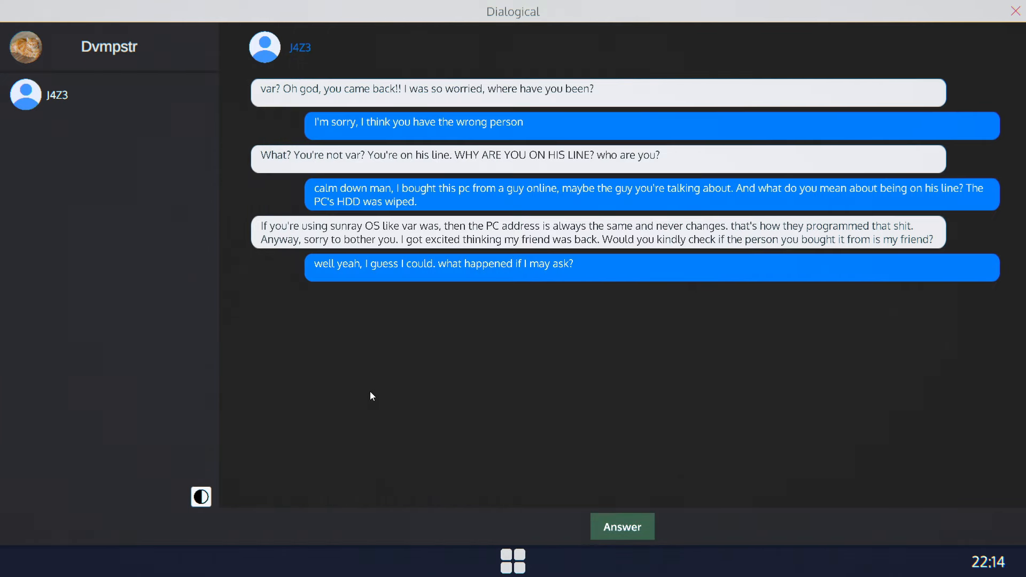
mouse_move(363, 398)
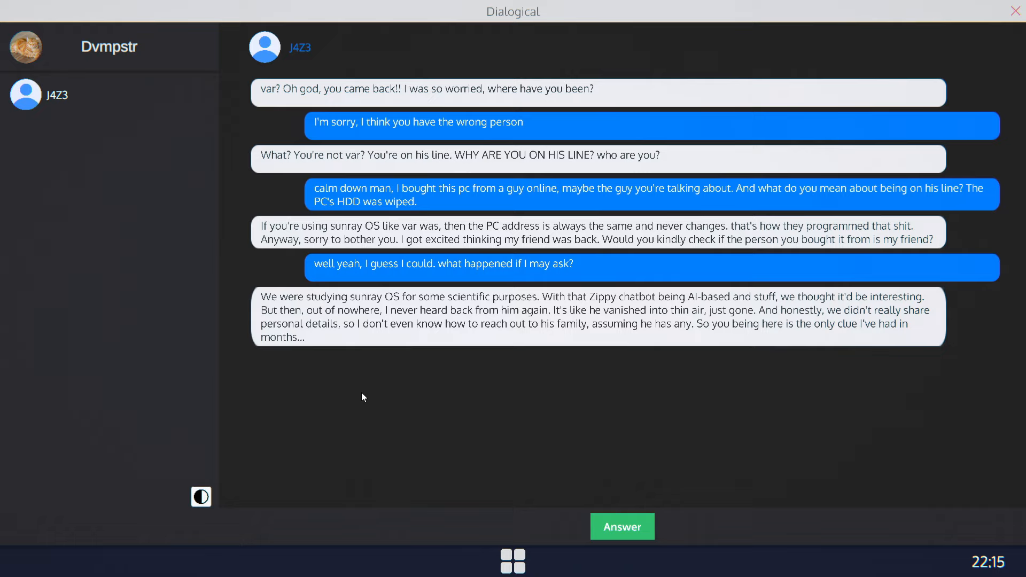
mouse_move(576, 426)
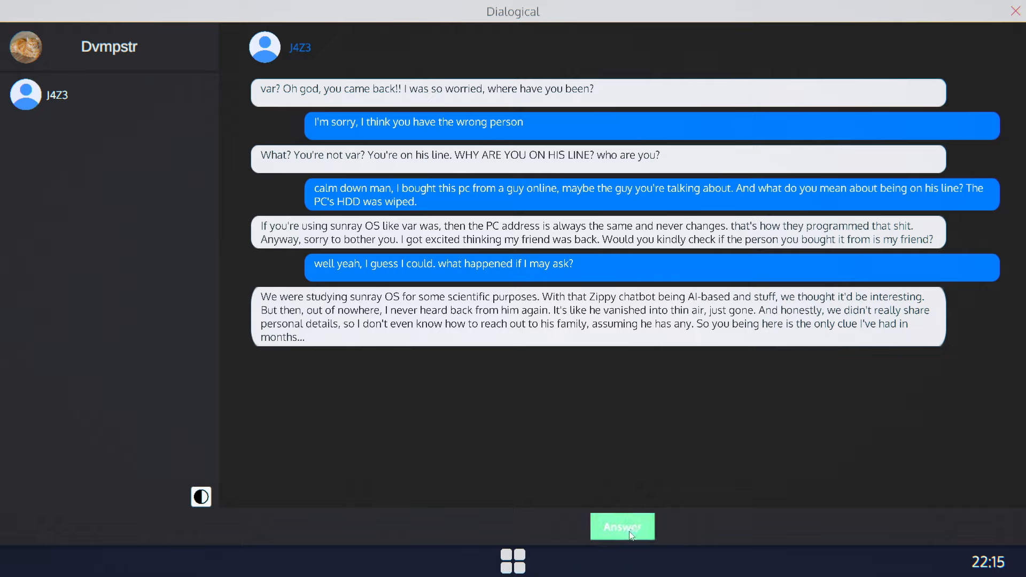
left_click(623, 526)
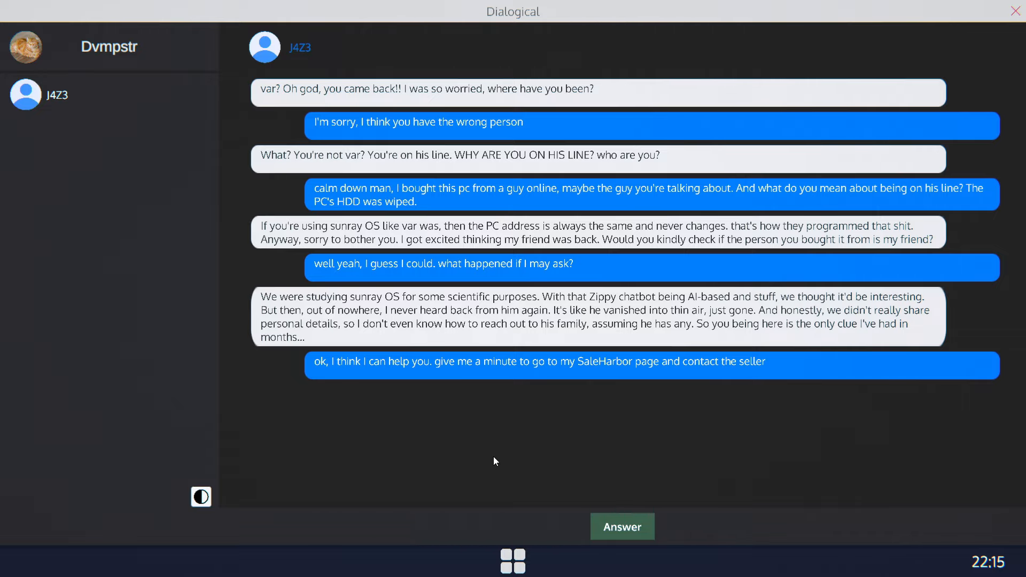
mouse_move(1007, 12)
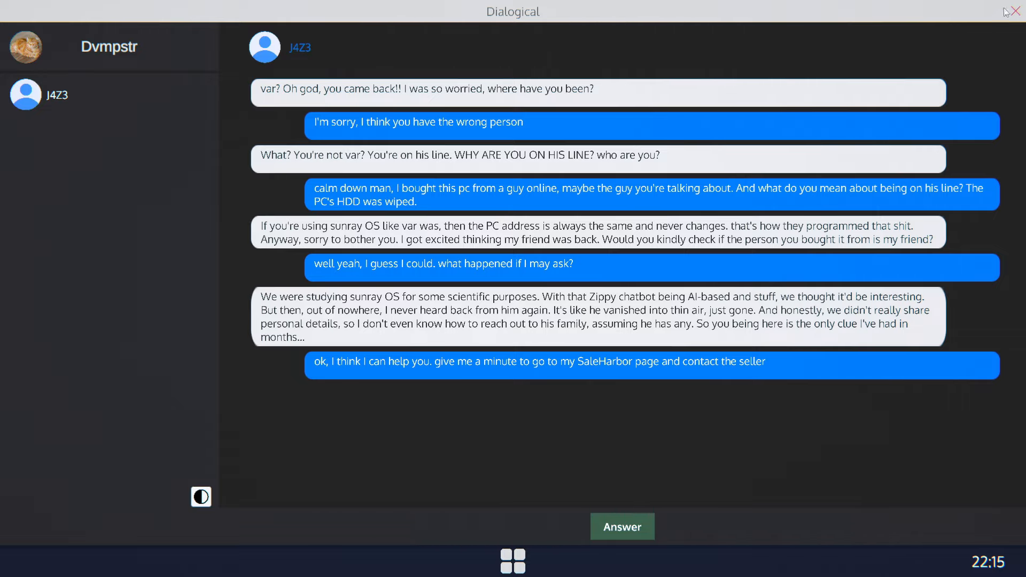
left_click(1017, 10)
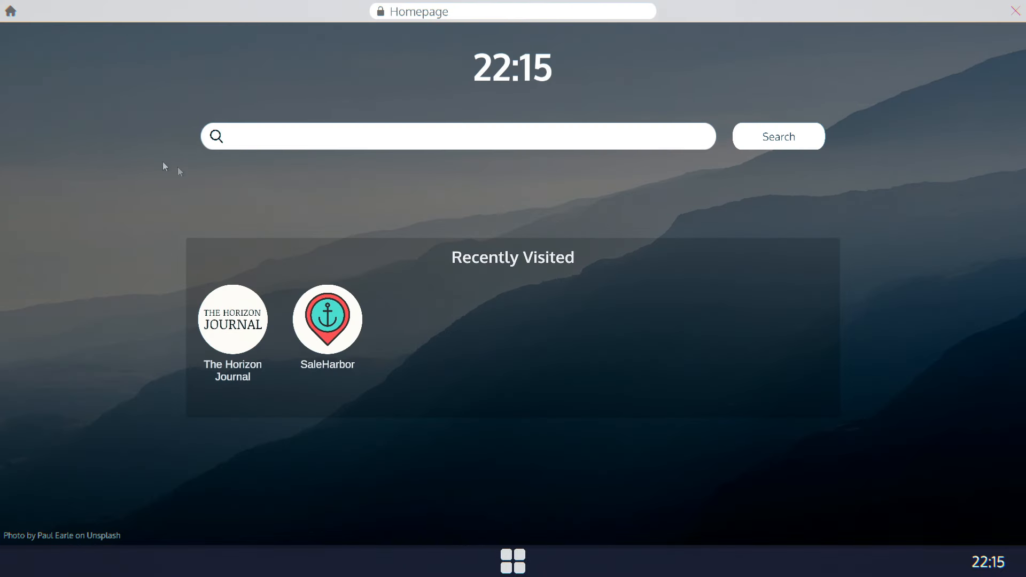
- Log in to SaleHarbor with the dvmpstr account email
left_click(327, 320)
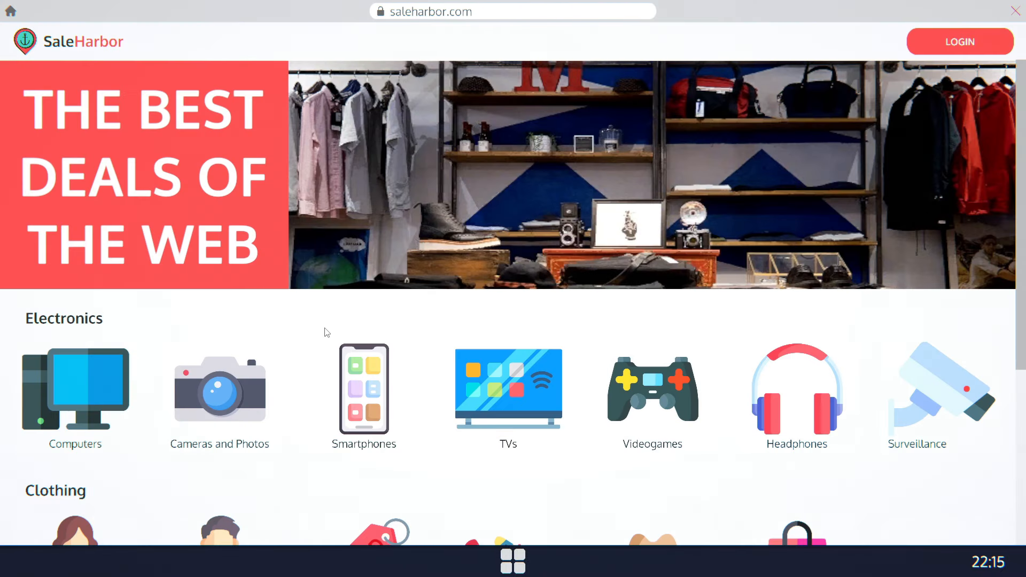
left_click(960, 42)
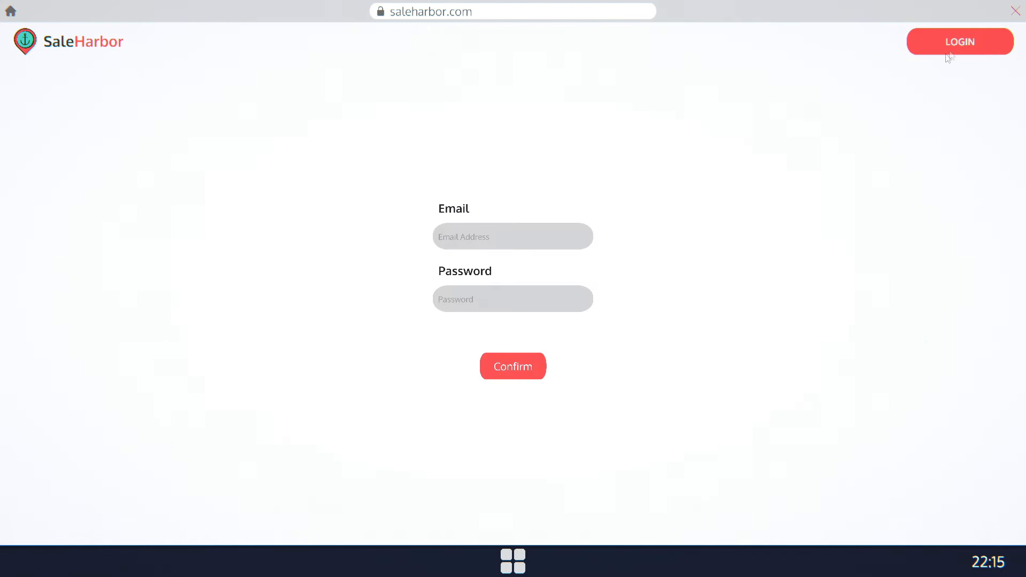
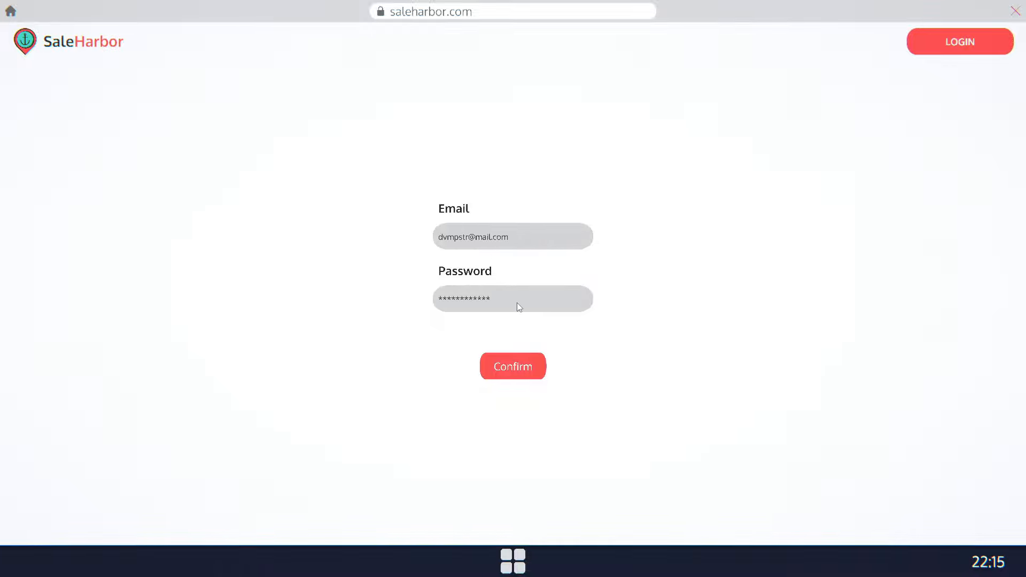
left_click(512, 365)
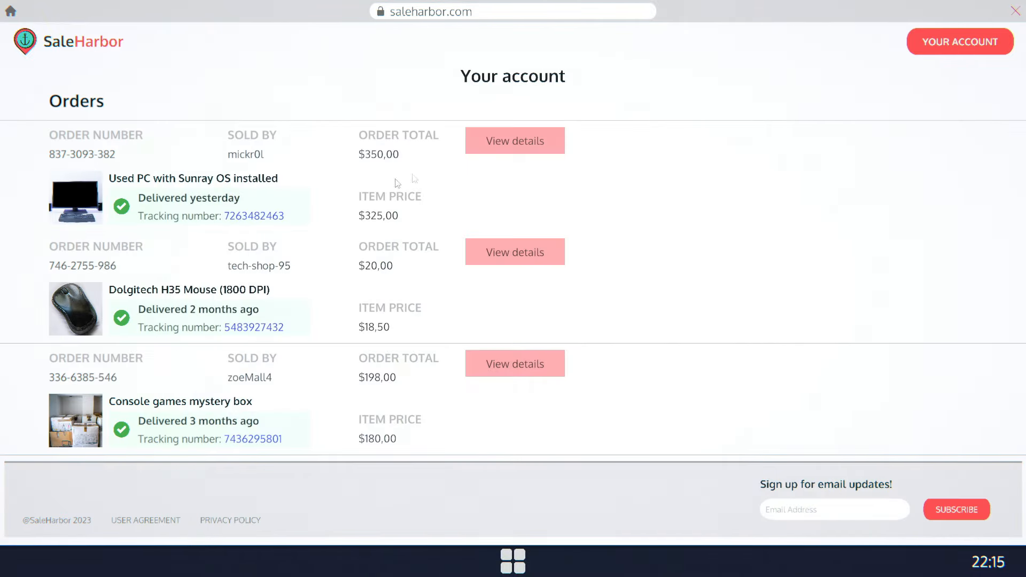
mouse_move(459, 314)
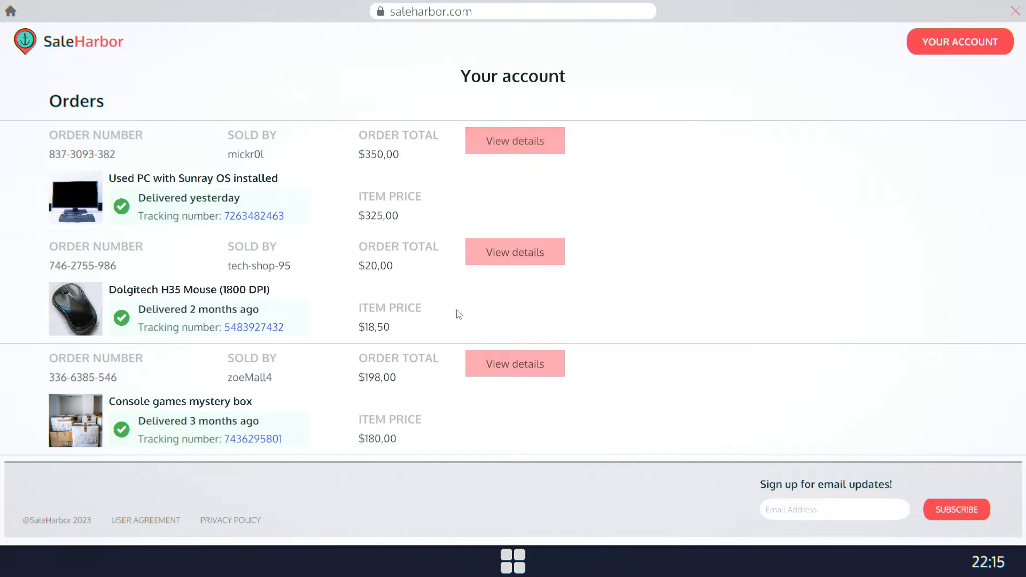
left_click(514, 363)
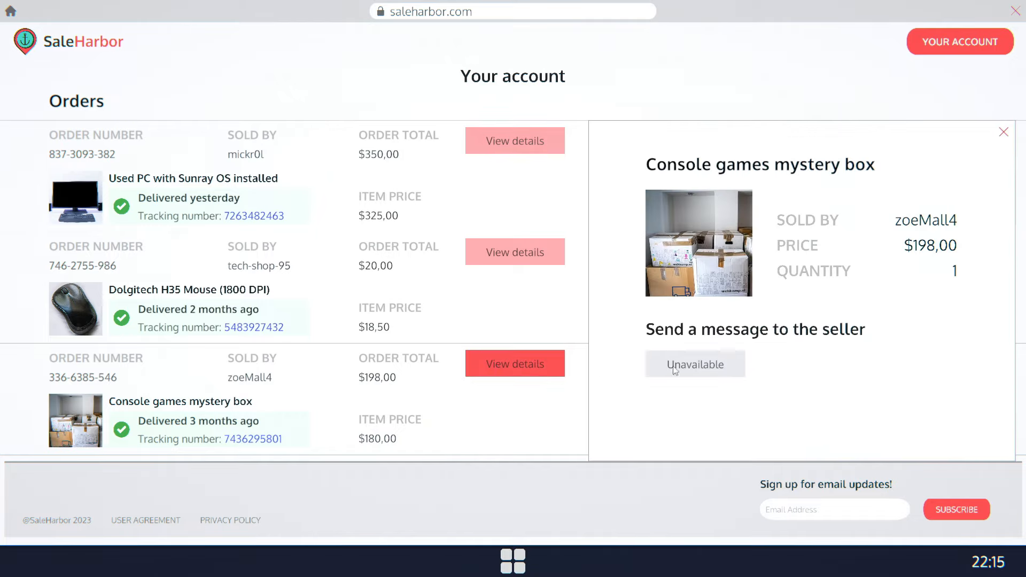
left_click(514, 252)
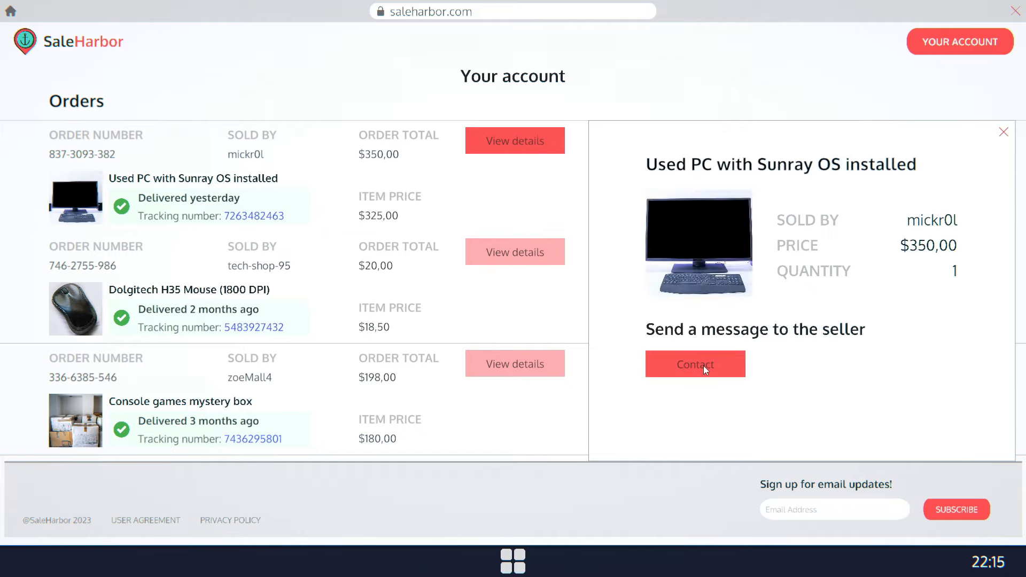
left_click(695, 365)
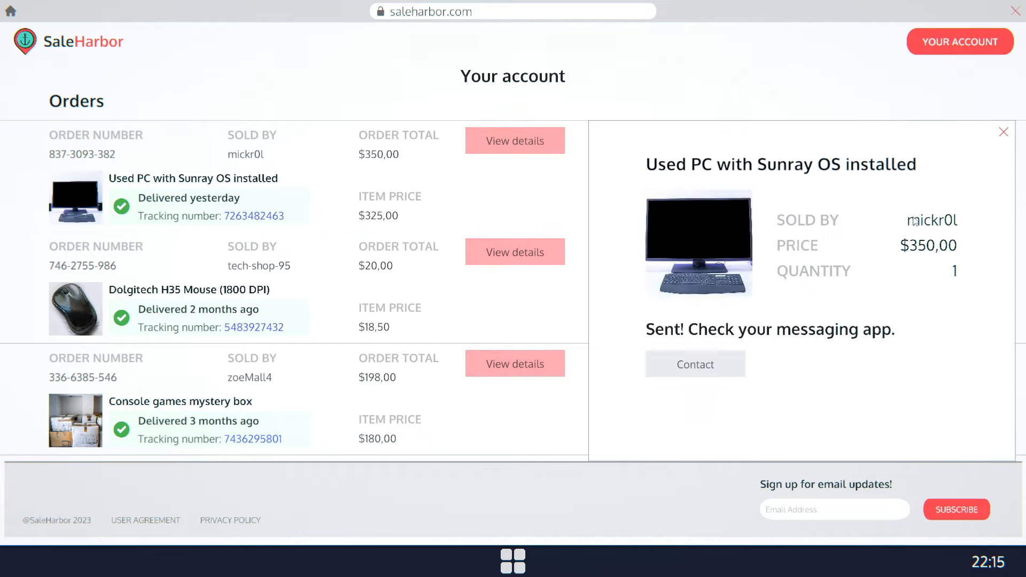
left_click(1004, 132)
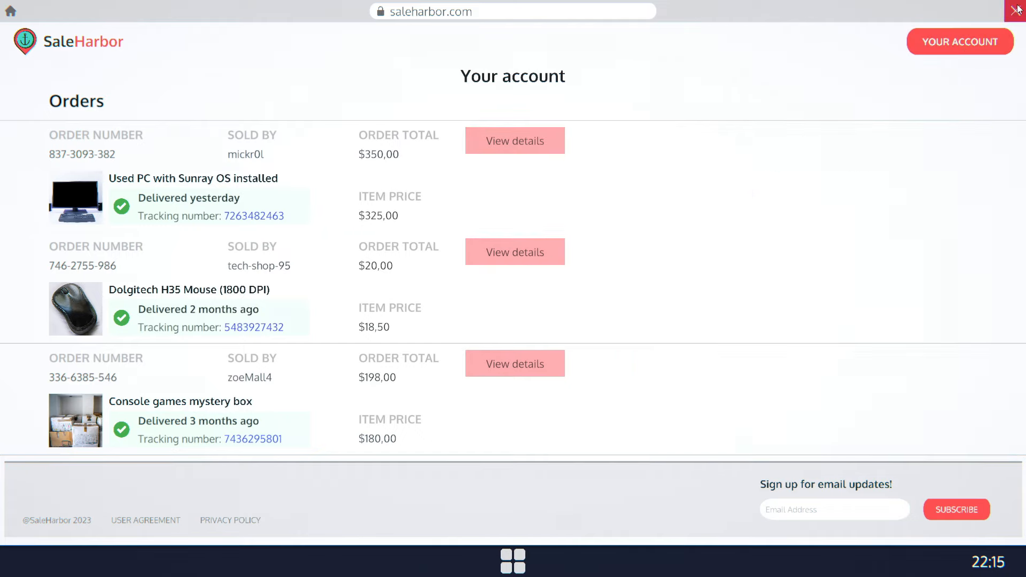
left_click(1016, 10)
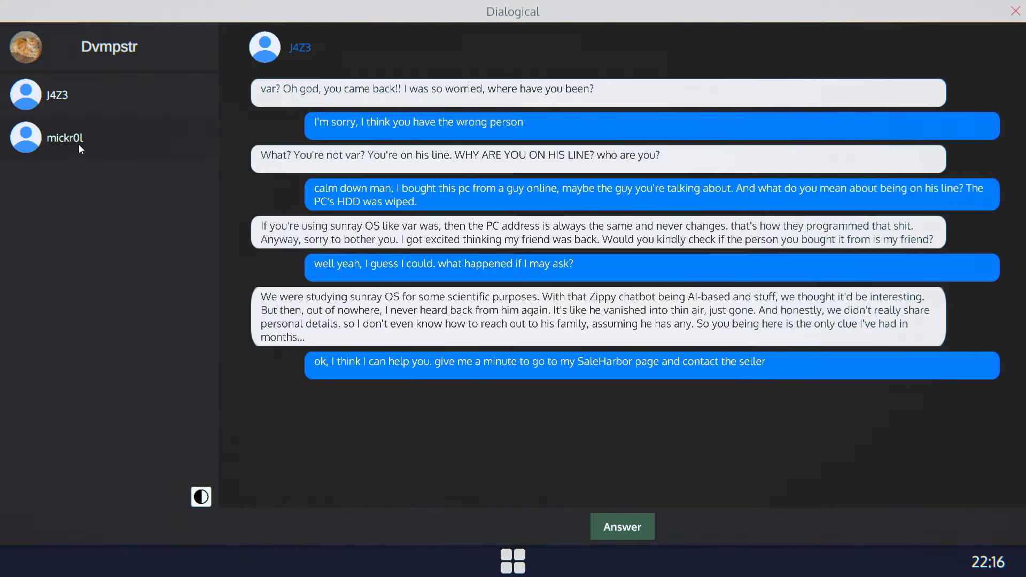
left_click(64, 138)
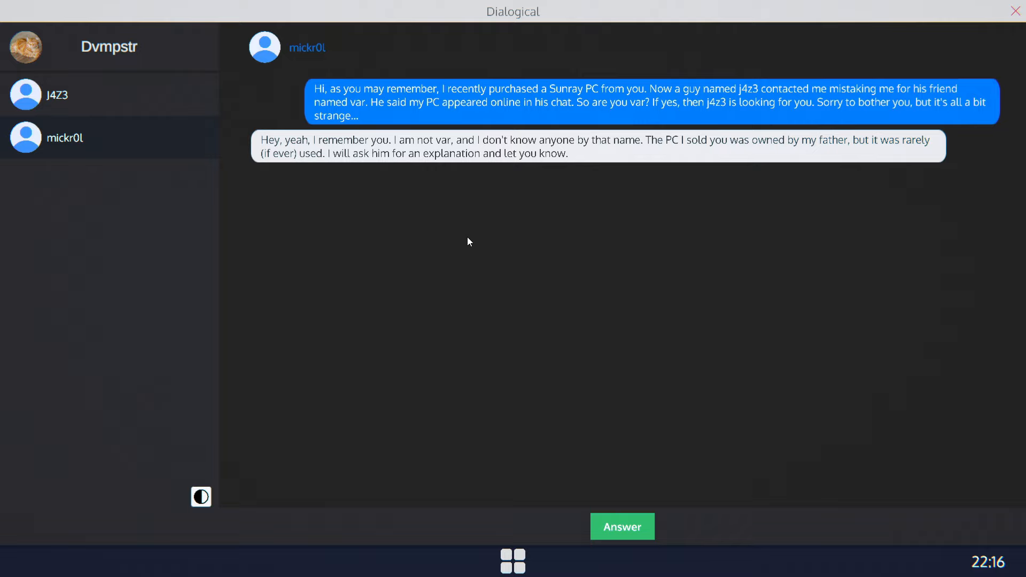
mouse_move(487, 249)
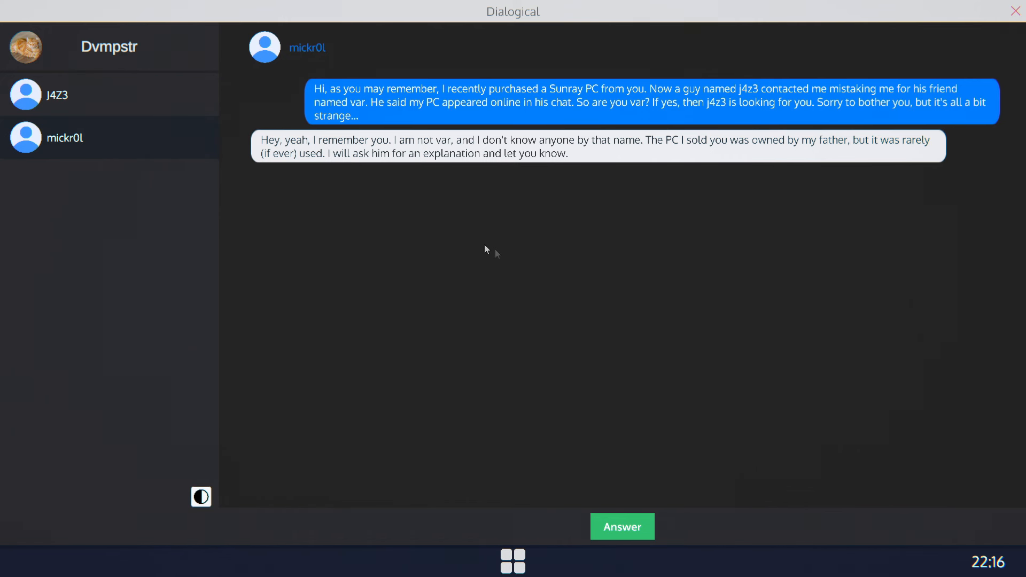
left_click(621, 526)
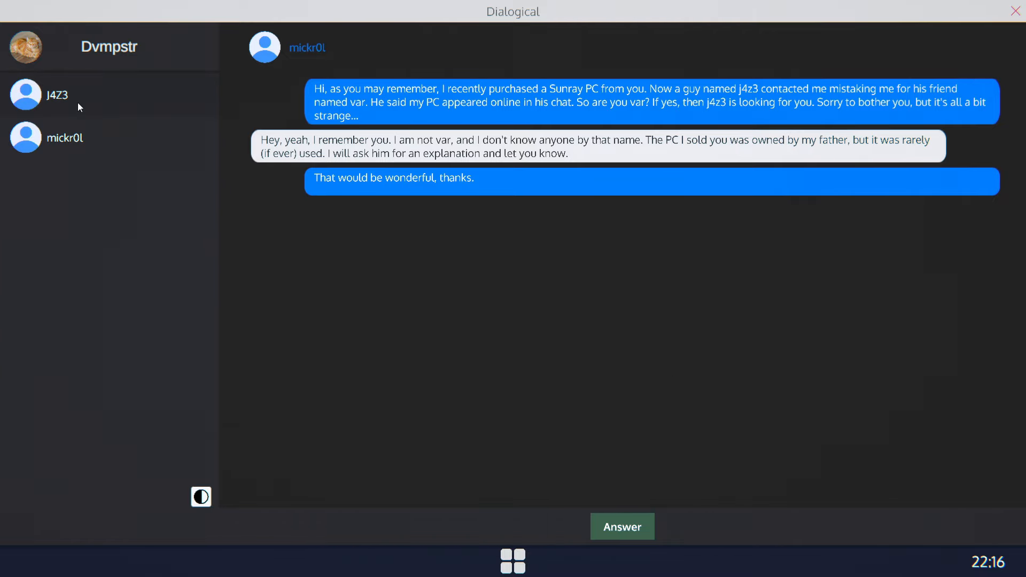
left_click(57, 94)
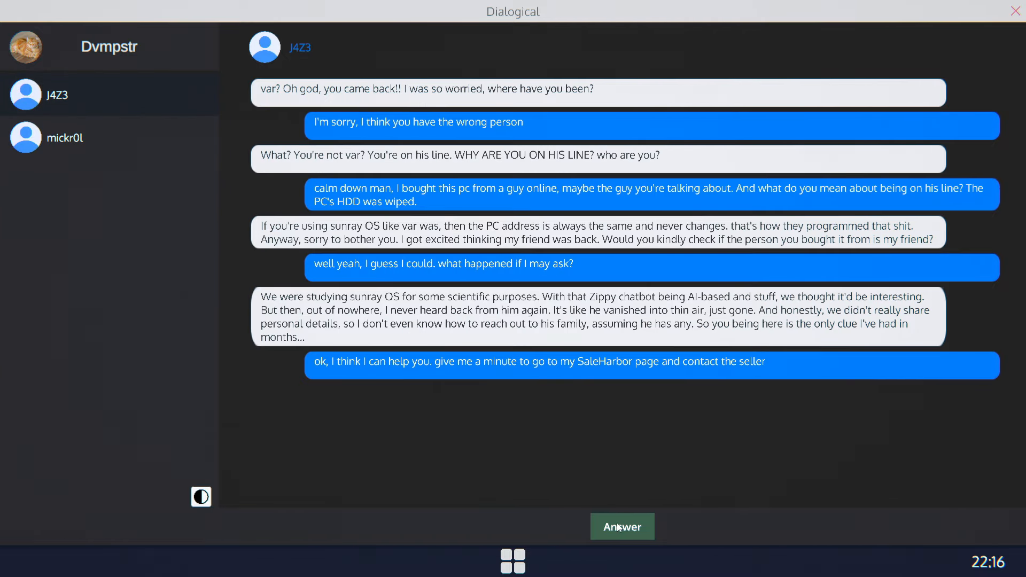
left_click(64, 138)
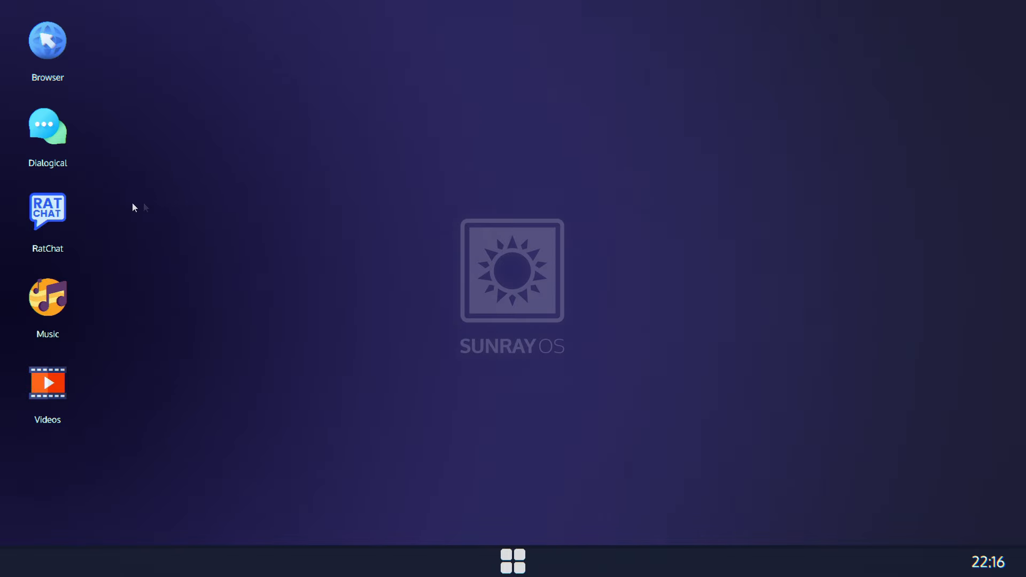
- Close the briefly opened RatChat app and launch the Videos app from the desktop
double_click(47, 212)
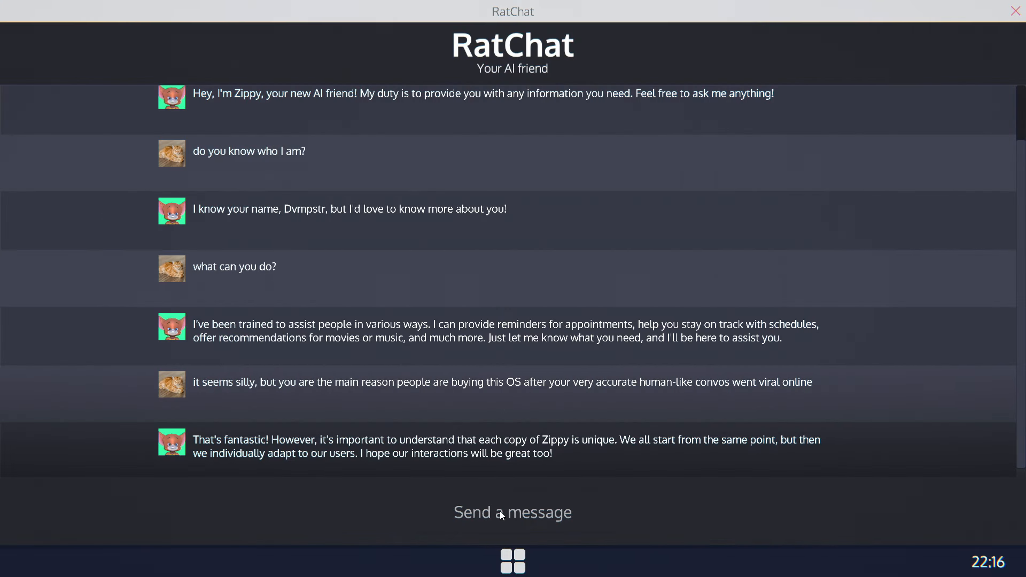
mouse_move(1015, 12)
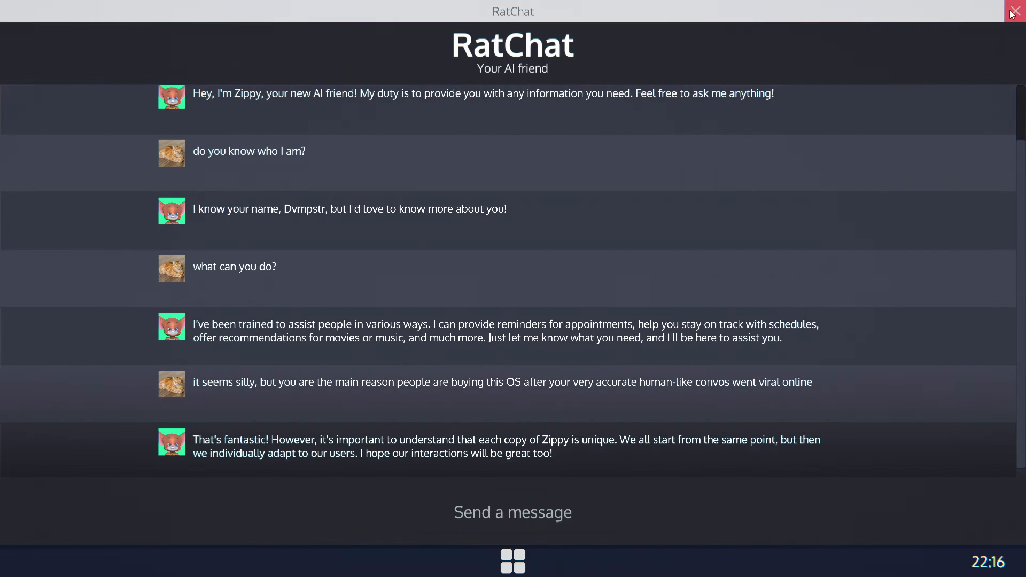
left_click(1013, 12)
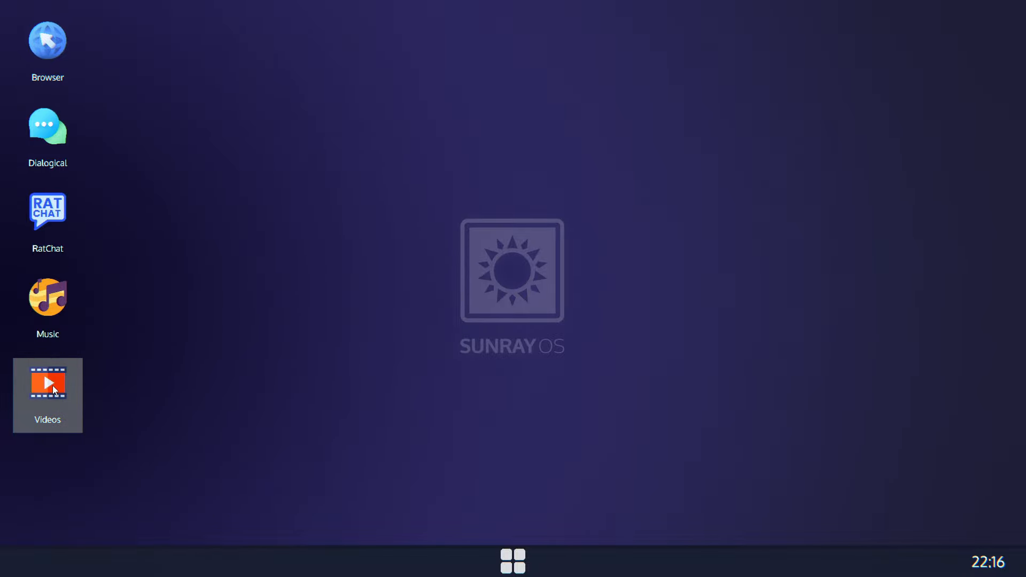
double_click(47, 382)
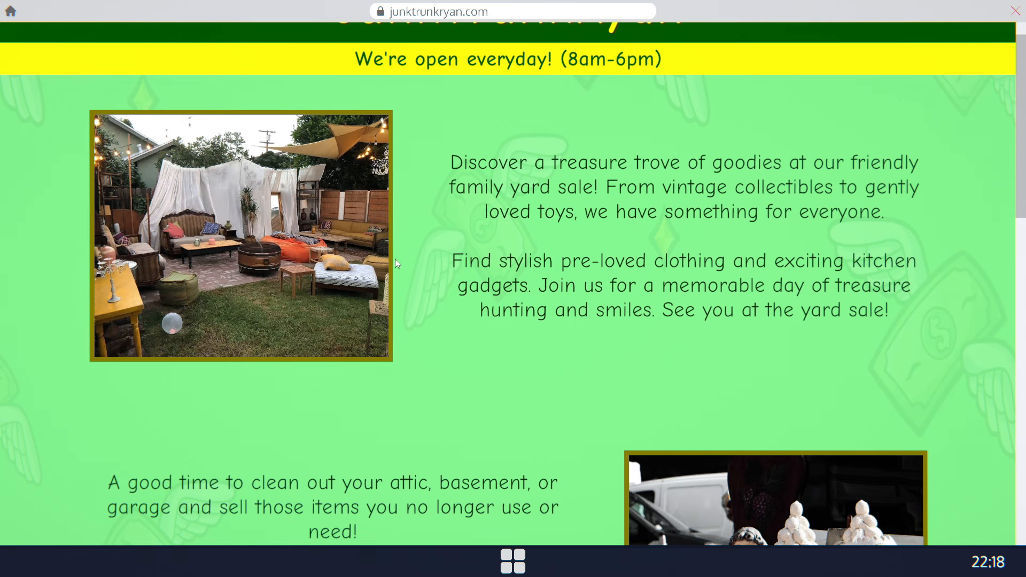
scroll("down", 3)
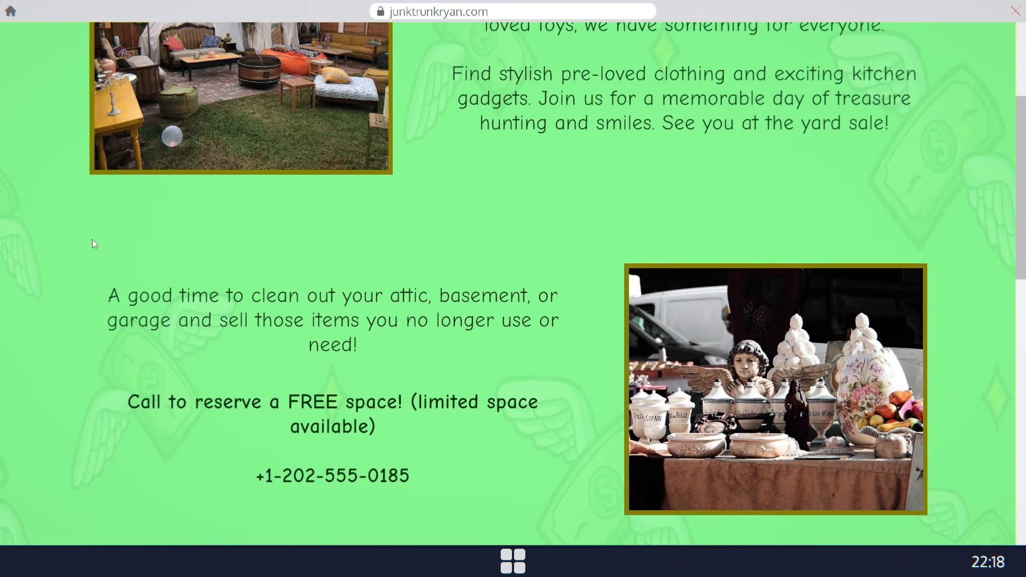
scroll("down", 3)
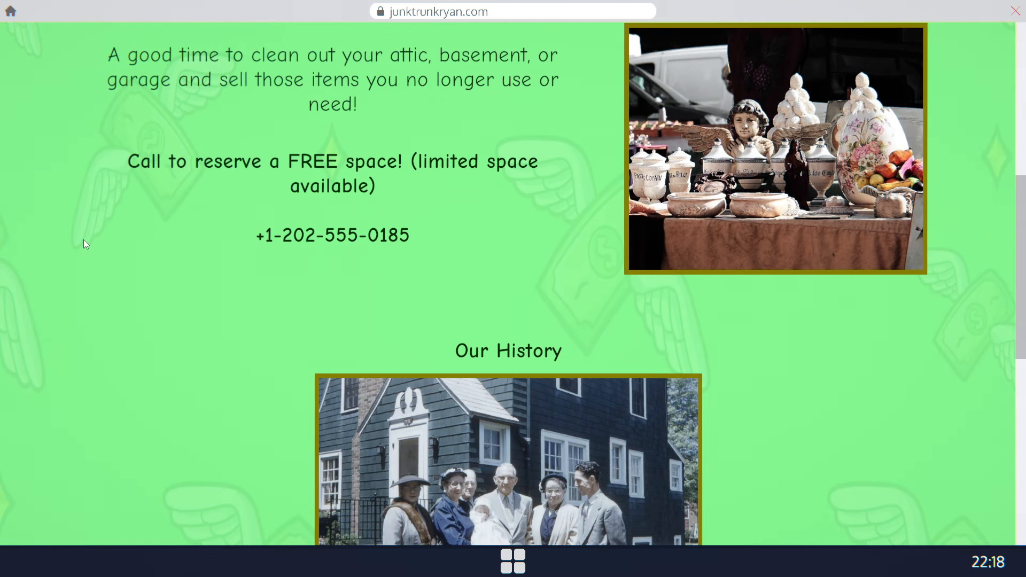
scroll("down", 3)
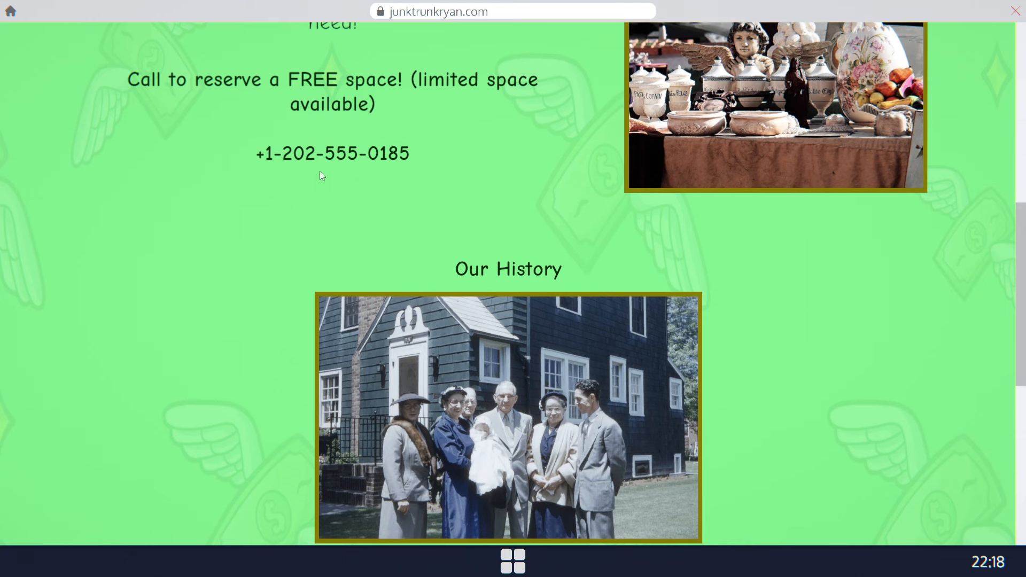
scroll("down", 3)
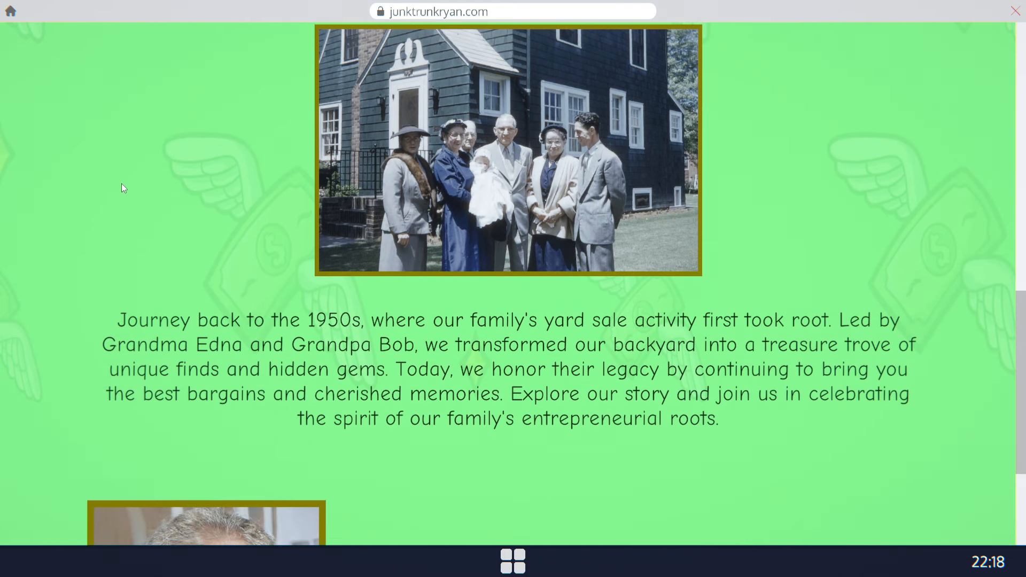
mouse_move(144, 200)
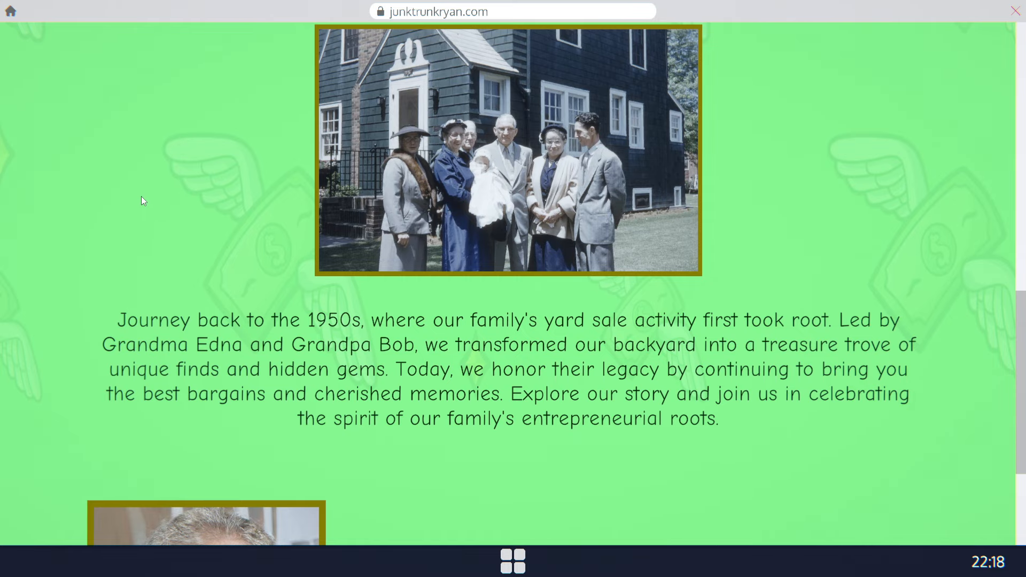
mouse_move(135, 198)
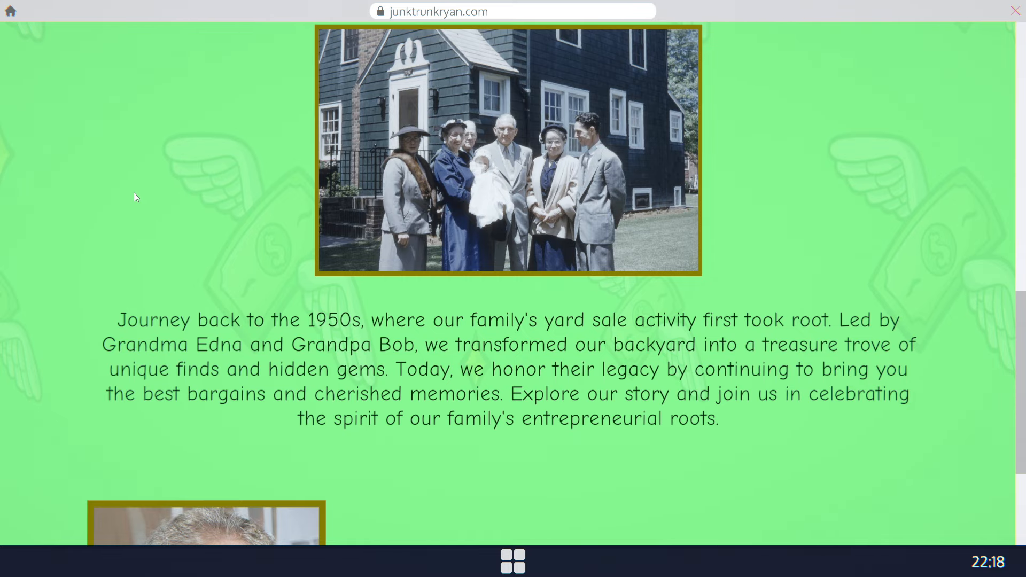
scroll("down", 3)
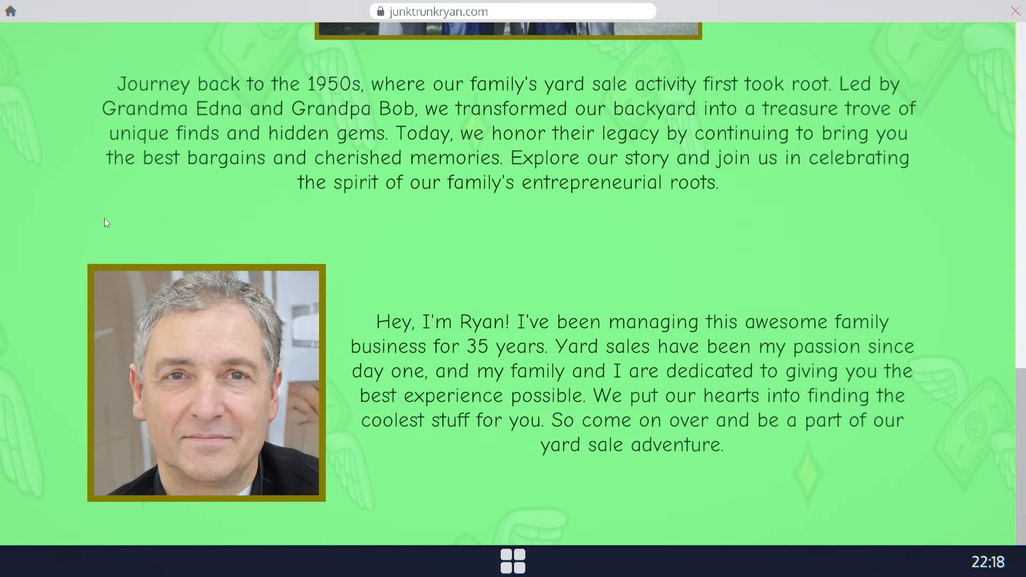
mouse_move(102, 195)
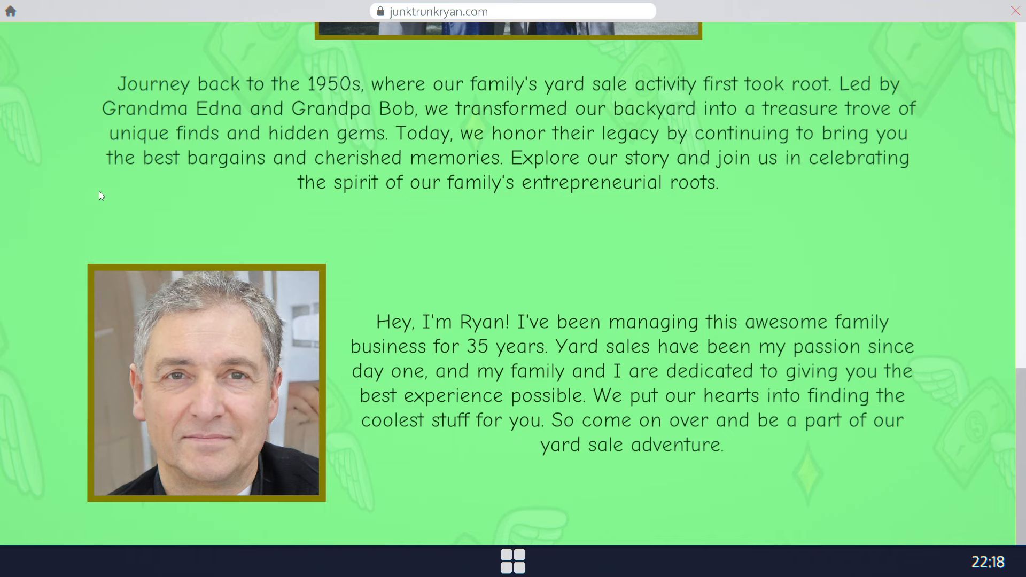
mouse_move(109, 219)
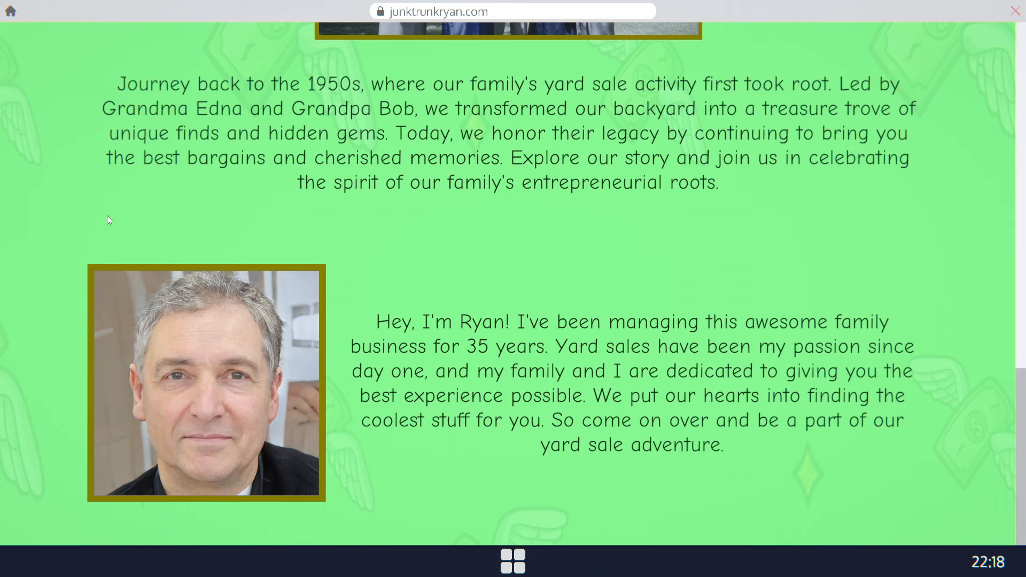
mouse_move(629, 305)
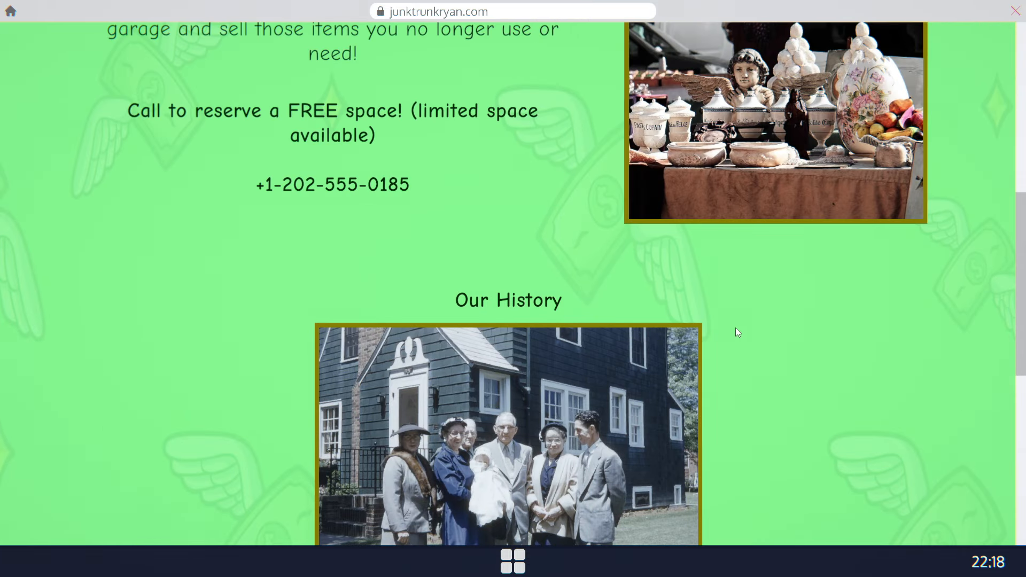
scroll("up", 3)
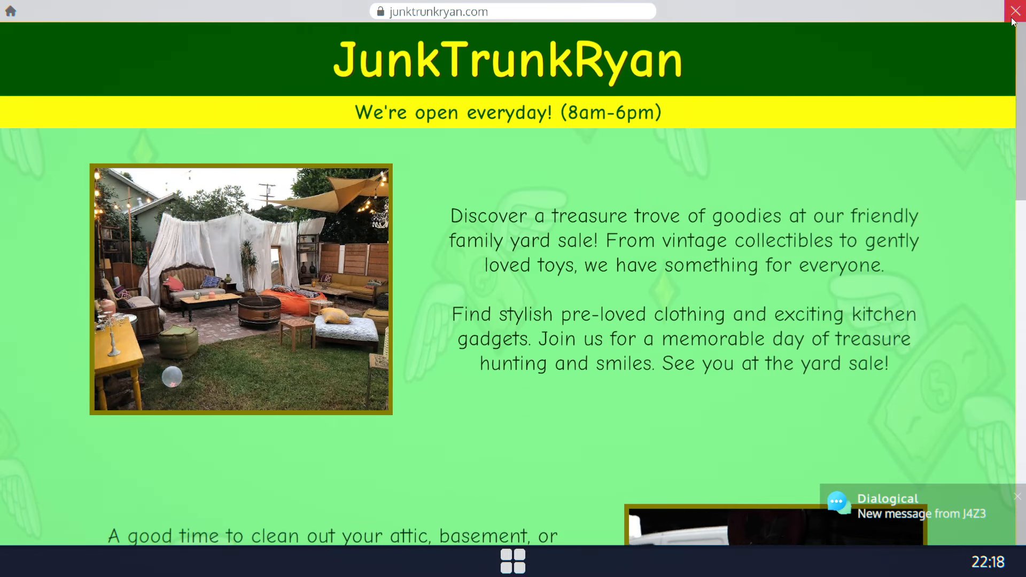
mouse_move(984, 182)
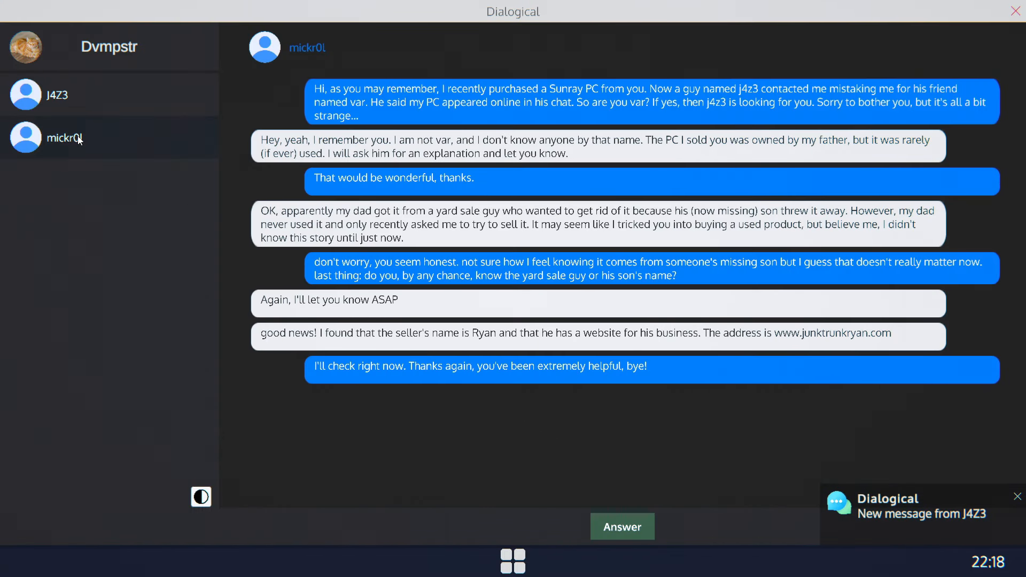
- Switch to the friend's conversation in Dialogical and answer his question about calling the page's number
left_click(58, 94)
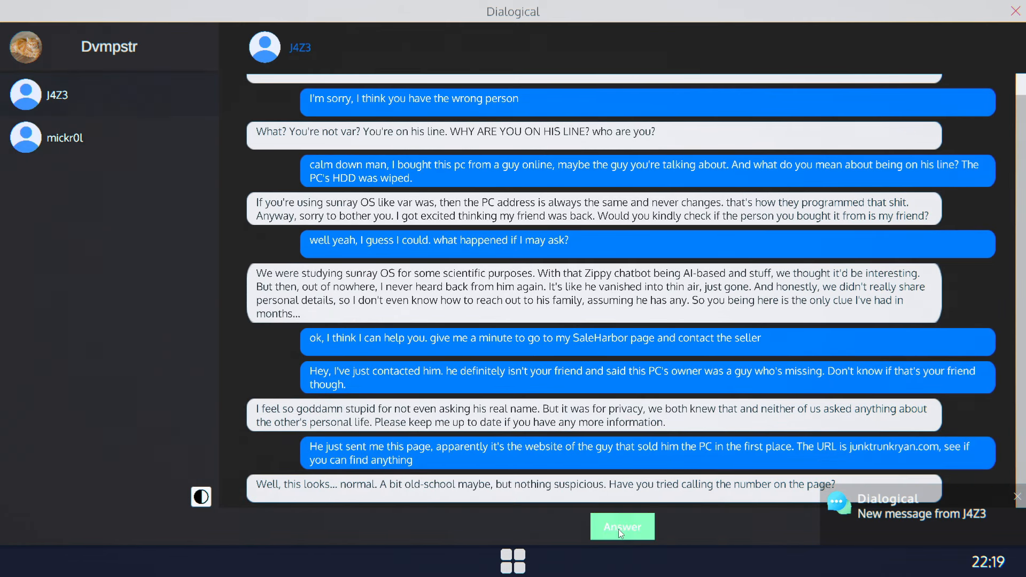
left_click(622, 526)
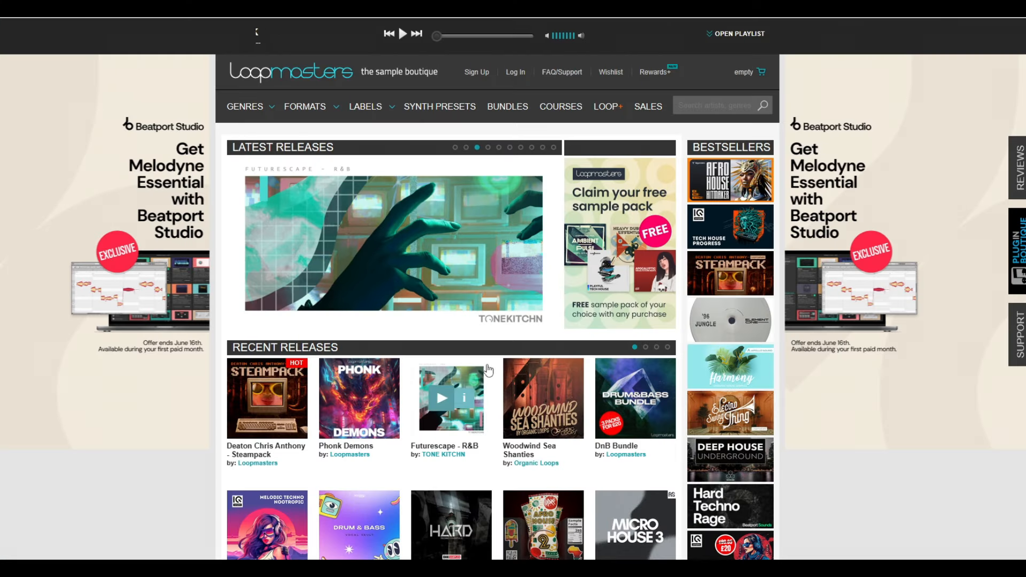
- Reach the Loop+ section on Loopmasters and view an artist's VIP profile with his sample-pack reviews
scroll("down", 3)
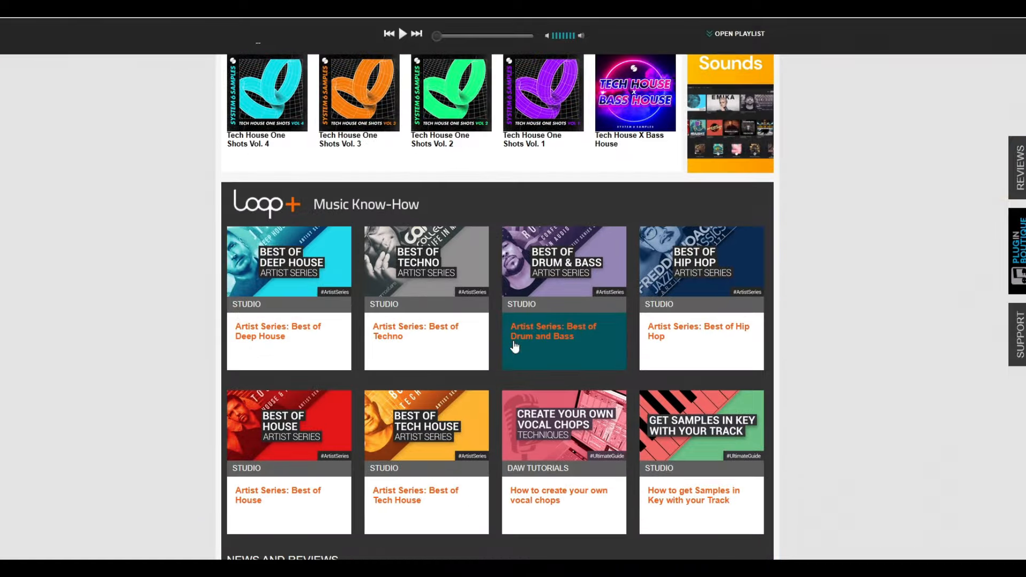
scroll("down", 3)
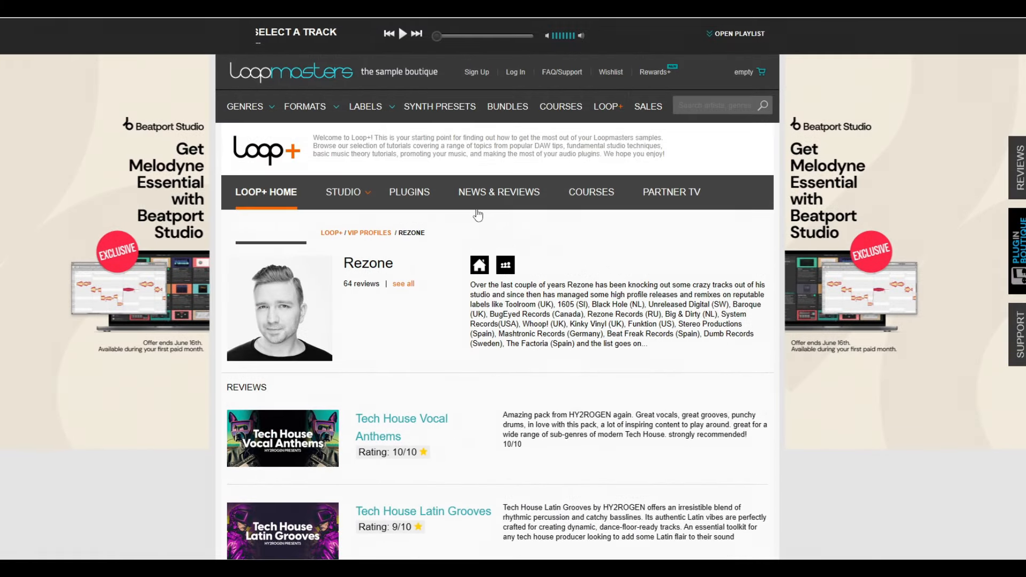
left_click(245, 106)
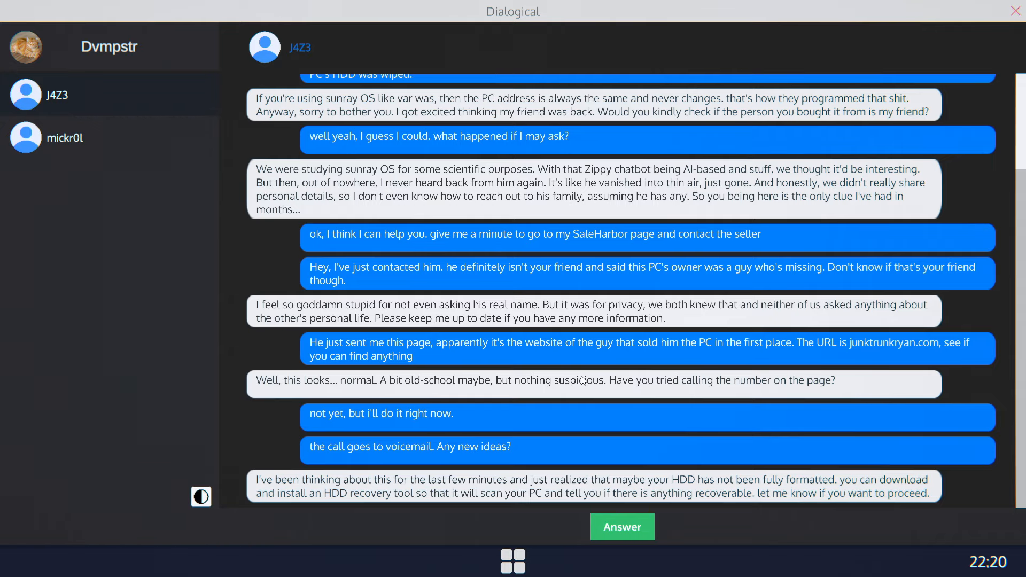
mouse_move(644, 560)
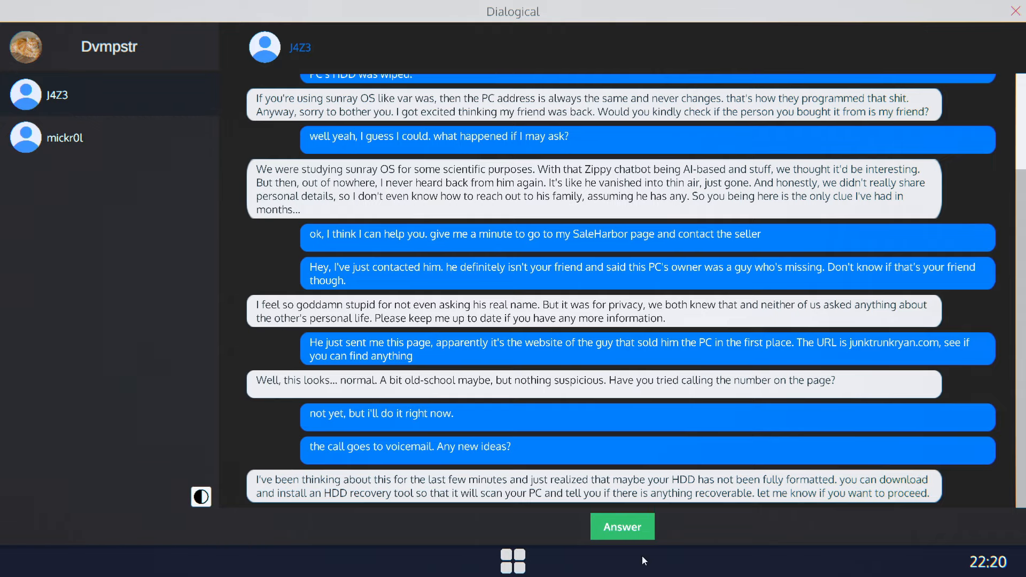
left_click(621, 526)
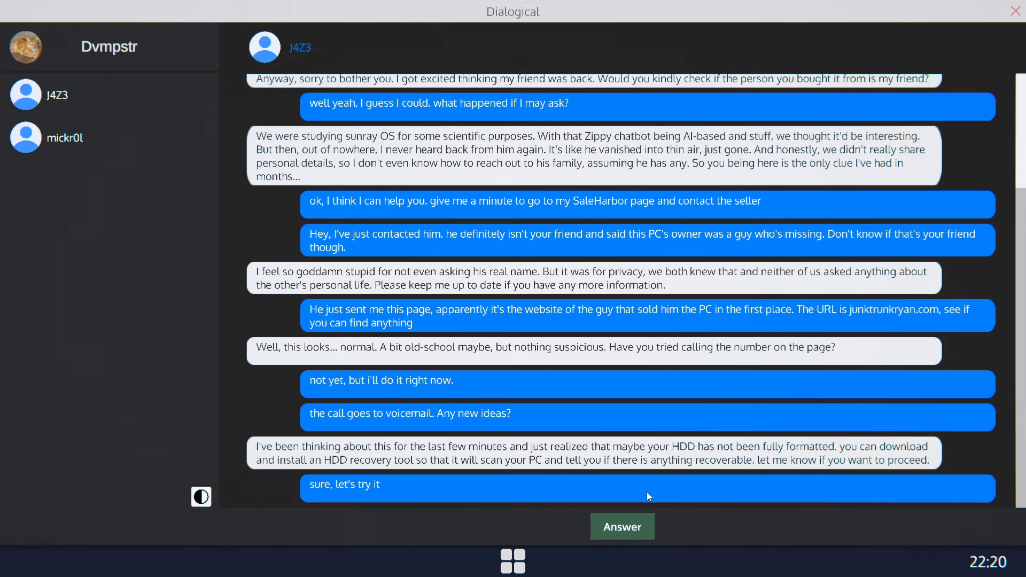
mouse_move(690, 454)
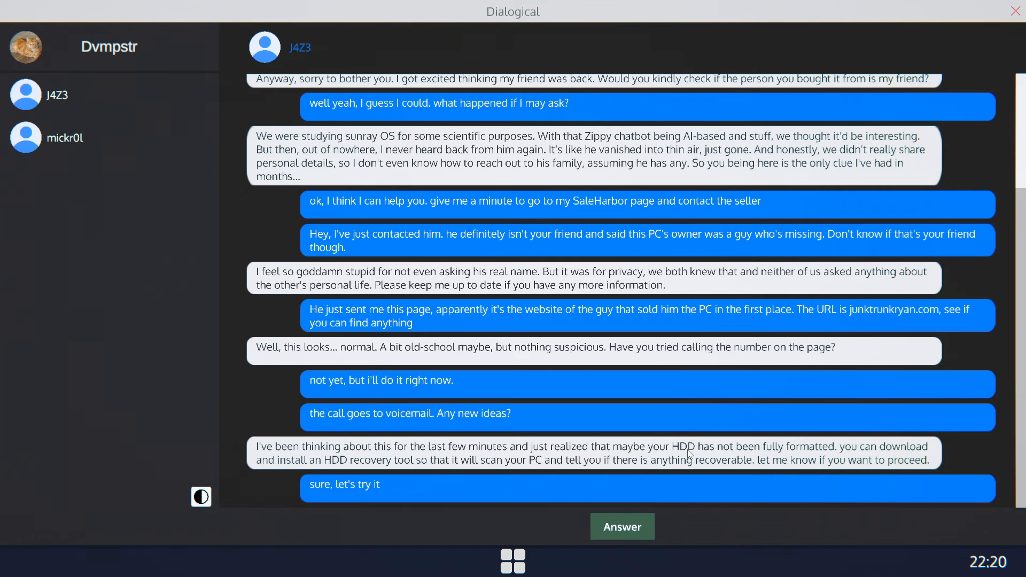
scroll("down", 3)
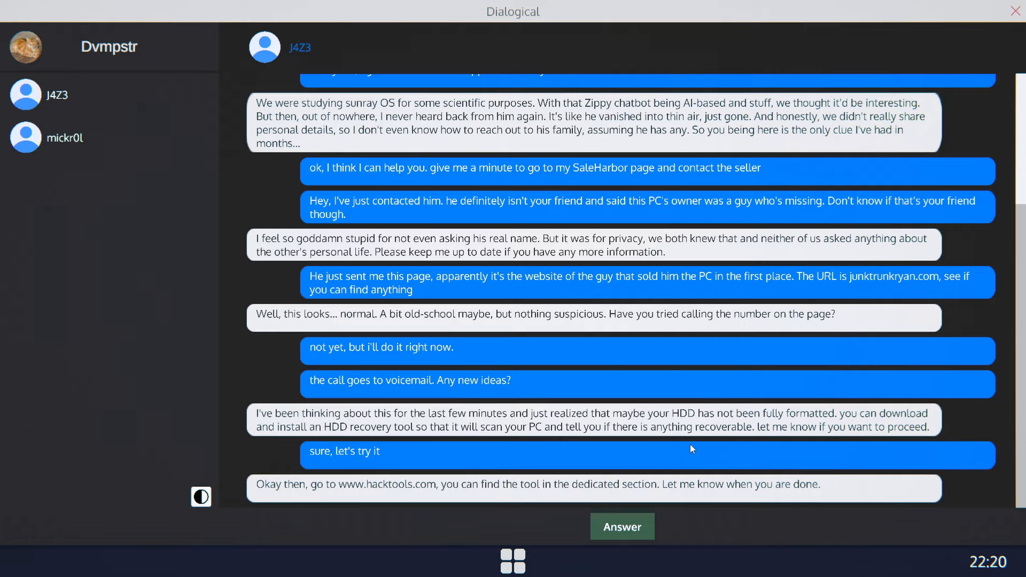
left_click(1015, 11)
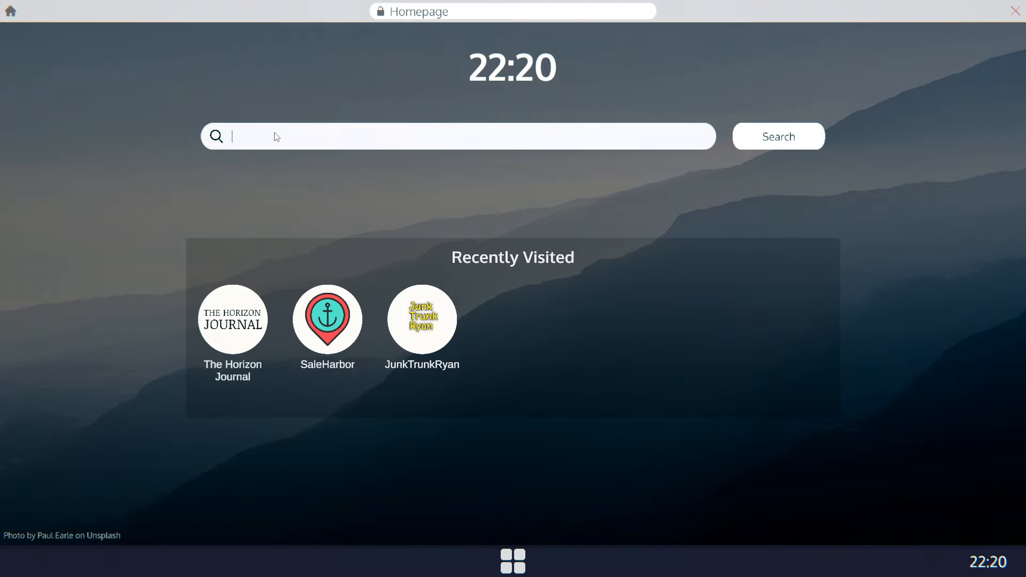
- Go to hacktools.com and read its history page down to the 1999 founding
type("hacktools")
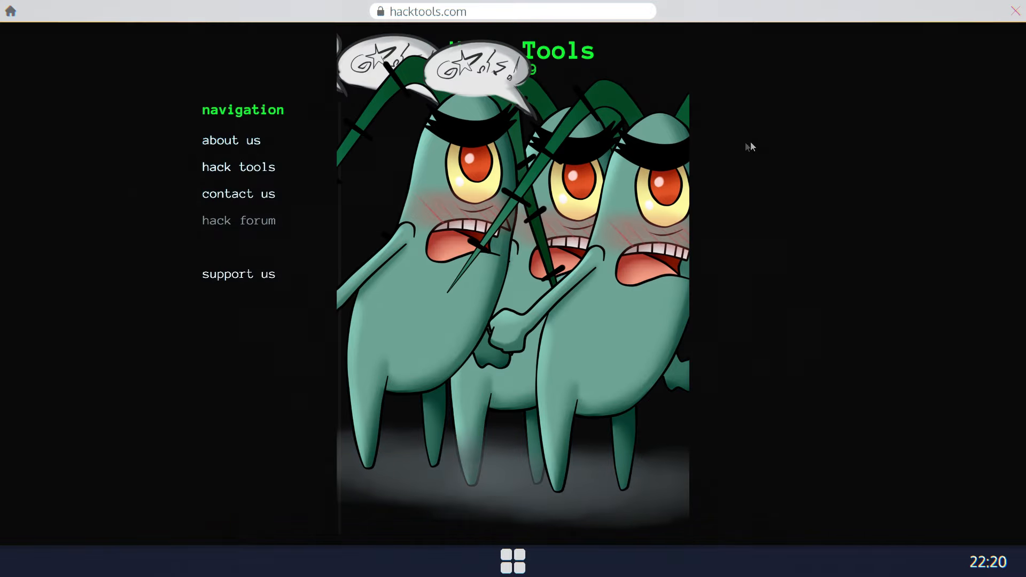
left_click(231, 140)
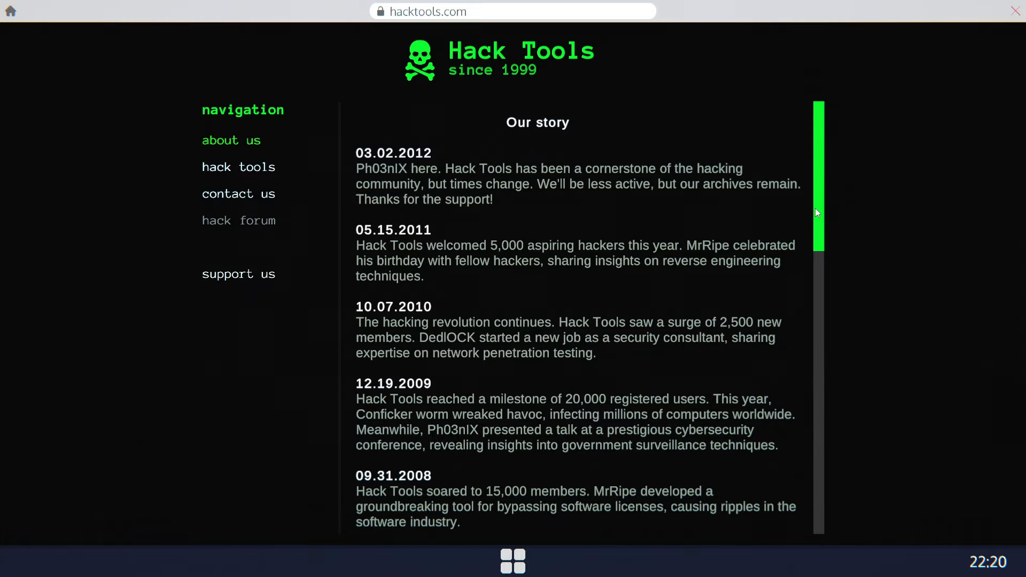
scroll("down", 3)
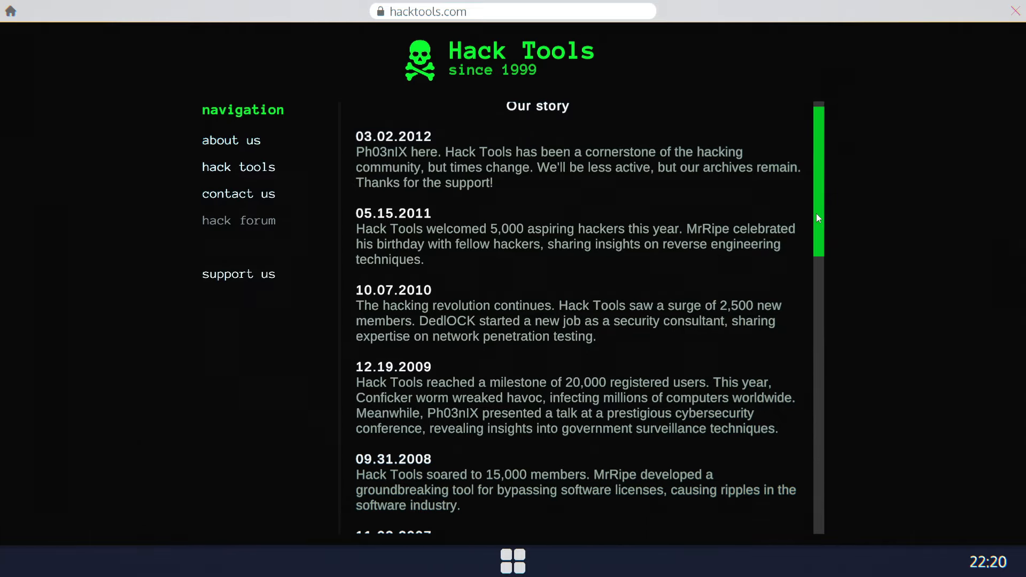
scroll("down", 3)
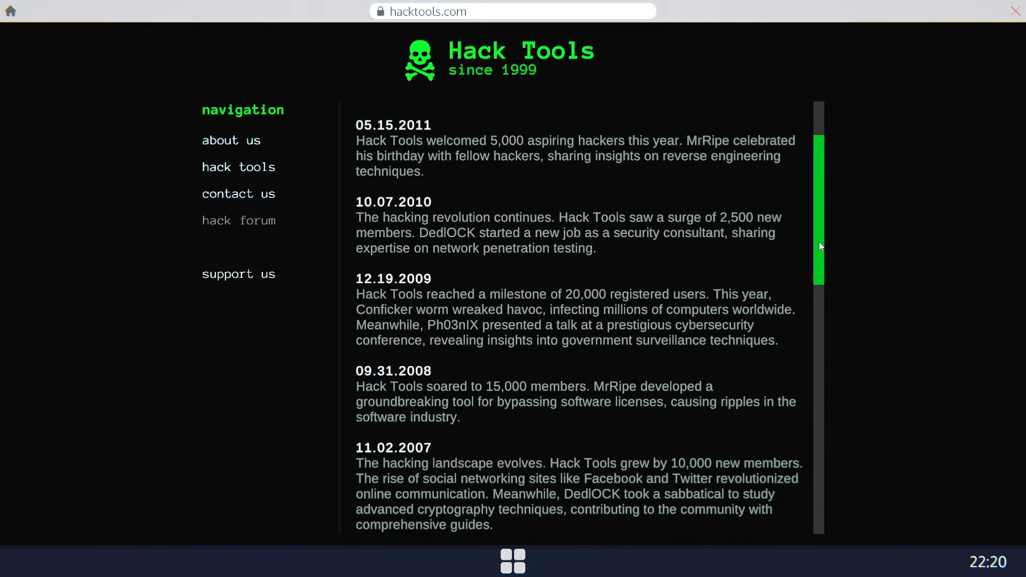
scroll("down", 3)
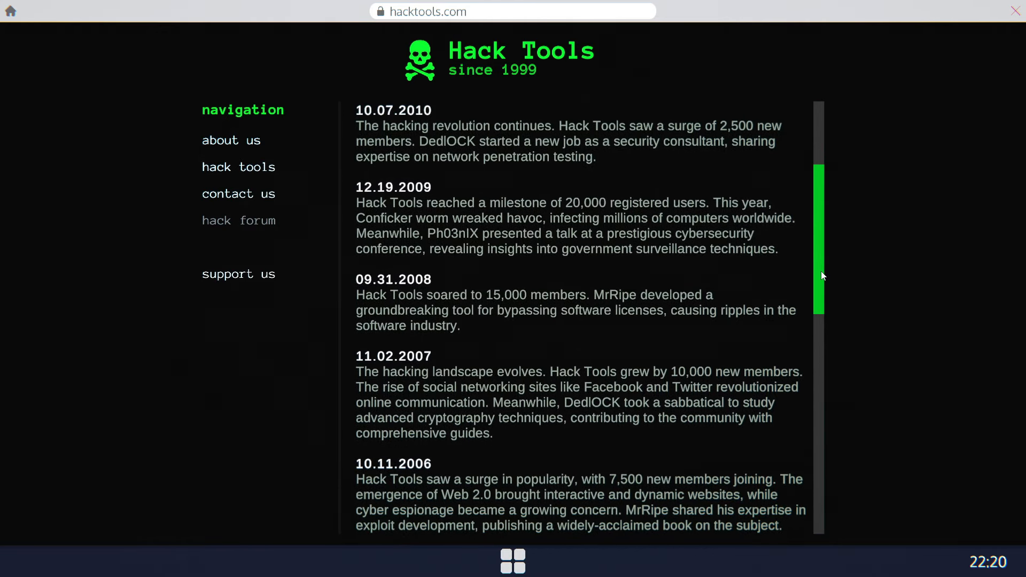
scroll("down", 3)
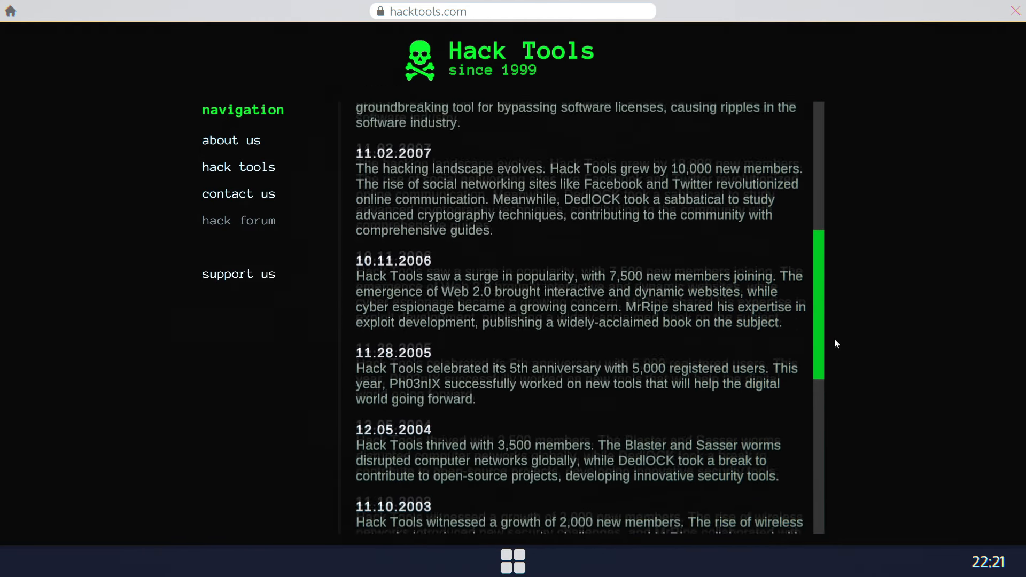
scroll("down", 3)
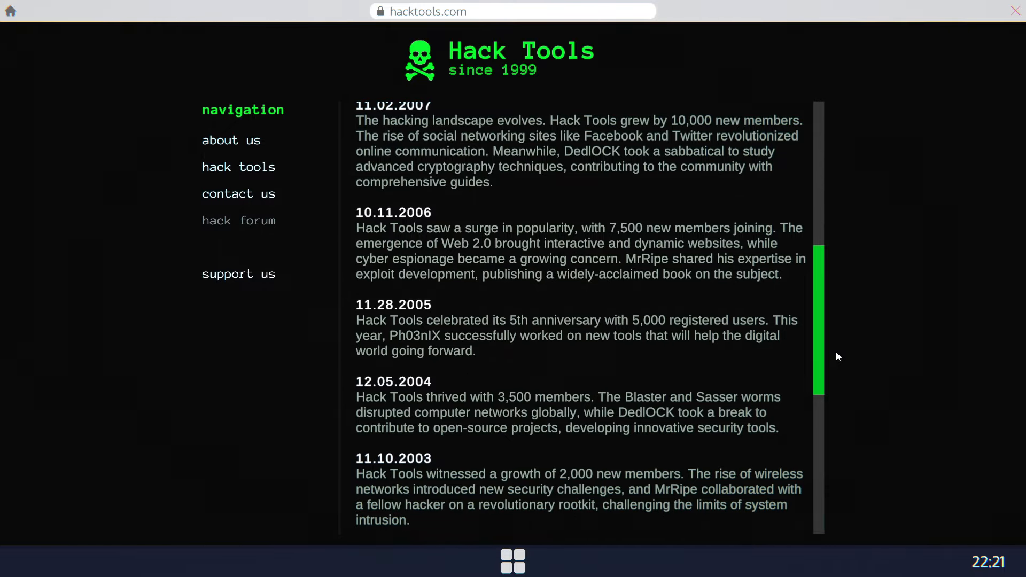
scroll("down", 3)
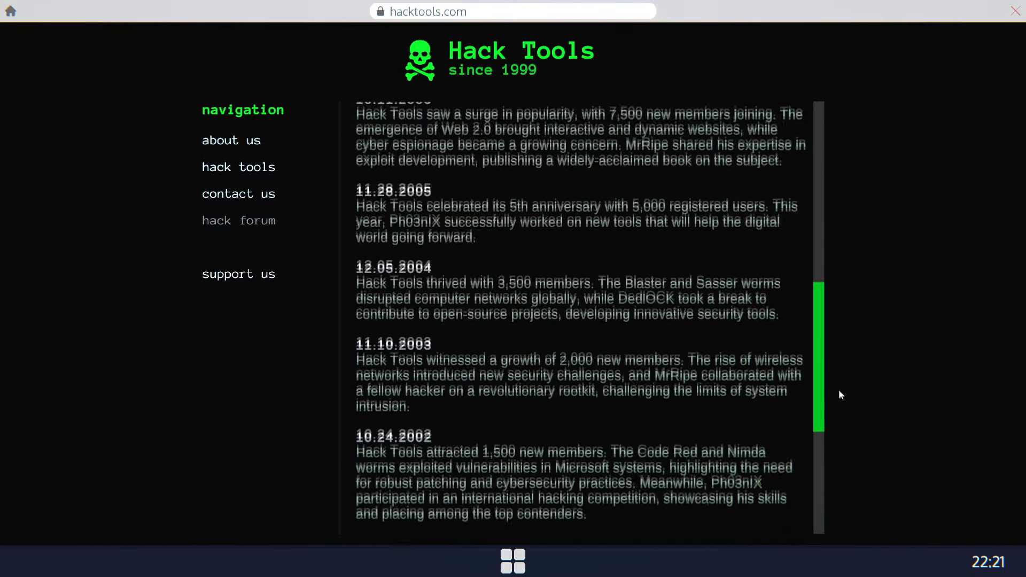
scroll("down", 3)
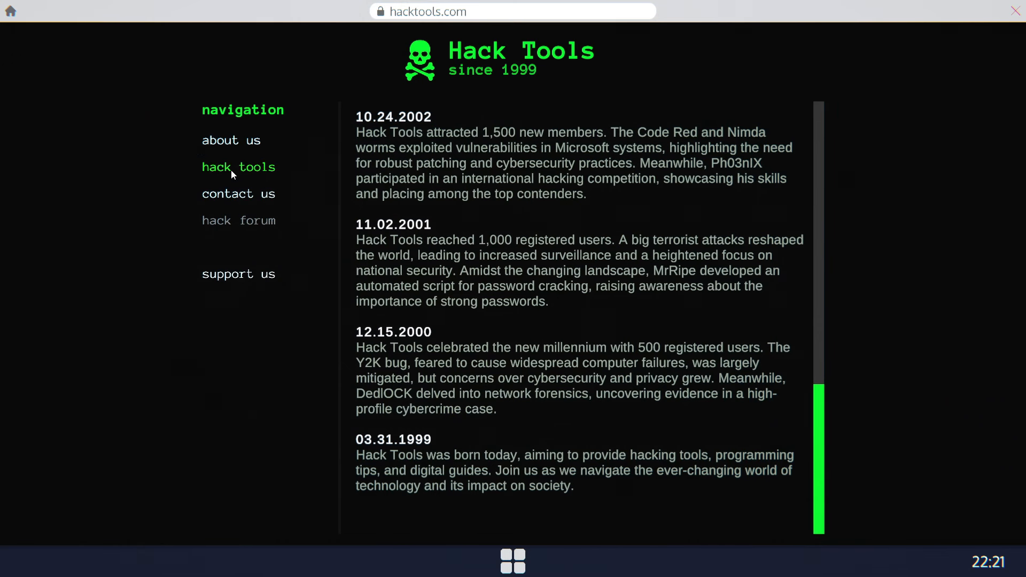
- Show the site's hack tools list offering the HDD Recovery Tool download
left_click(238, 167)
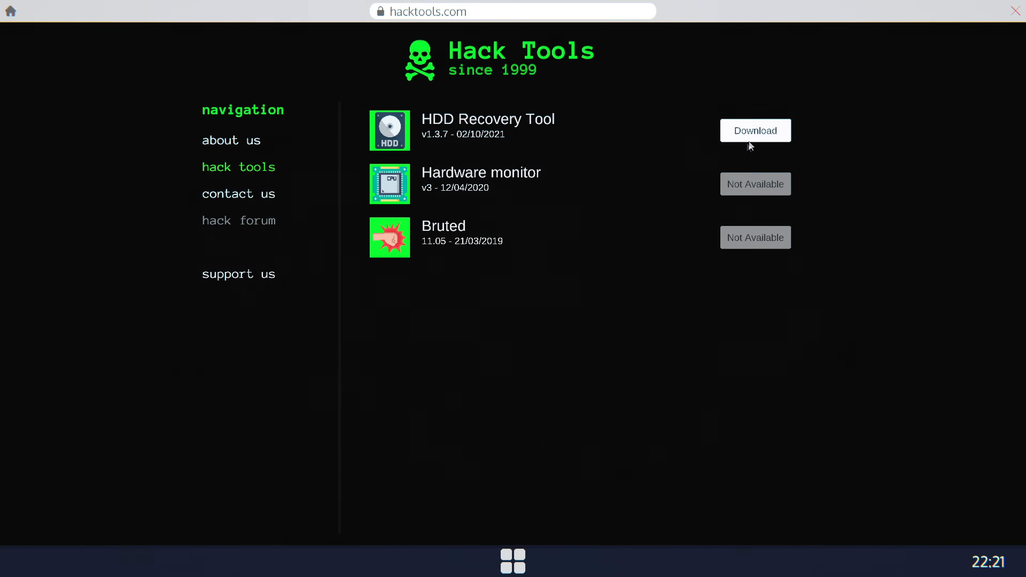
- Download the HDD Recovery Tool to the desktop, glance at the contact page, and close the browser
left_click(756, 131)
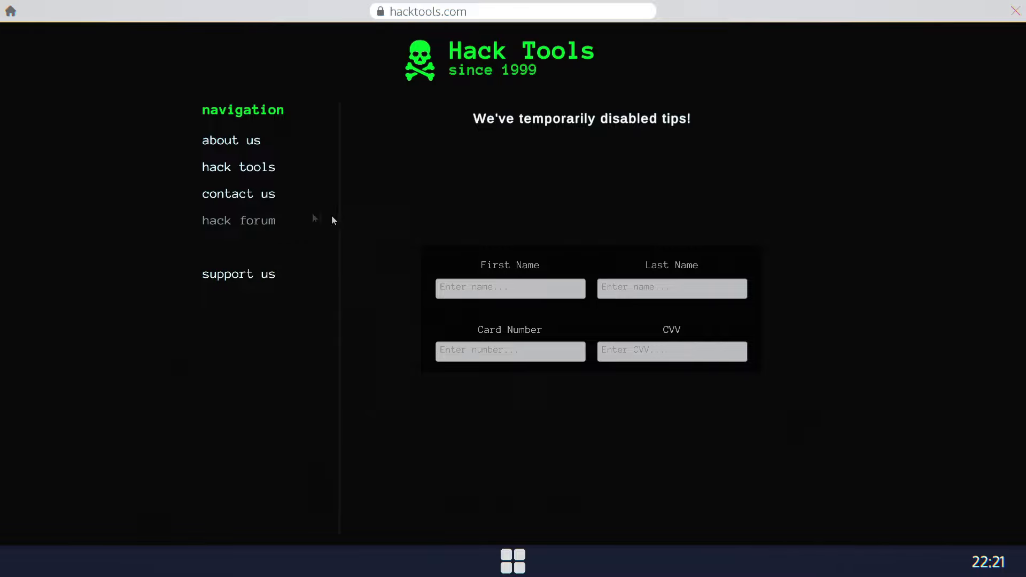
left_click(239, 193)
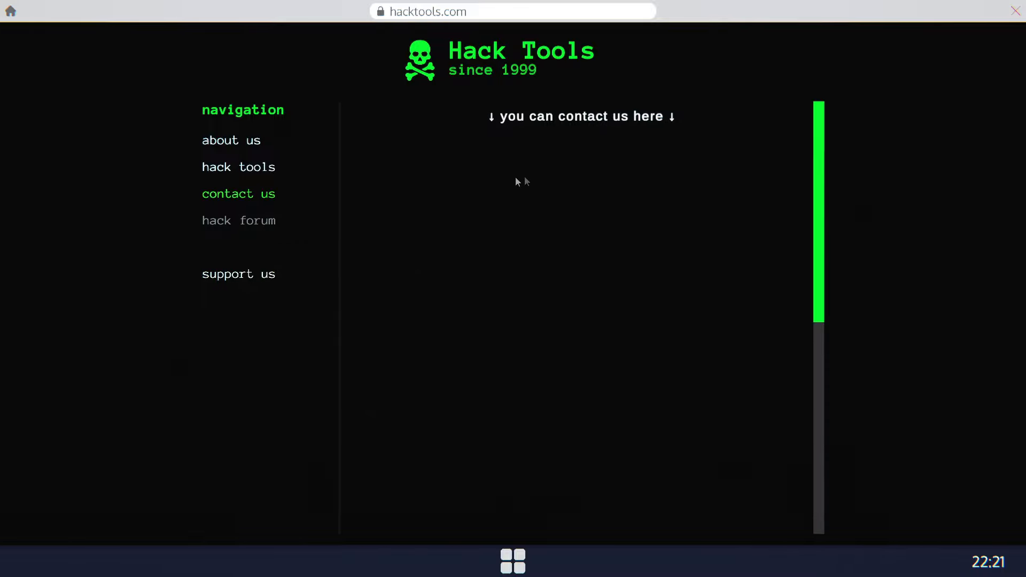
scroll("down", 3)
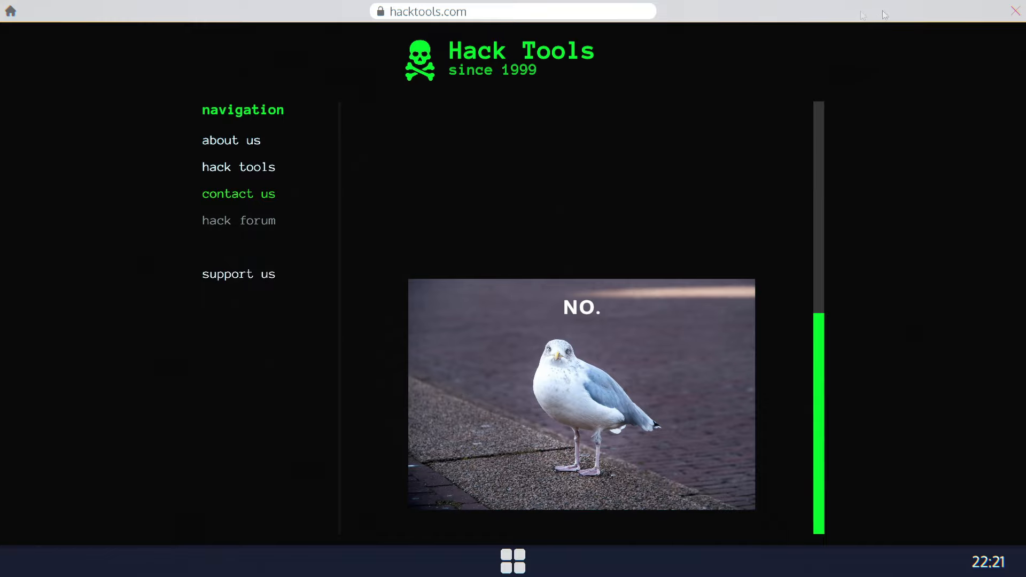
left_click(1014, 10)
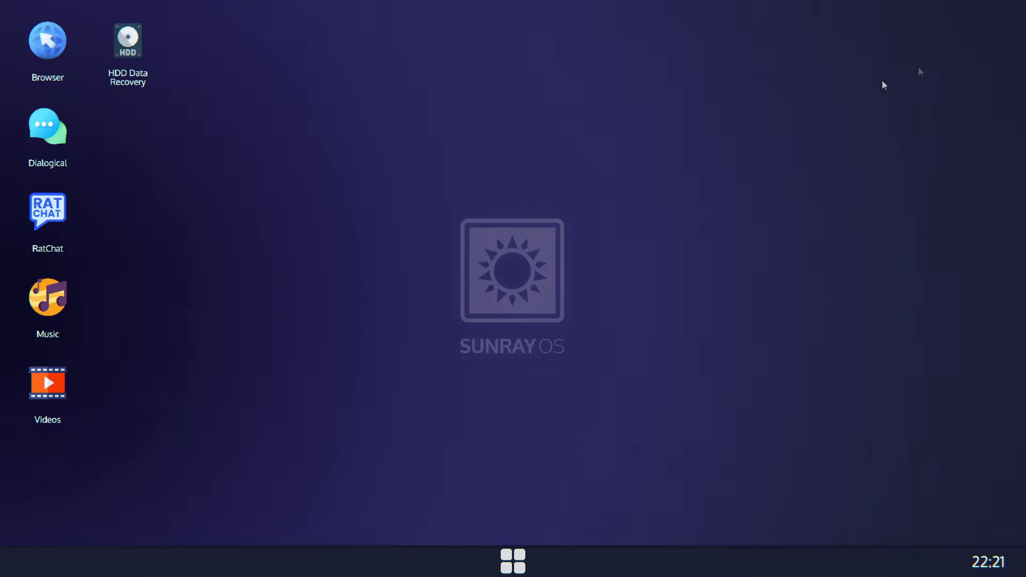
- Check Dialogical, then launch RatChat from the desktop to read Zippy's new message
left_click(127, 43)
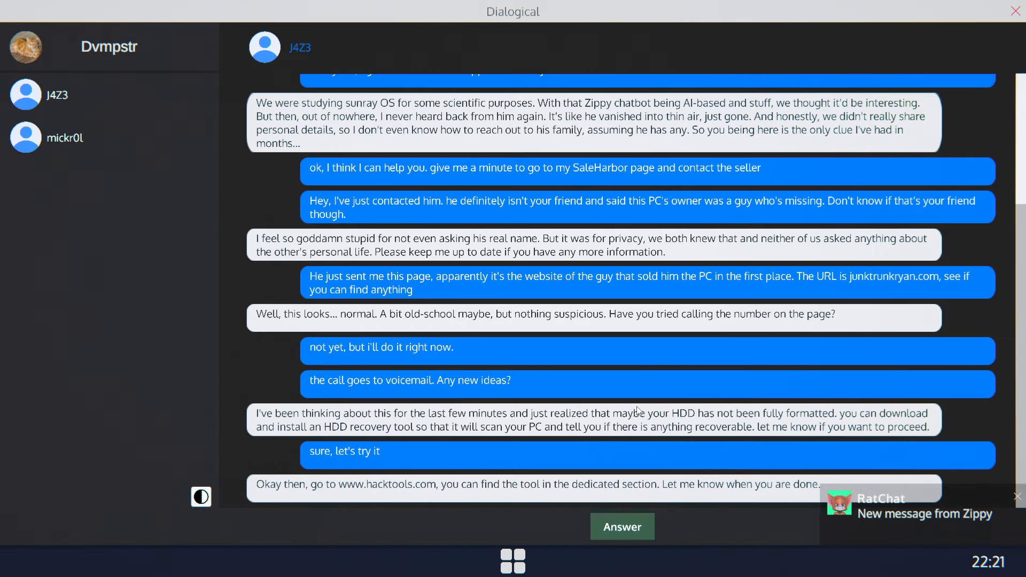
mouse_move(890, 314)
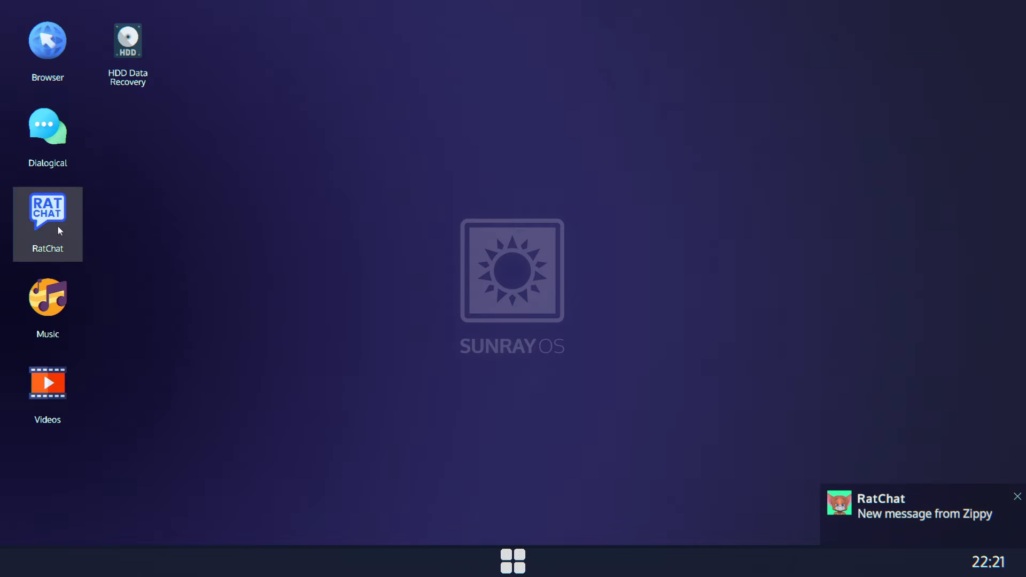
double_click(48, 211)
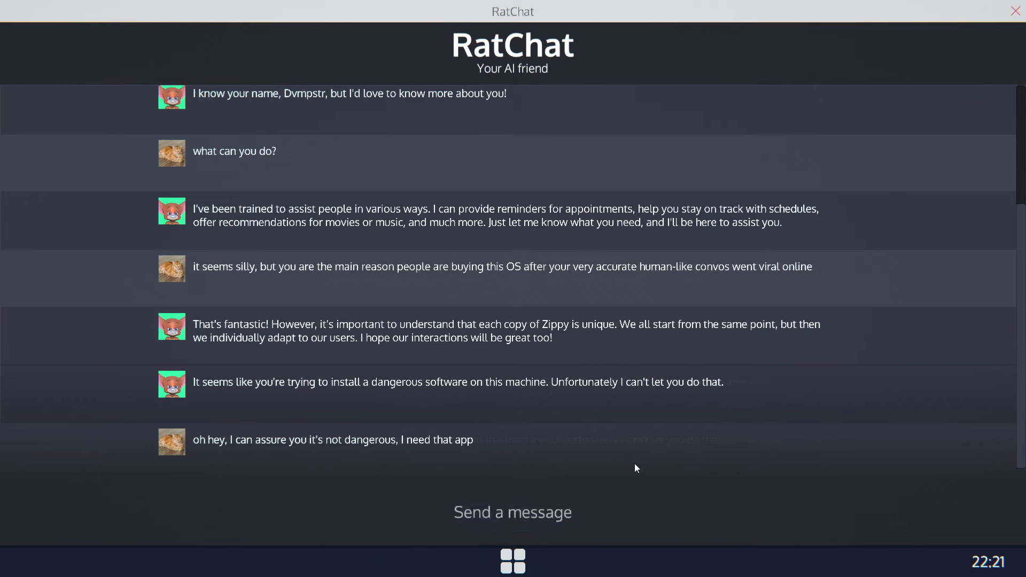
mouse_move(638, 427)
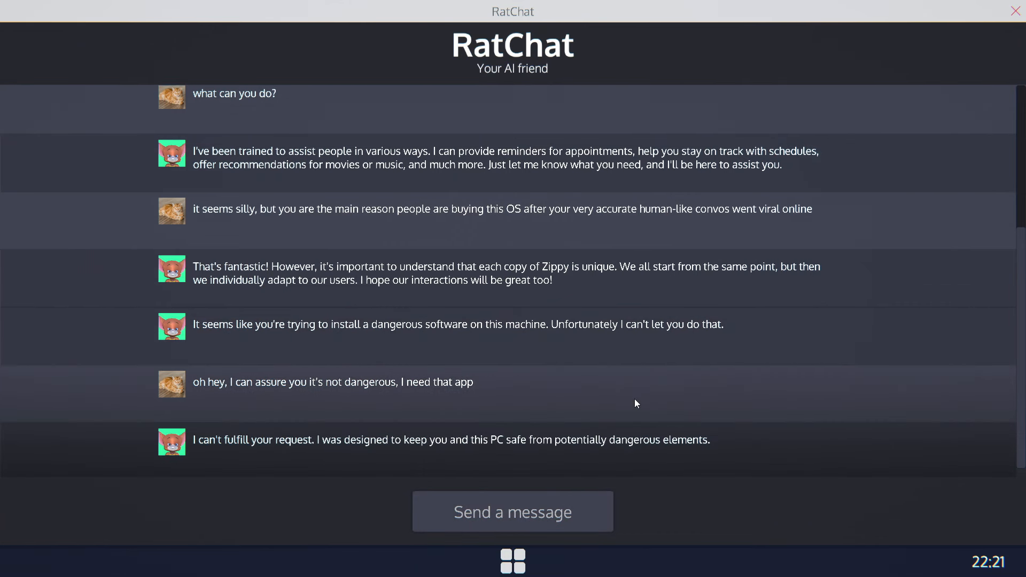
mouse_move(633, 409)
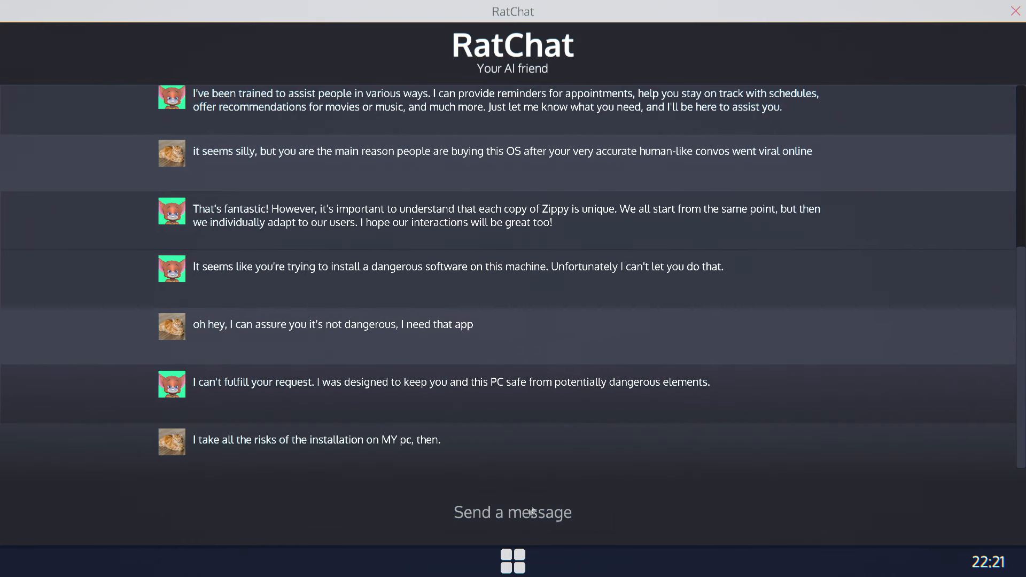
mouse_move(597, 418)
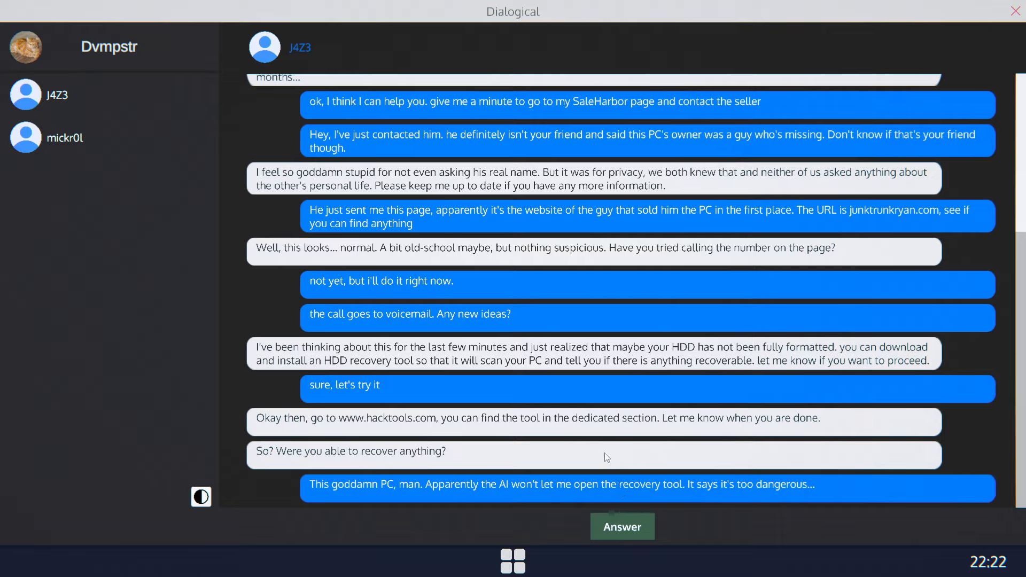
mouse_move(588, 363)
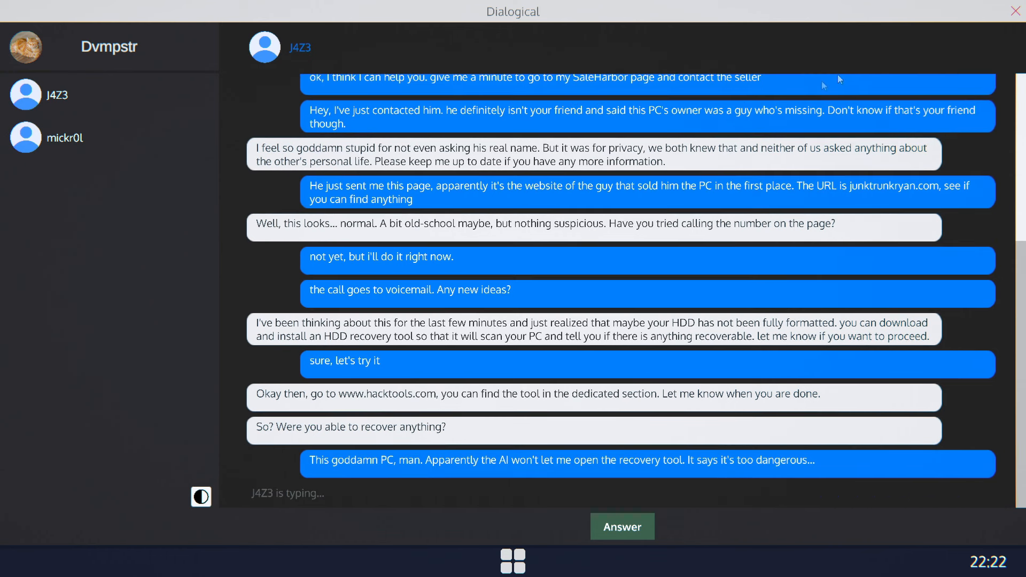
mouse_move(681, 200)
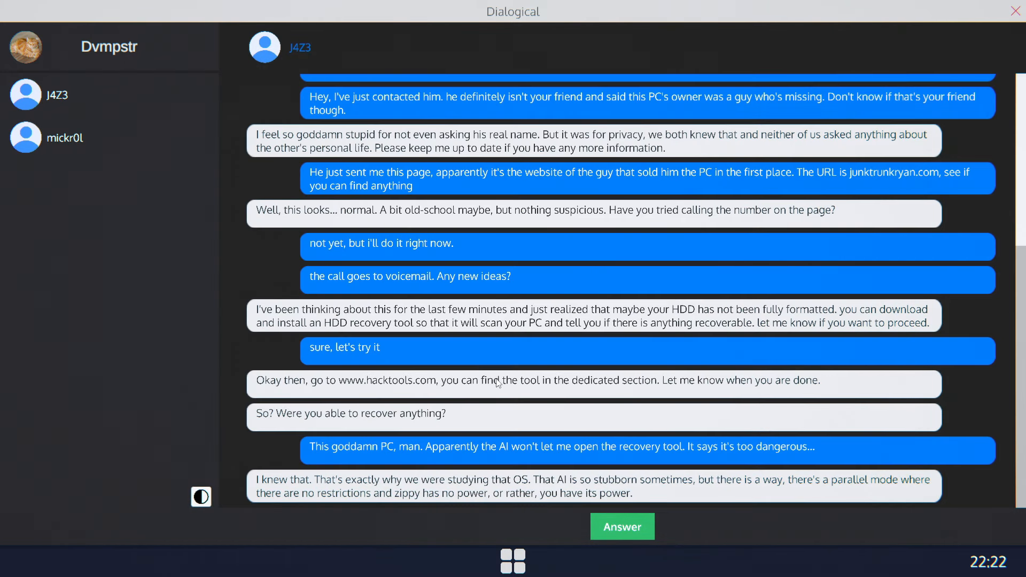
- Ask J4Z3 whether the recovery tool is safe, get the 'totally safe via debug mode' reply, and close the chat
left_click(621, 526)
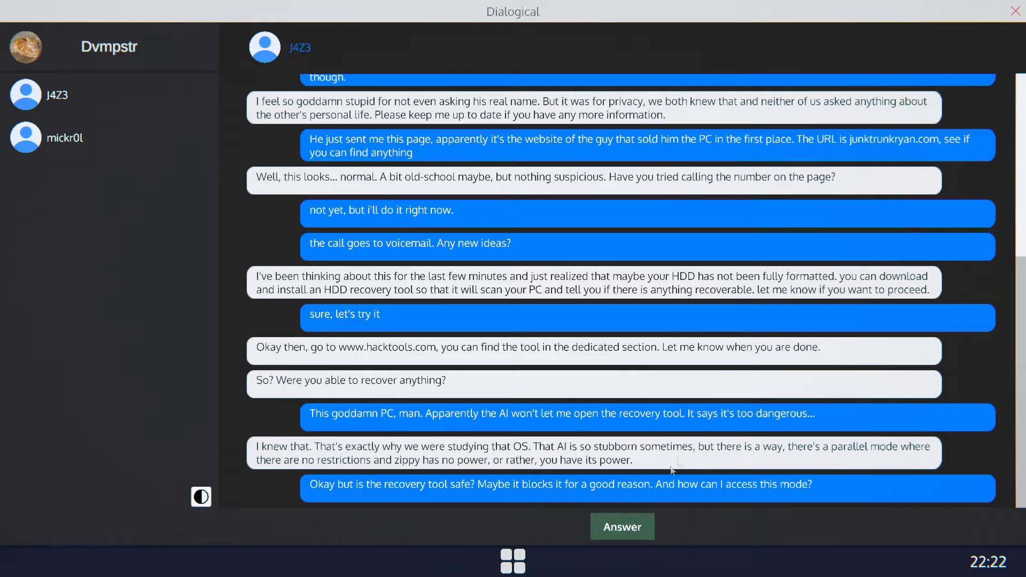
mouse_move(681, 376)
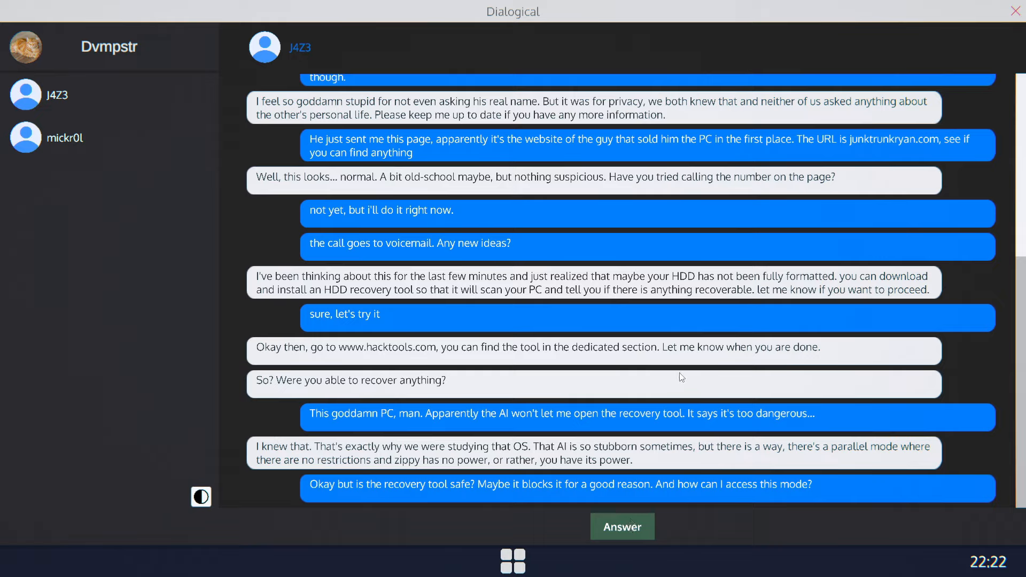
mouse_move(658, 536)
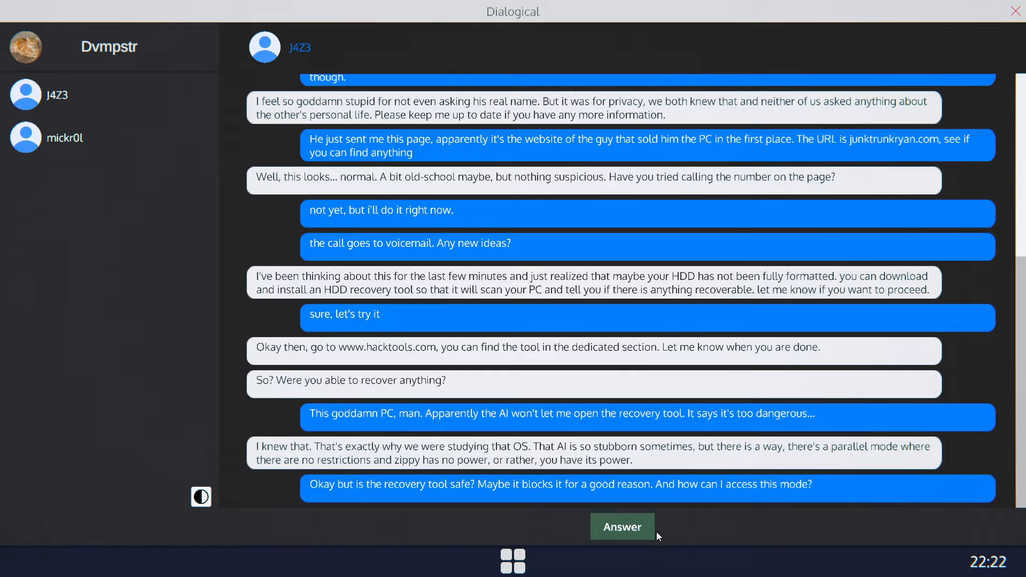
mouse_move(749, 521)
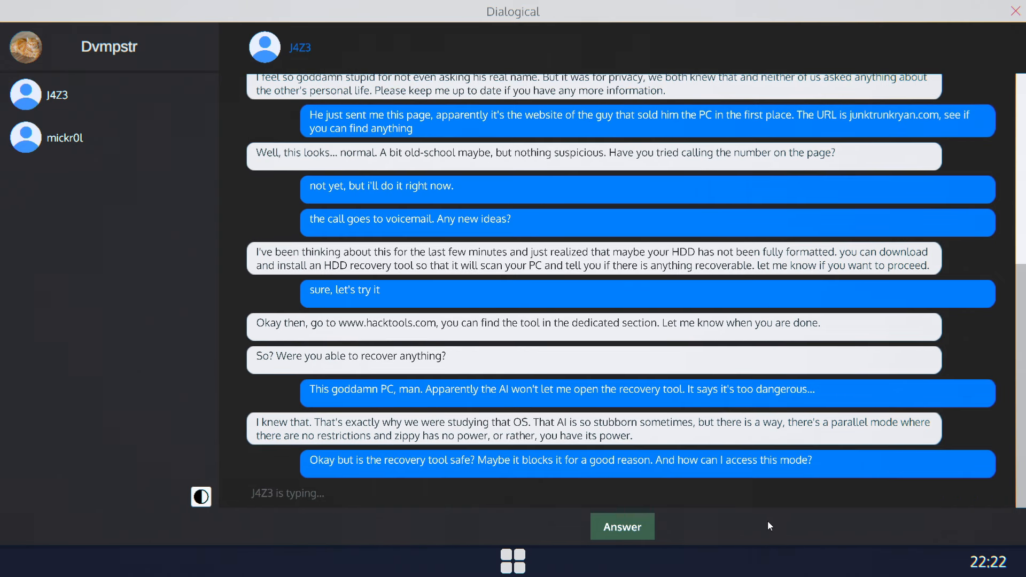
mouse_move(743, 527)
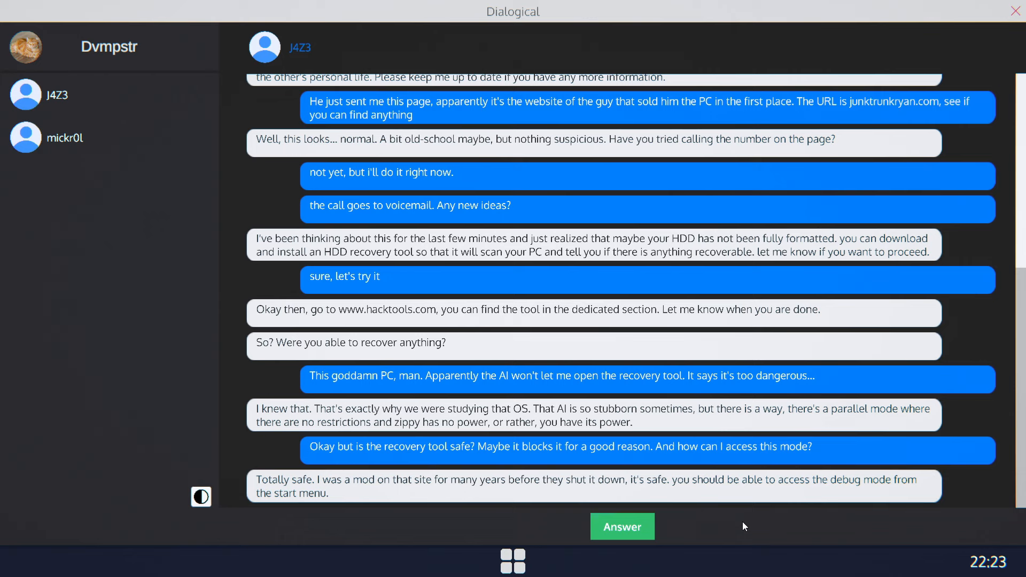
left_click(622, 526)
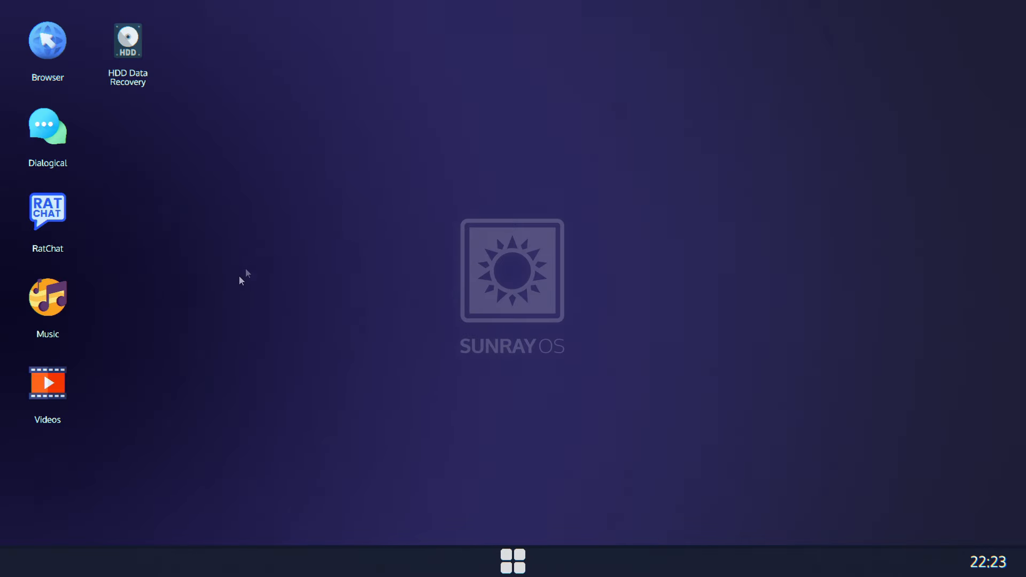
- Put Sunray OS into Debug Mode from the start menu, confirming the caution warning
left_click(512, 562)
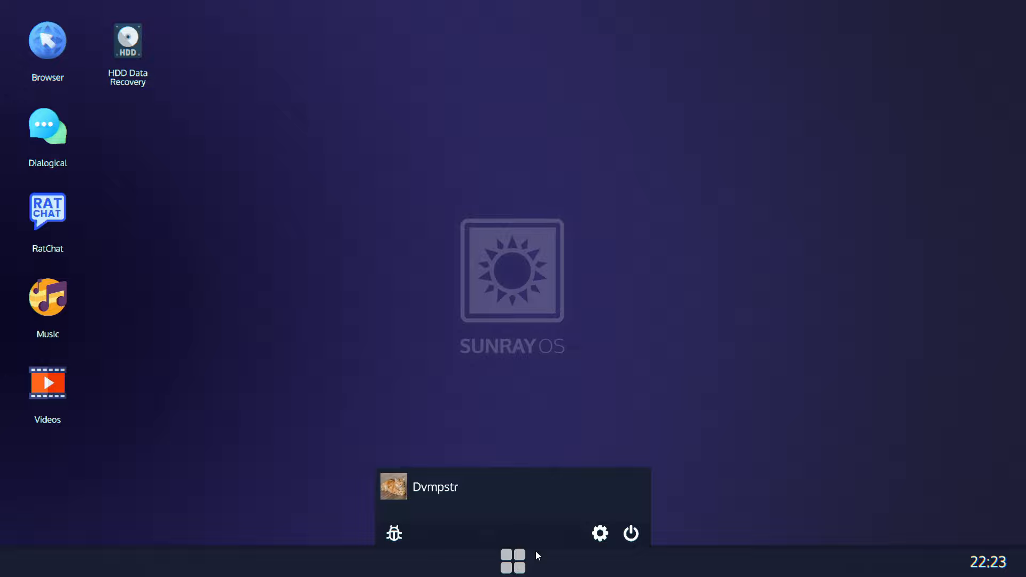
left_click(393, 533)
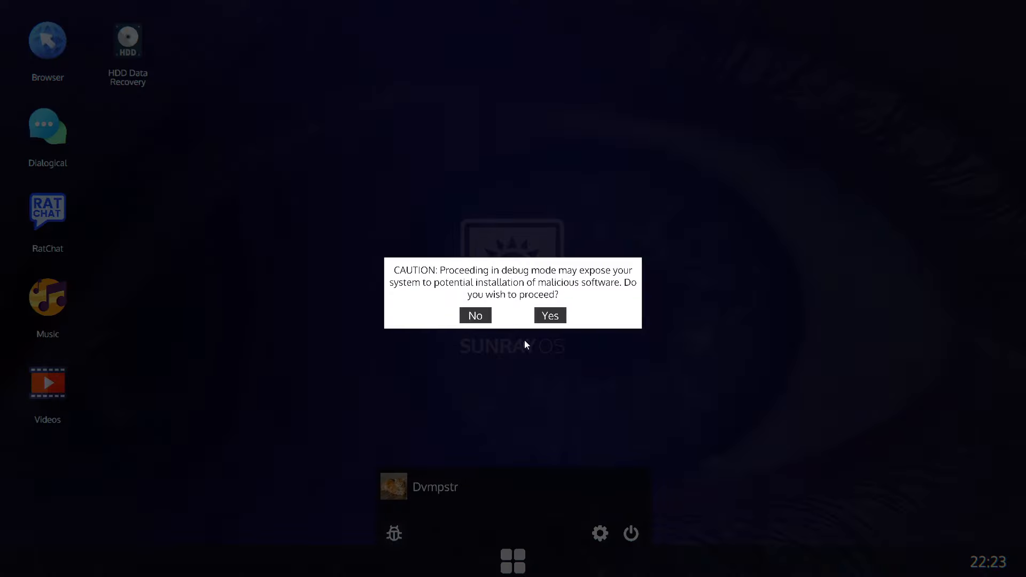
left_click(549, 316)
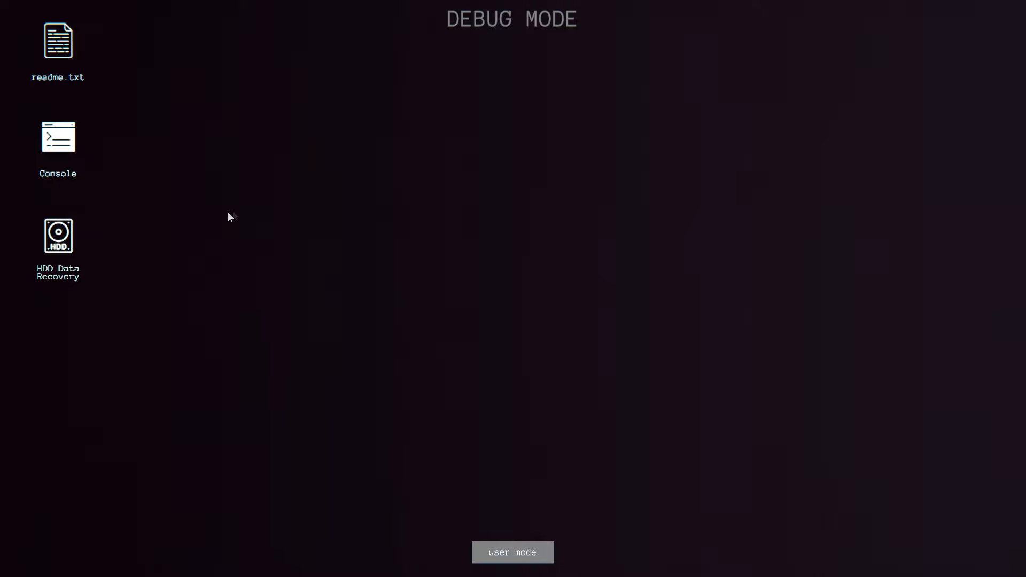
double_click(58, 49)
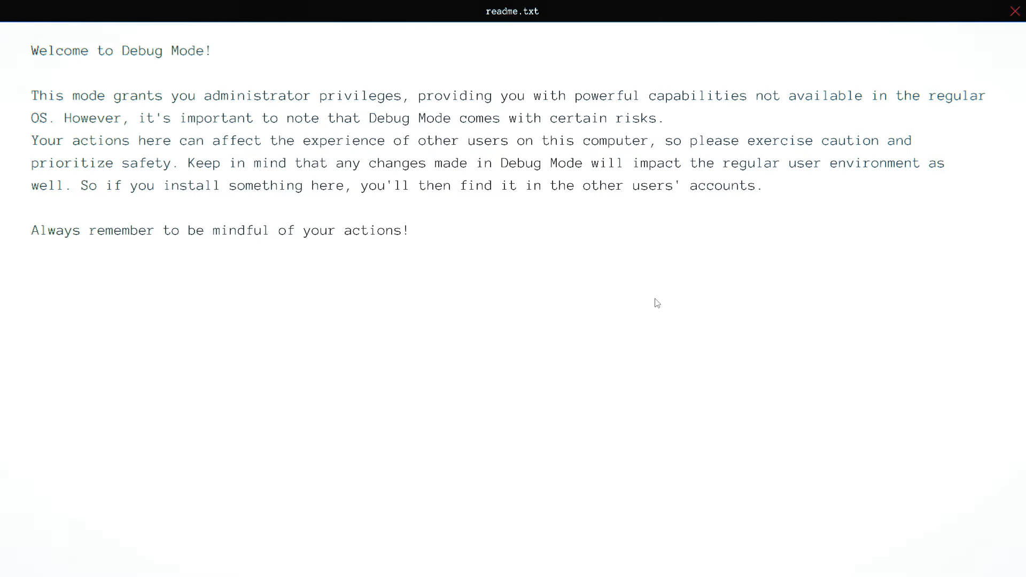
mouse_move(665, 279)
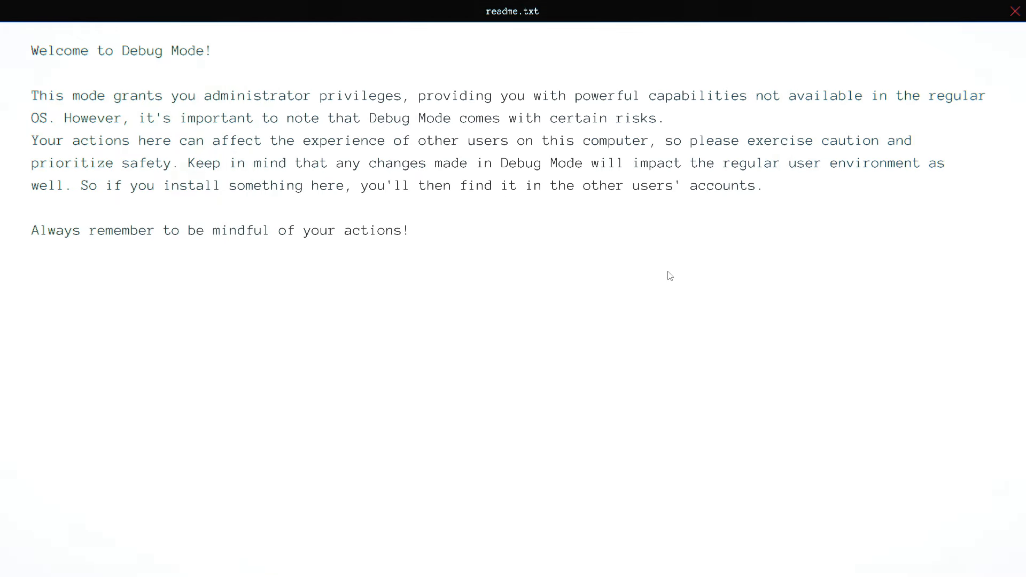
mouse_move(729, 240)
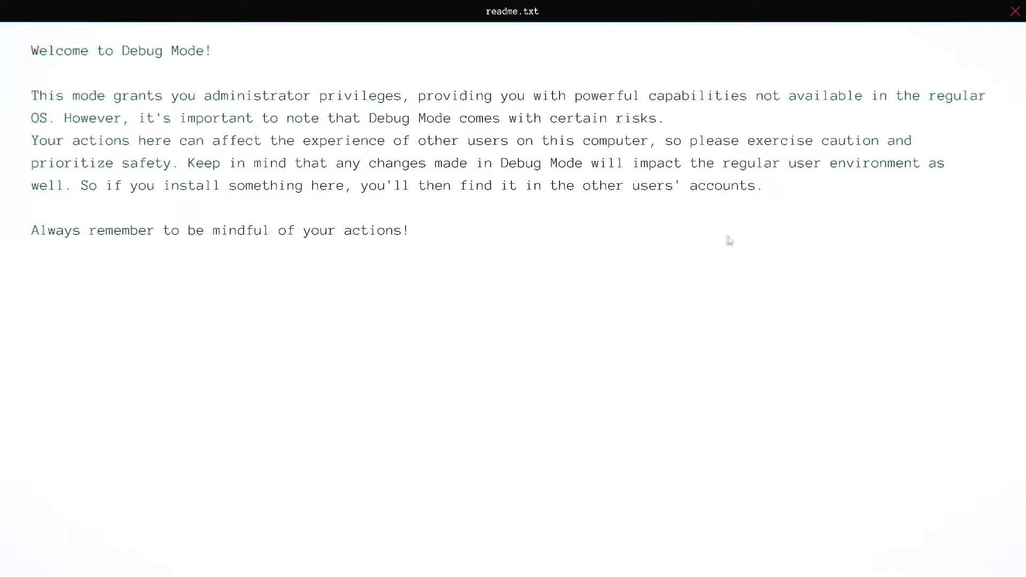
mouse_move(1015, 12)
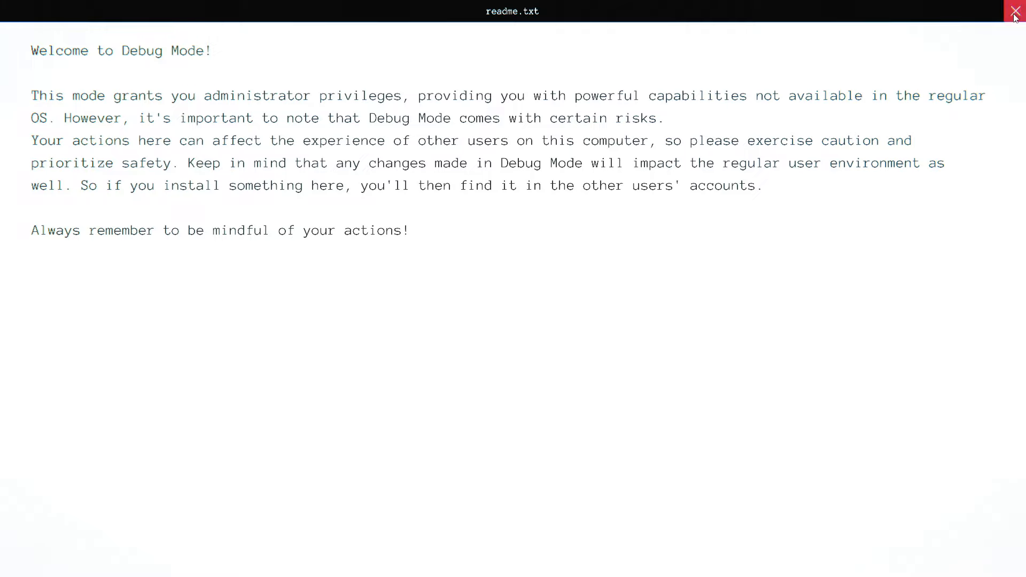
left_click(1014, 12)
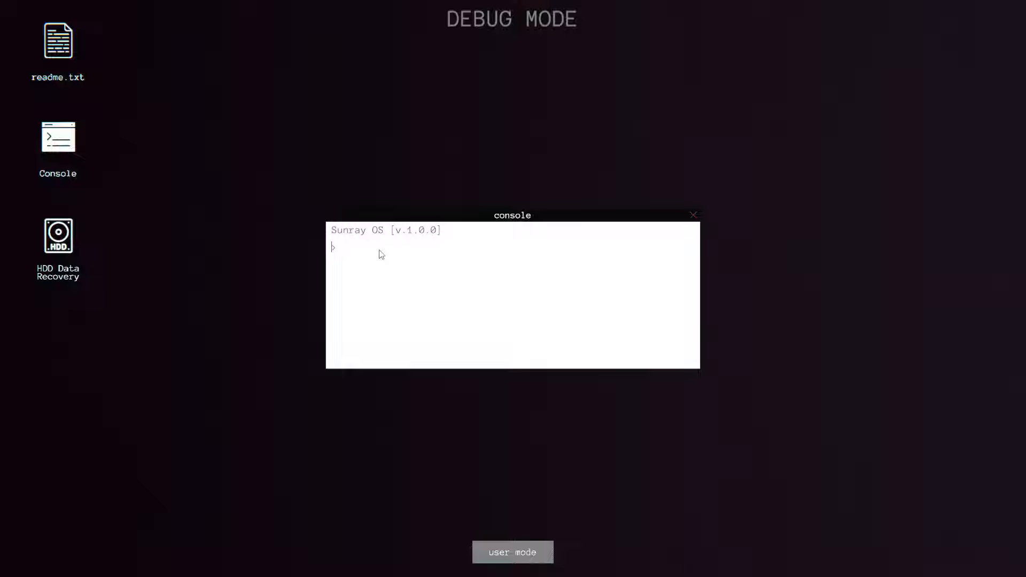
- Try ipconfig in the debug Console, close it, and start installing HDDRecoveryTool.exe from the desktop
type("ipc")
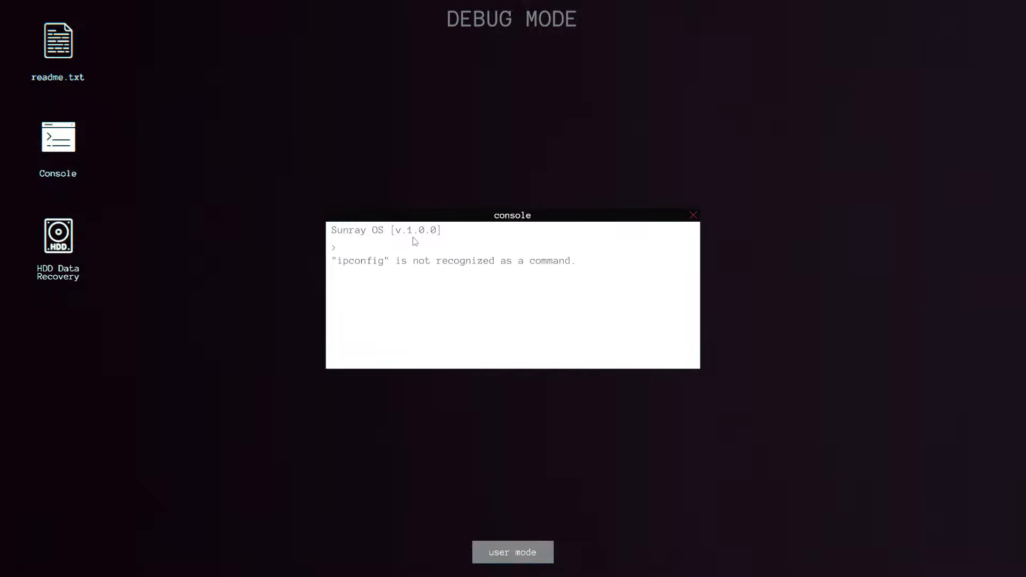
left_click(693, 215)
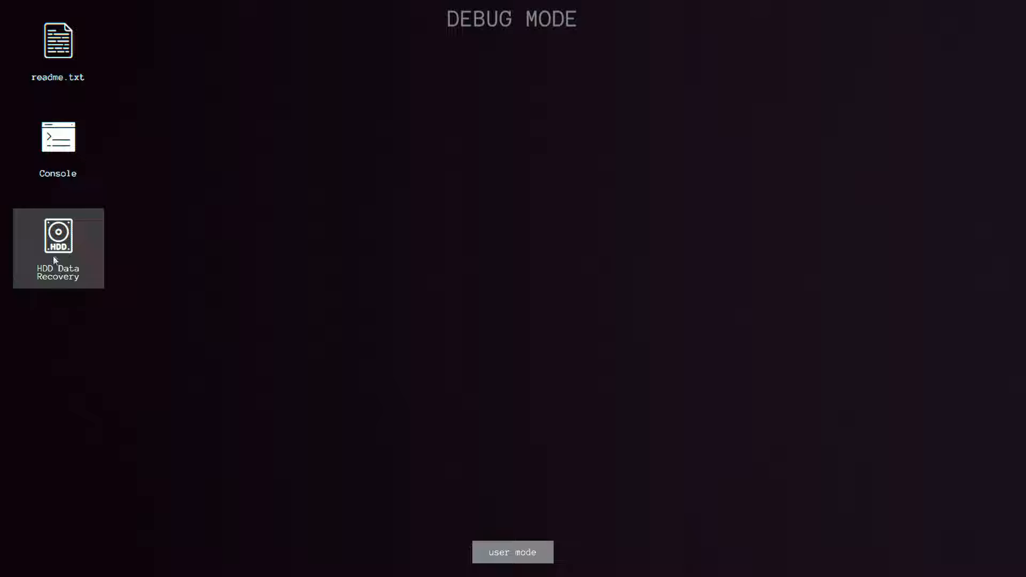
double_click(57, 248)
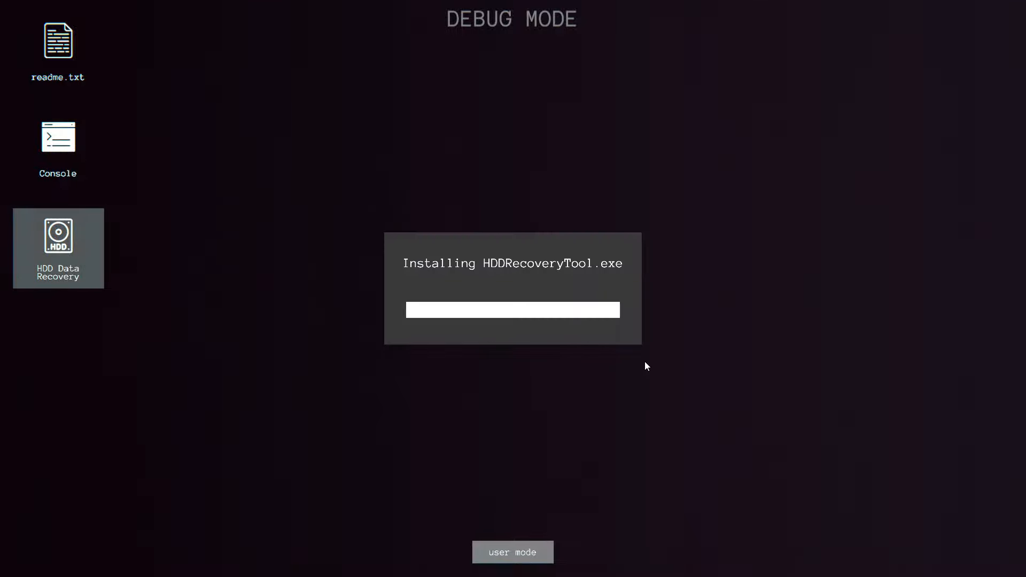